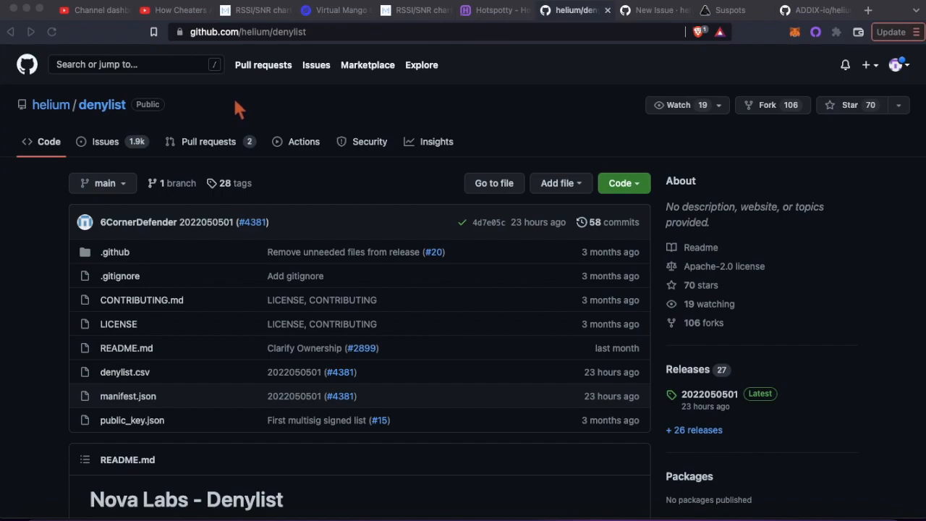
Bring up the 'How Cheaters Are Caught' video paused on its RSSI/SNR witness chart.
{"action": "left_click", "coordinate": [174, 10]}
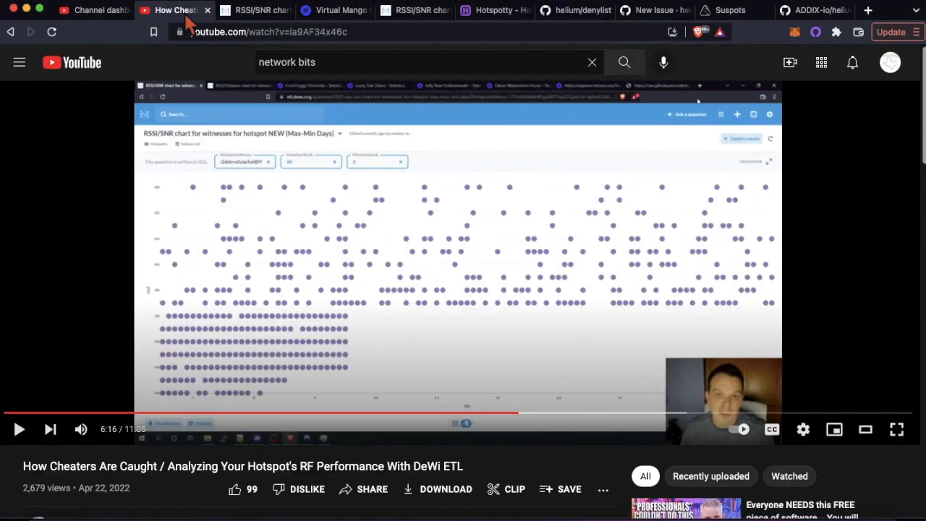
{"action": "mouse_move", "coordinate": [336, 225]}
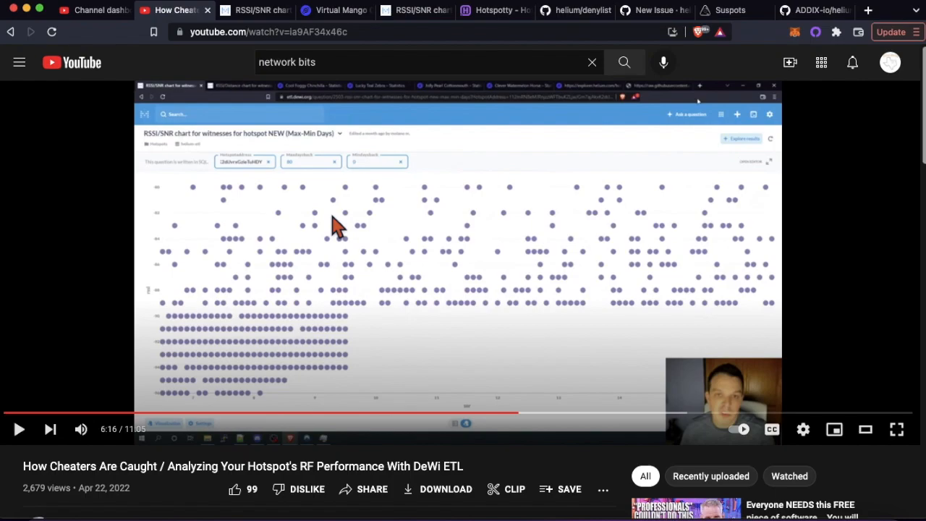
{"action": "mouse_move", "coordinate": [442, 388]}
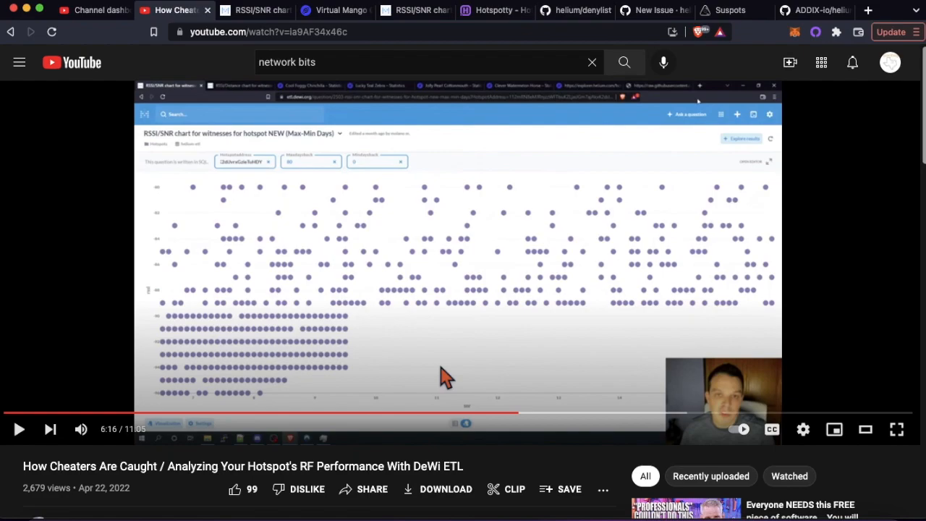
{"action": "mouse_move", "coordinate": [171, 159]}
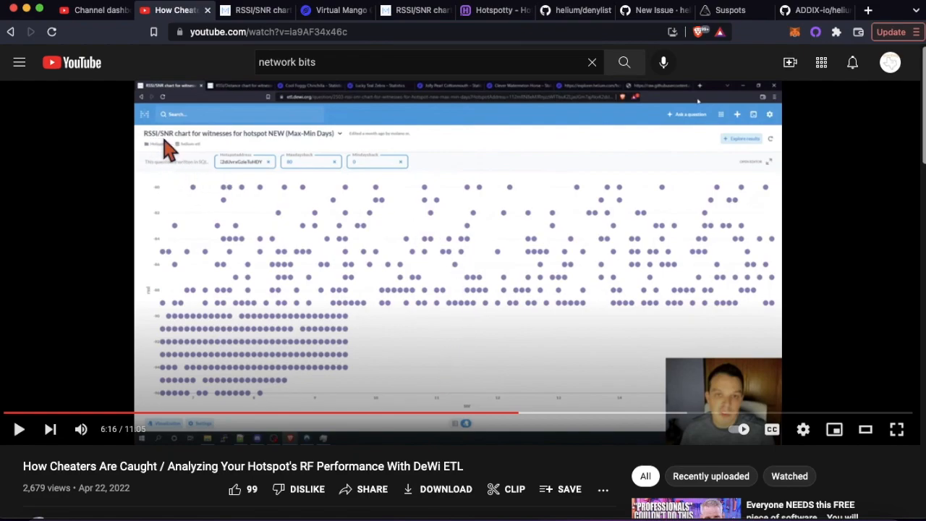
{"action": "mouse_move", "coordinate": [205, 156]}
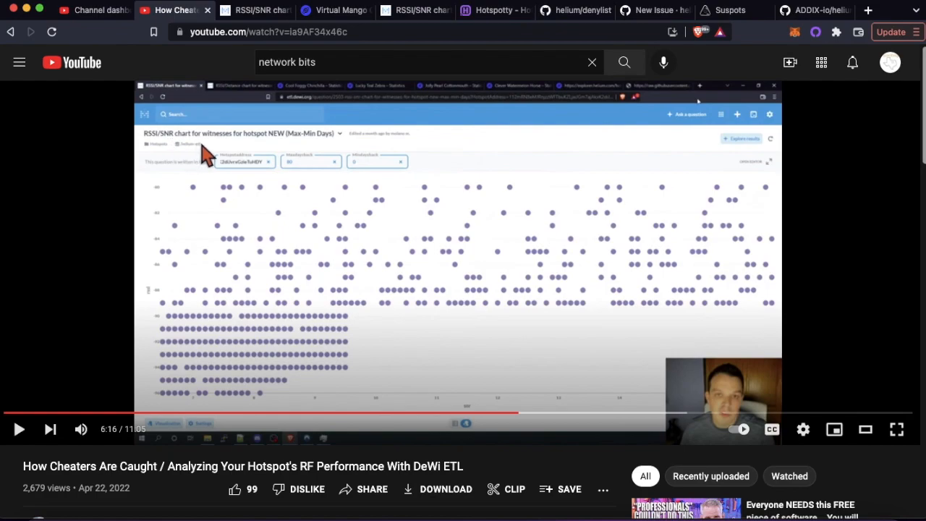
{"action": "mouse_move", "coordinate": [214, 152]}
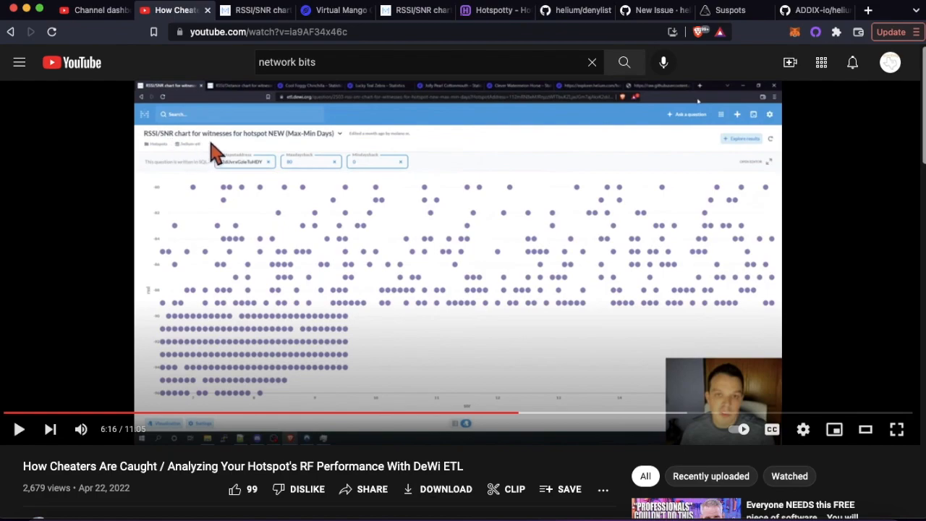
{"action": "mouse_move", "coordinate": [394, 365]}
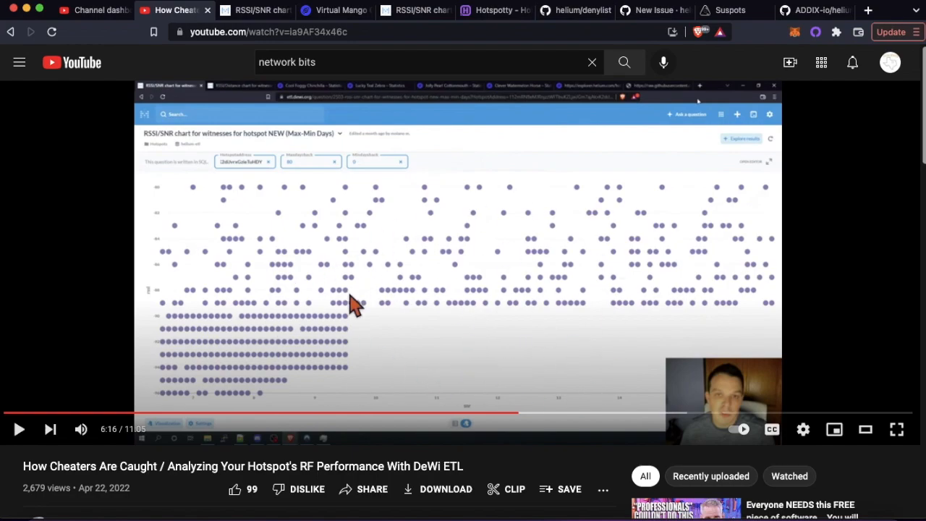
{"action": "mouse_move", "coordinate": [365, 278]}
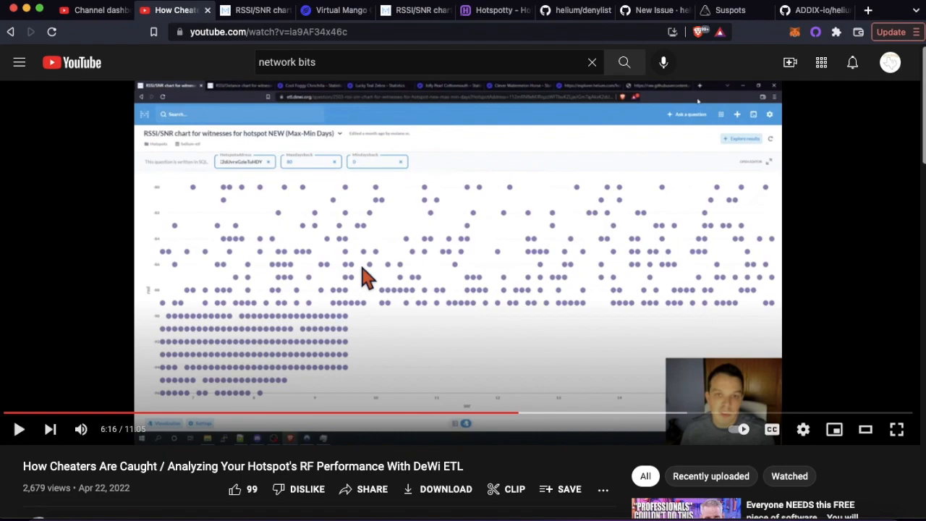
{"action": "mouse_move", "coordinate": [408, 364]}
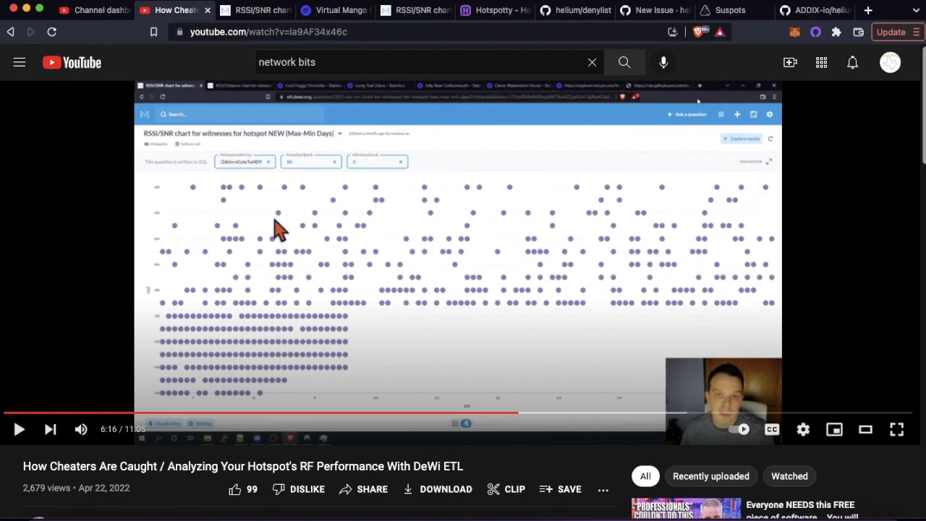
{"action": "mouse_move", "coordinate": [483, 344]}
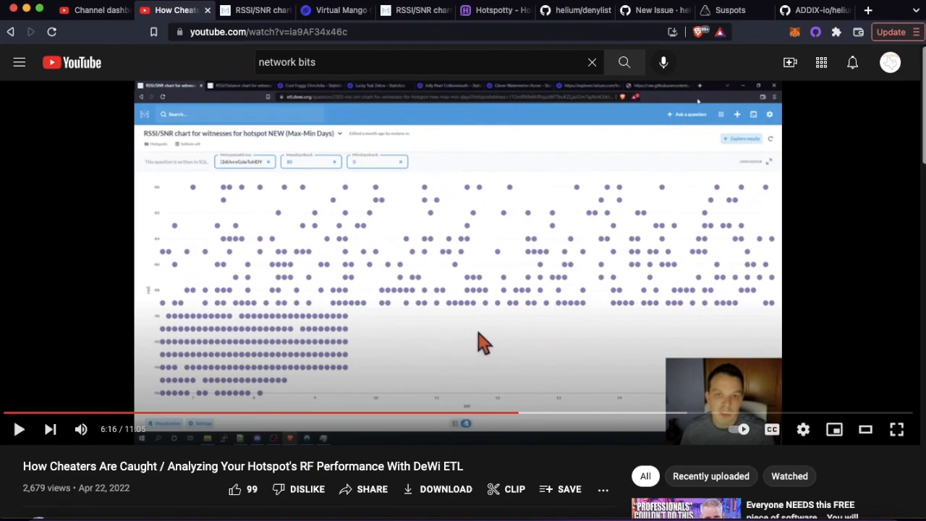
{"action": "mouse_move", "coordinate": [521, 340]}
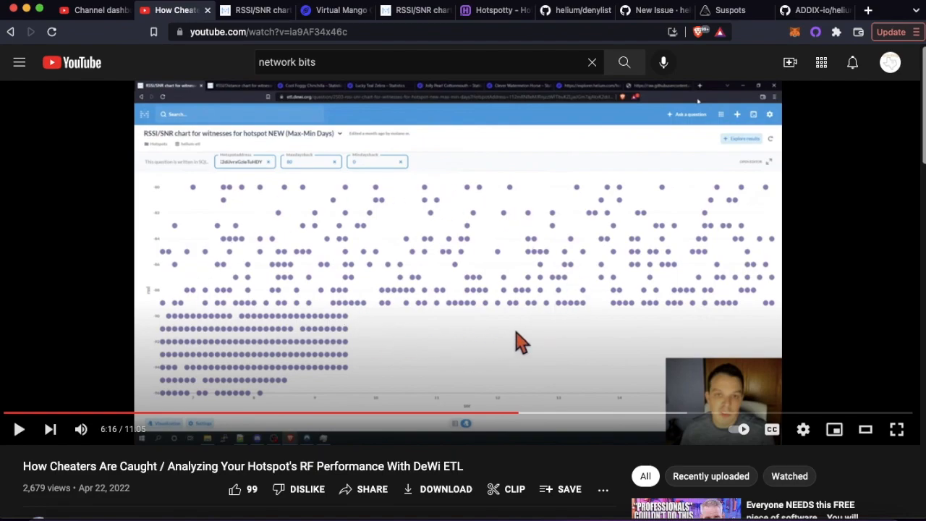
{"action": "mouse_move", "coordinate": [422, 355]}
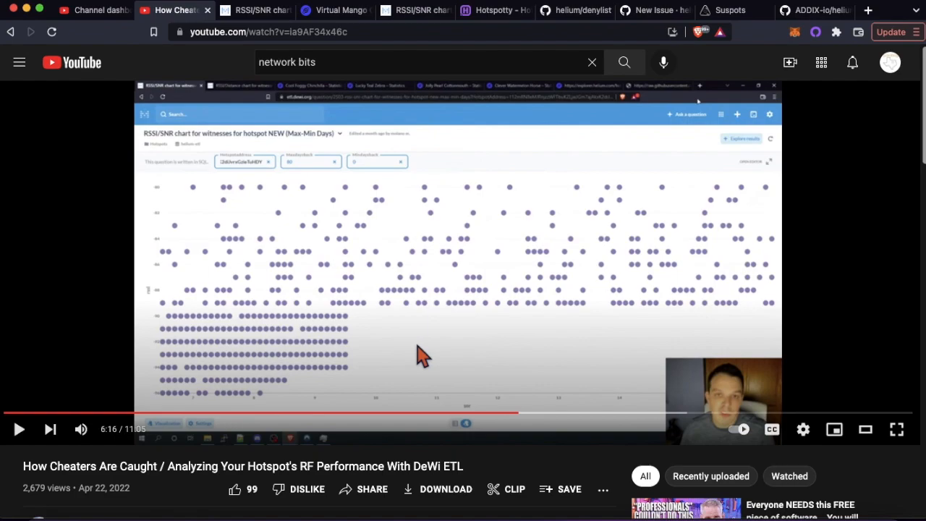
{"action": "mouse_move", "coordinate": [390, 263]}
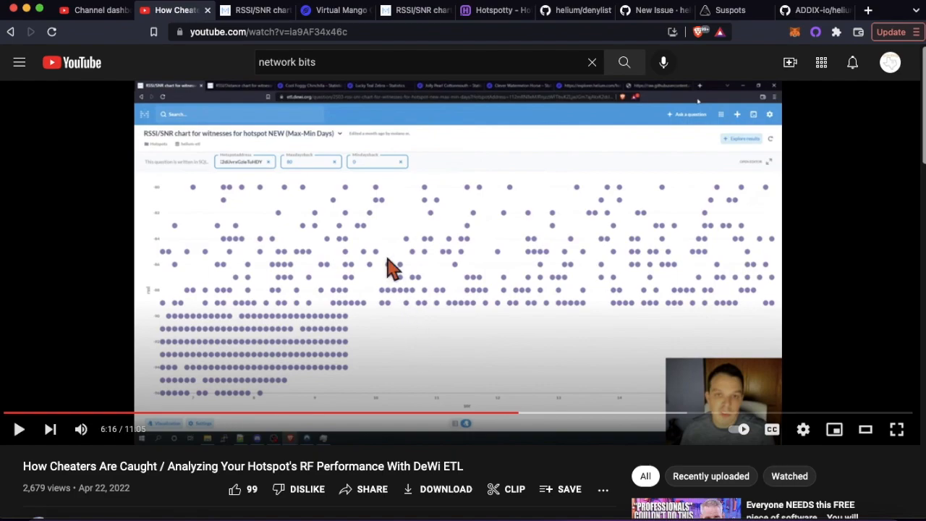
{"action": "mouse_move", "coordinate": [220, 345]}
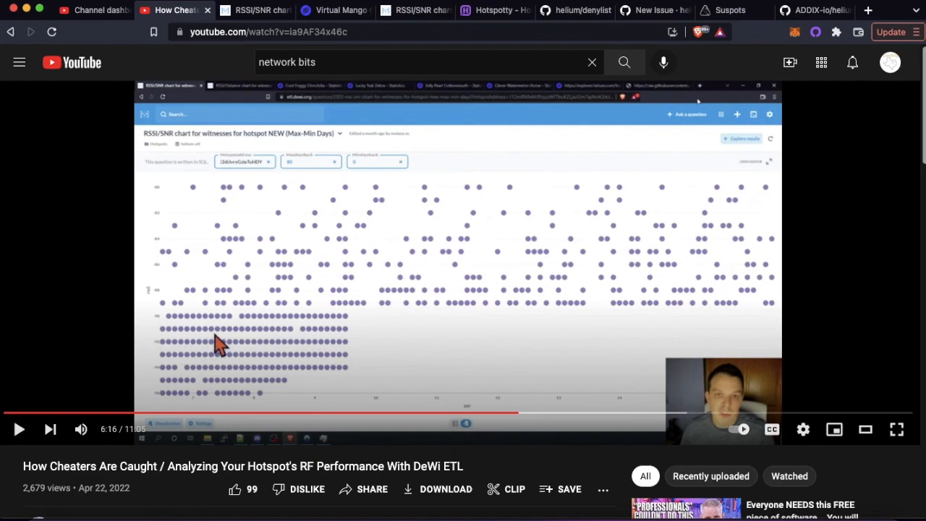
{"action": "mouse_move", "coordinate": [181, 339]}
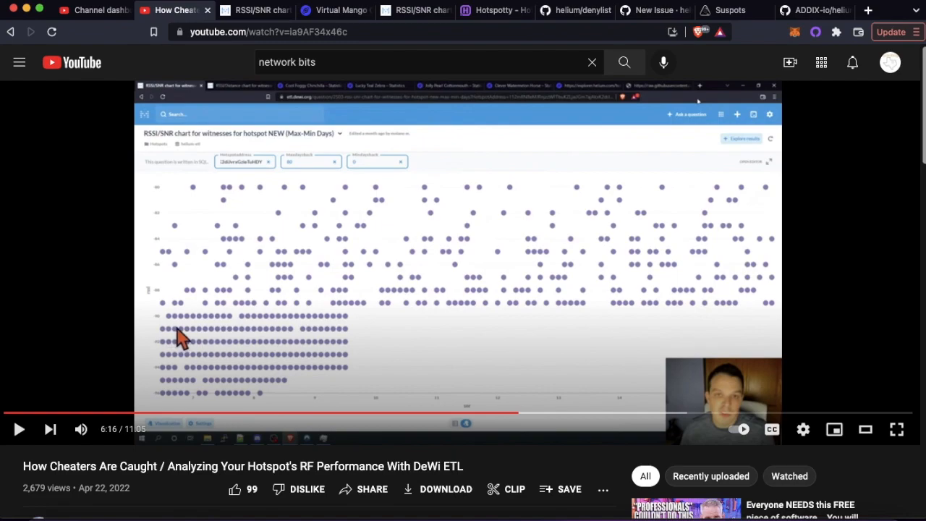
{"action": "mouse_move", "coordinate": [253, 344]}
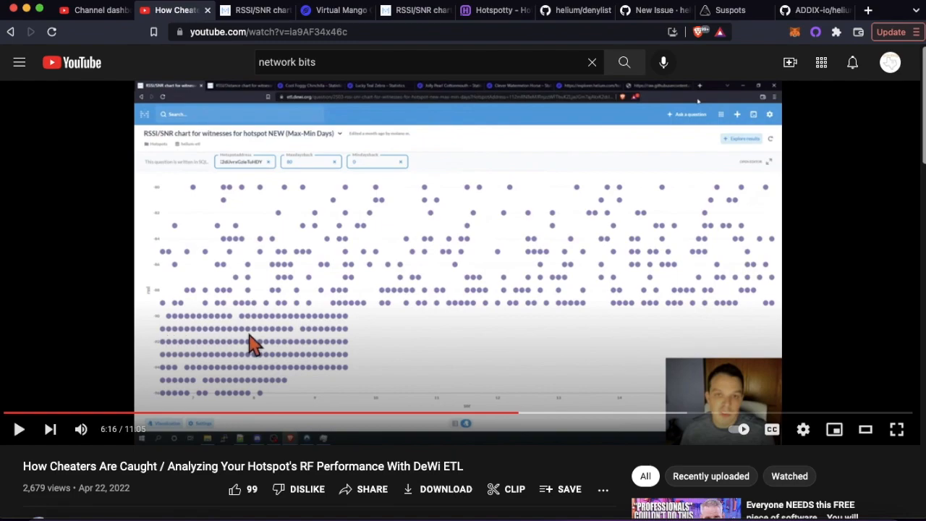
{"action": "mouse_move", "coordinate": [189, 384]}
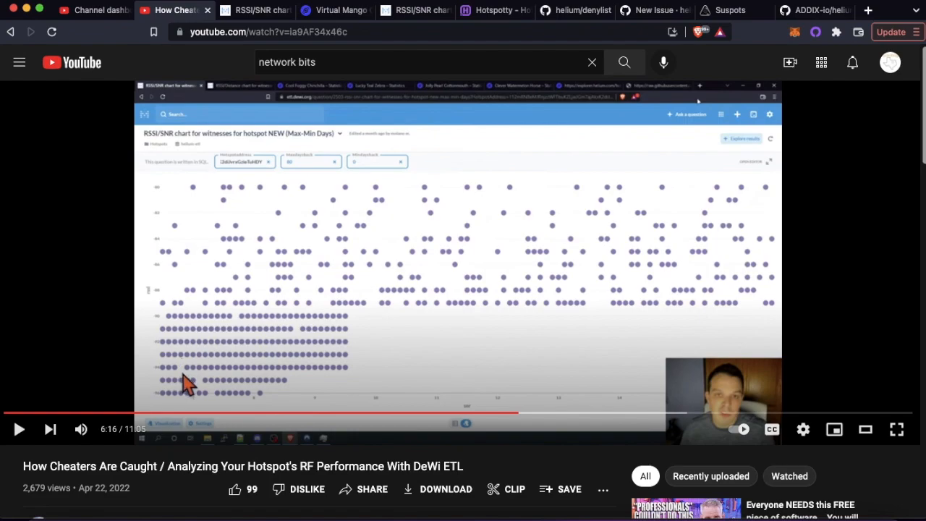
{"action": "mouse_move", "coordinate": [180, 375]}
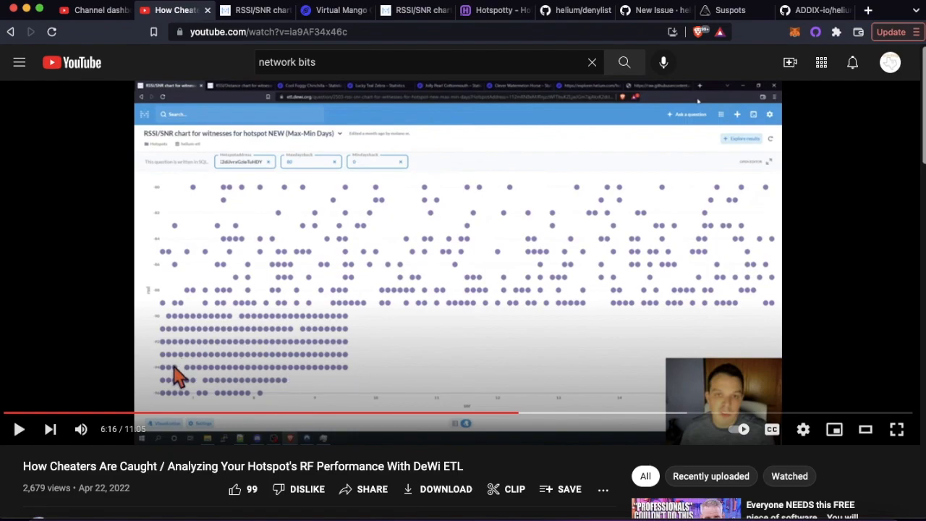
{"action": "mouse_move", "coordinate": [223, 243]}
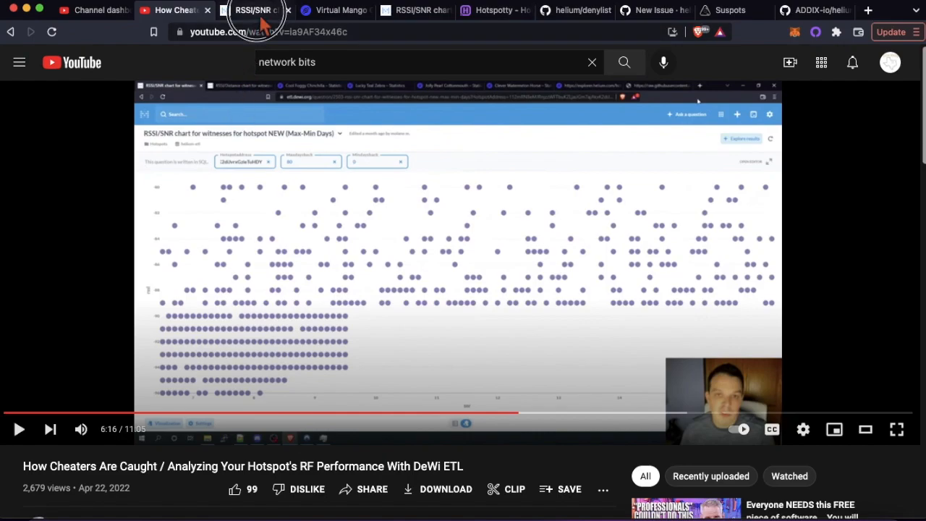
Show the hotspot's 90-day RSSI/SNR witnesses scatter chart and read point tooltips.
{"action": "left_click", "coordinate": [253, 10]}
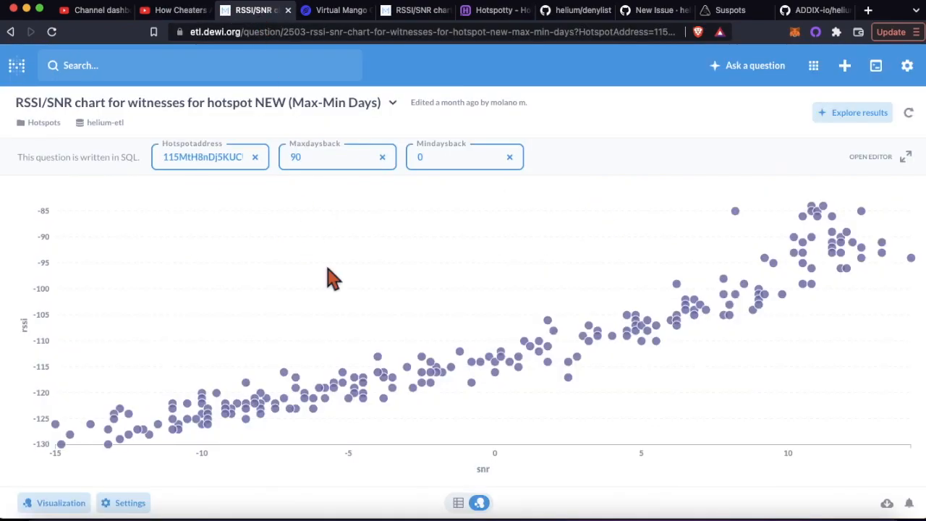
{"action": "mouse_move", "coordinate": [340, 331]}
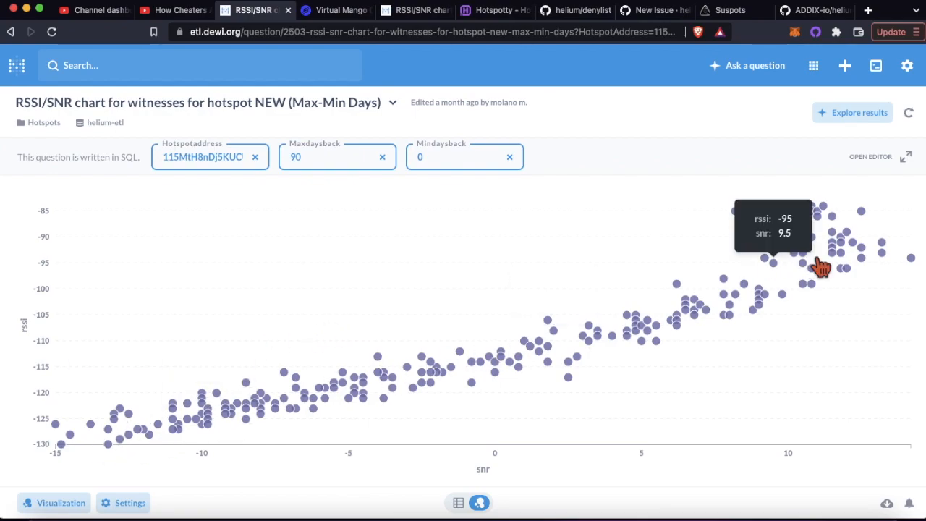
{"action": "mouse_move", "coordinate": [196, 423]}
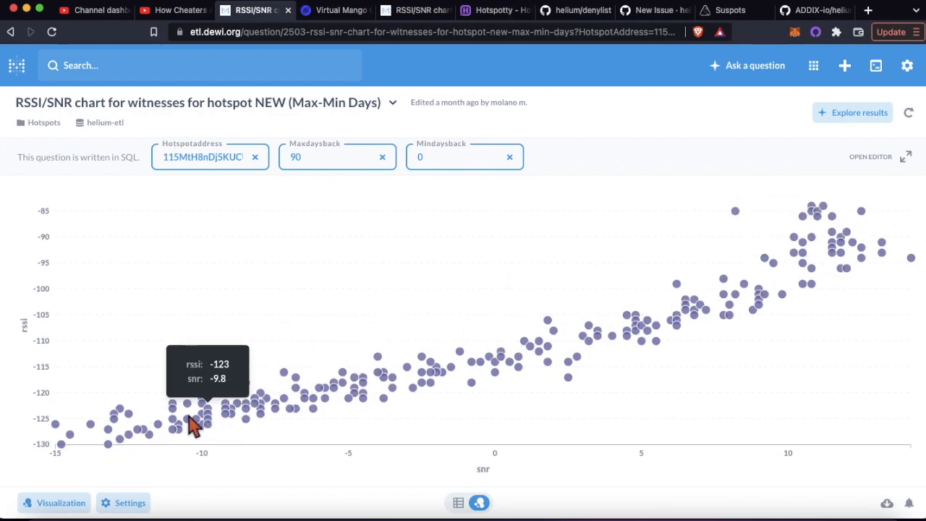
{"action": "mouse_move", "coordinate": [156, 437]}
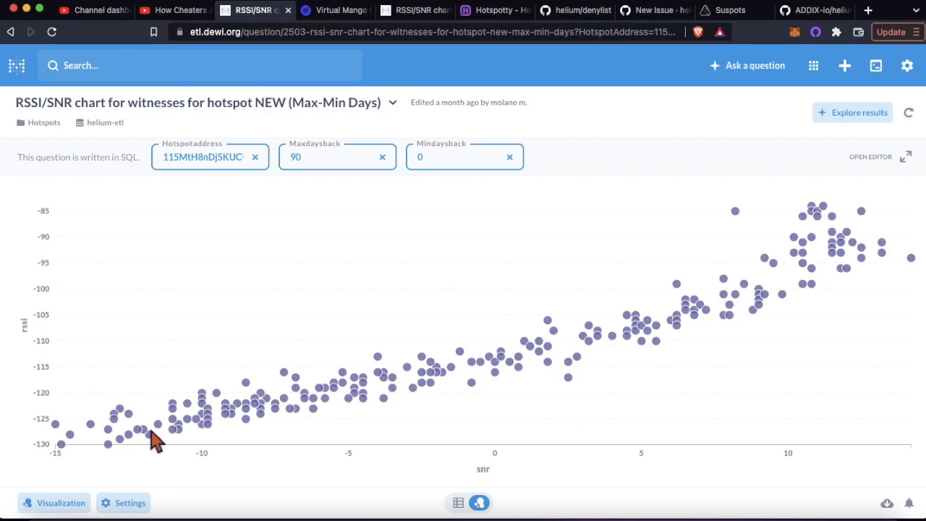
{"action": "mouse_move", "coordinate": [58, 441]}
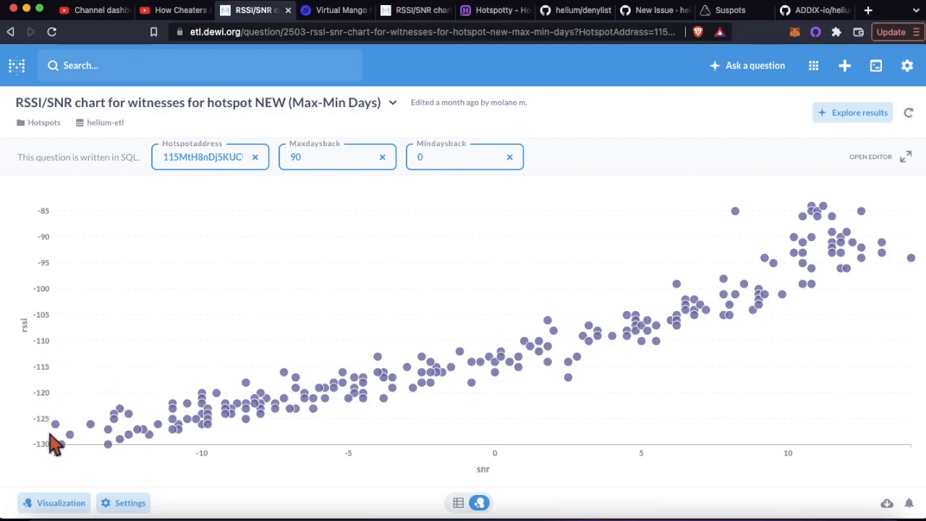
{"action": "mouse_move", "coordinate": [61, 441]}
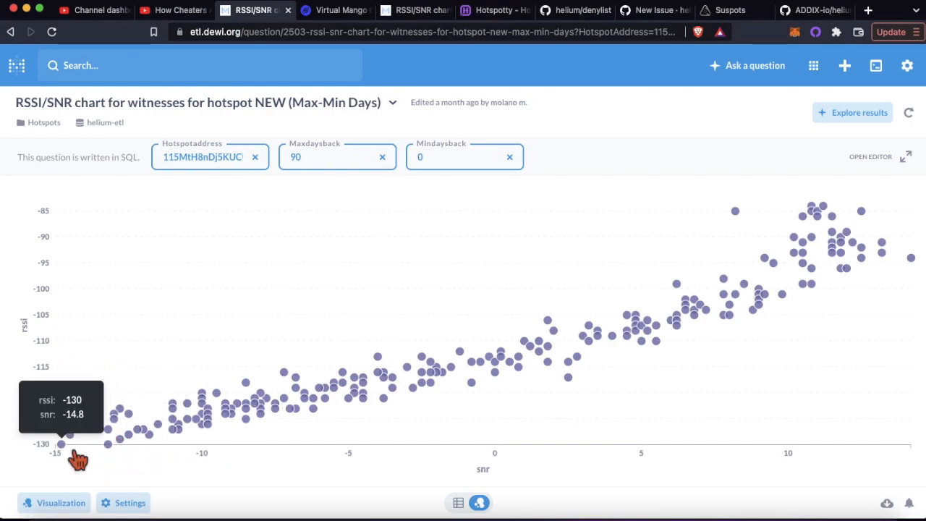
{"action": "mouse_move", "coordinate": [85, 463]}
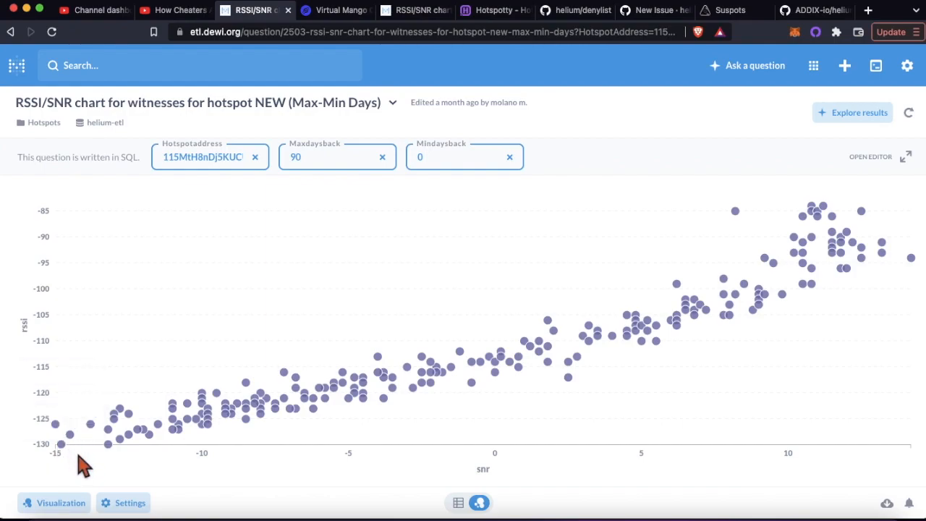
{"action": "mouse_move", "coordinate": [764, 290]}
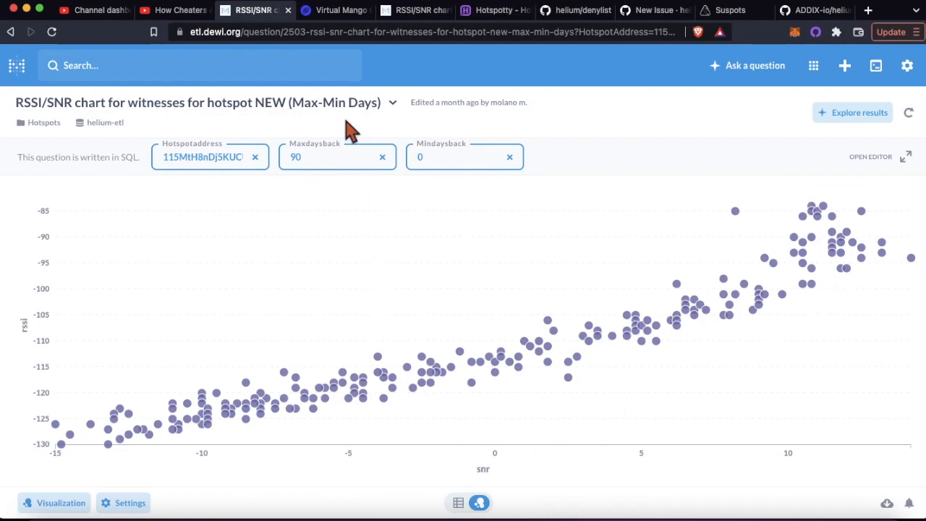
{"action": "mouse_move", "coordinate": [336, 10]}
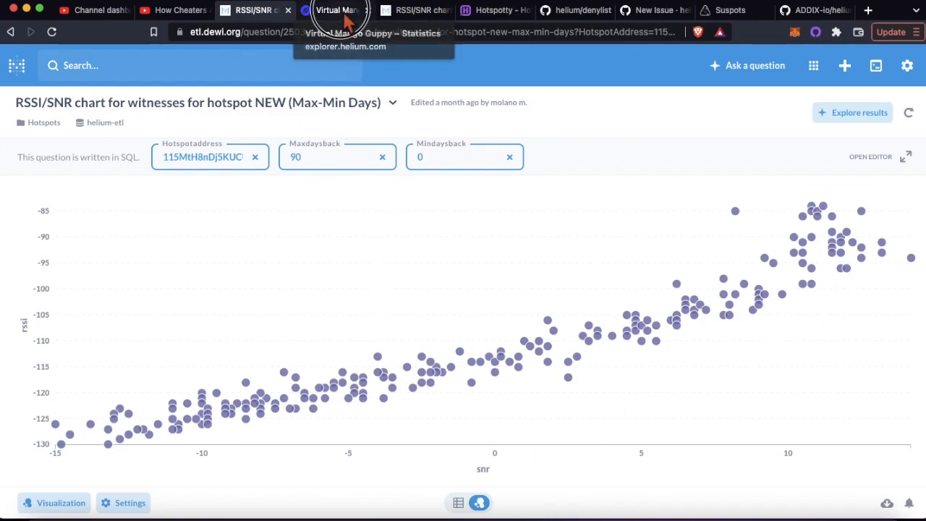
View Virtual Mango Guppy's 30D then 24H earnings and select the hex just west of it.
{"action": "left_click", "coordinate": [334, 11]}
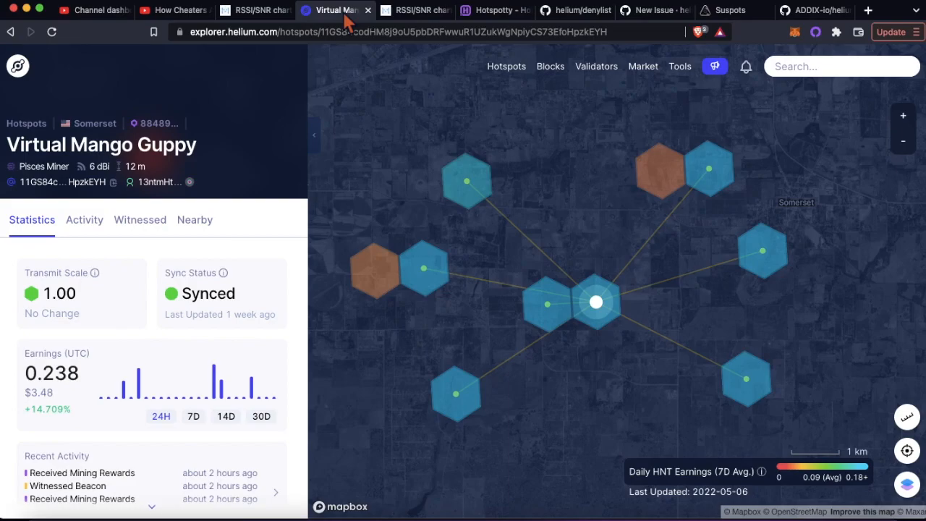
{"action": "mouse_move", "coordinate": [544, 214]}
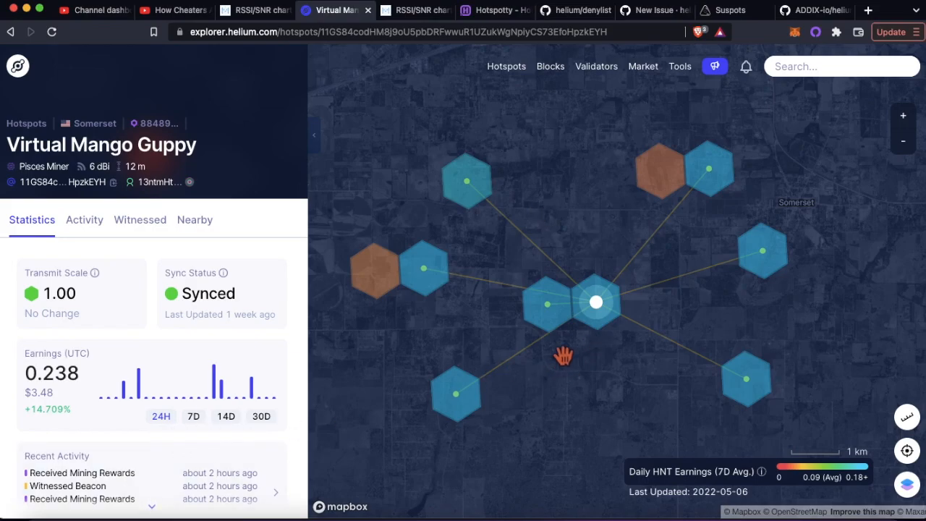
{"action": "left_click", "coordinate": [261, 417]}
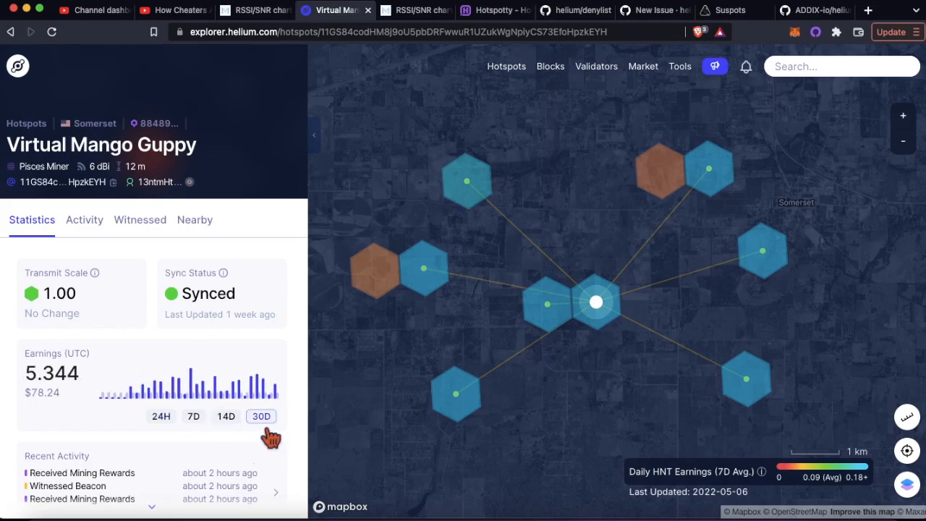
{"action": "left_click", "coordinate": [161, 417]}
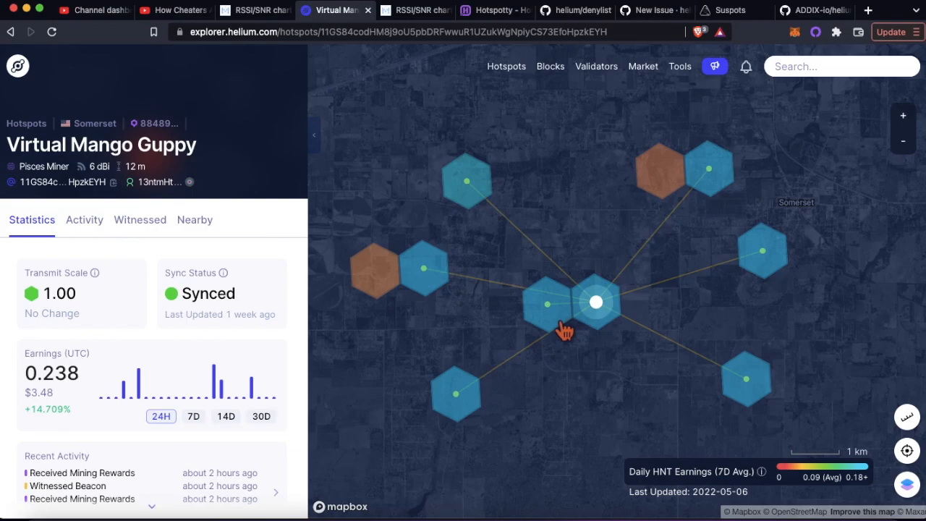
{"action": "left_click", "coordinate": [597, 302]}
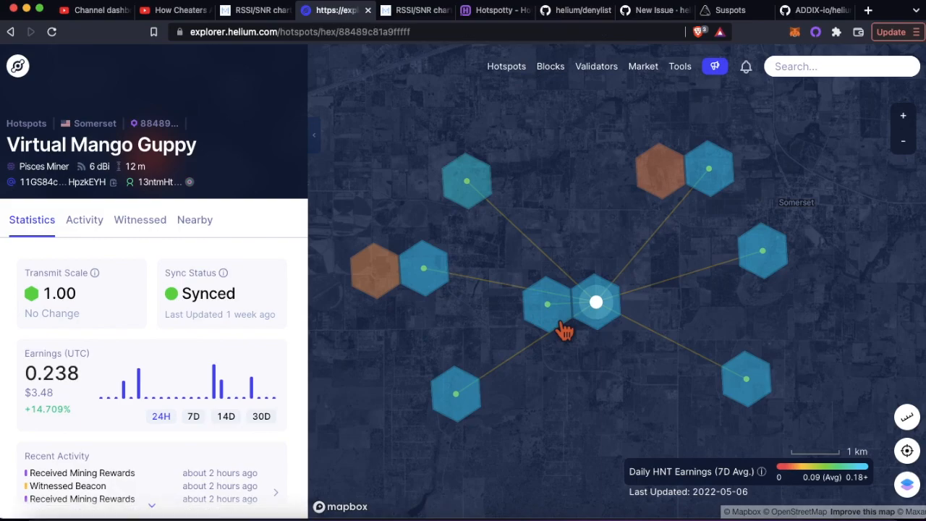
Inspect witness hotspot Jolly Viridian Cat and its 30-day earnings.
{"action": "left_click", "coordinate": [596, 303]}
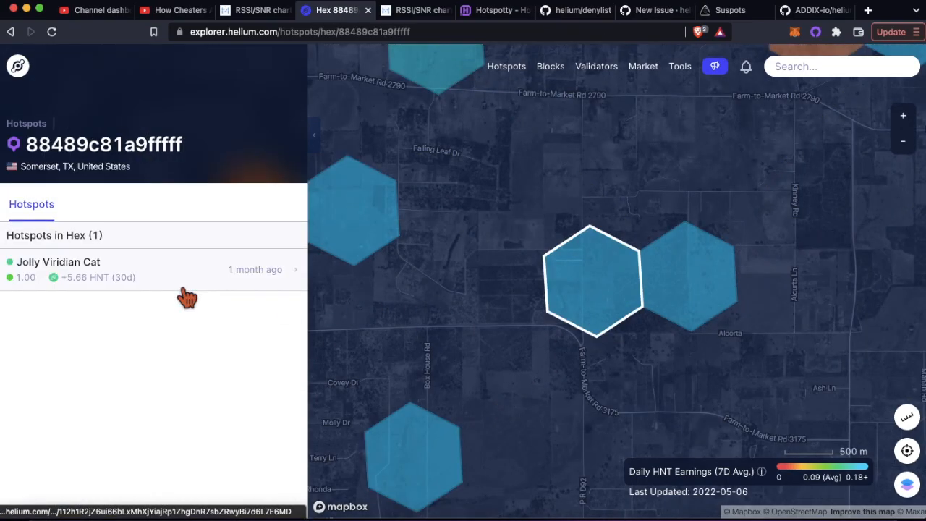
{"action": "mouse_move", "coordinate": [175, 286]}
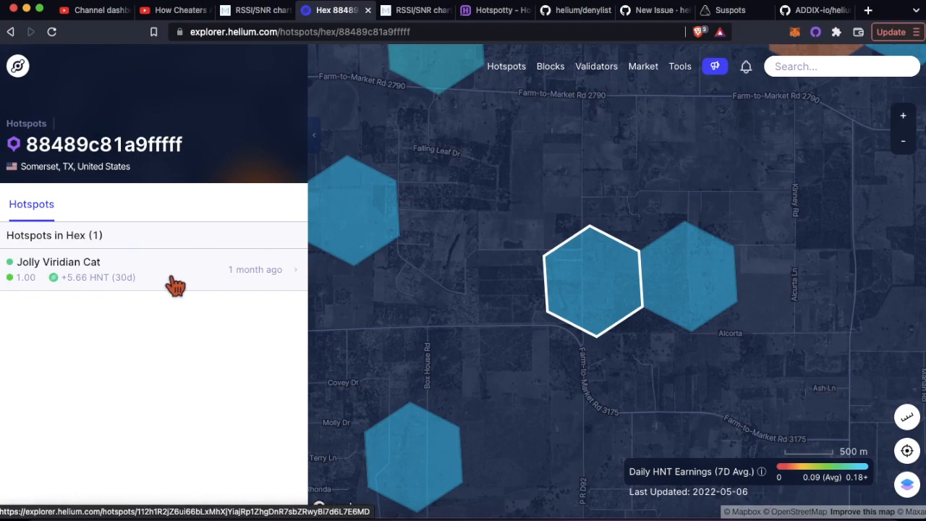
{"action": "left_click", "coordinate": [58, 261]}
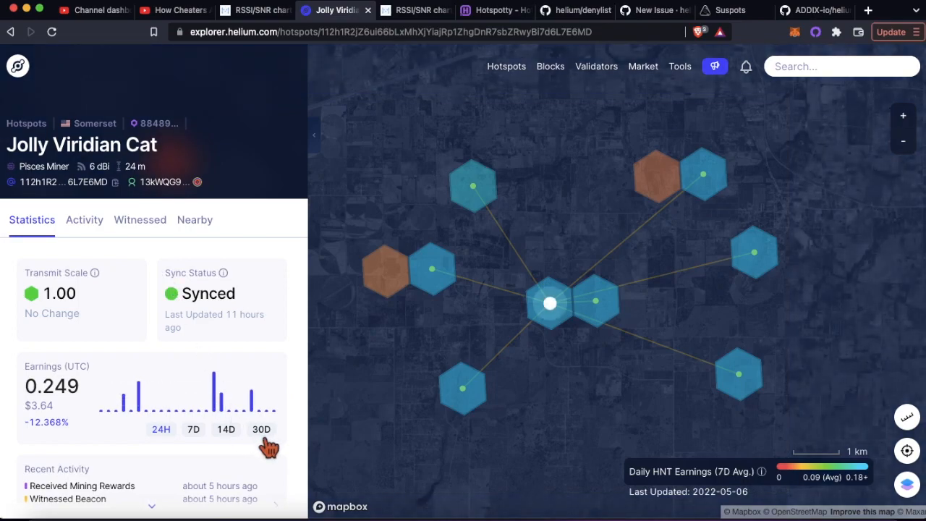
{"action": "left_click", "coordinate": [260, 428]}
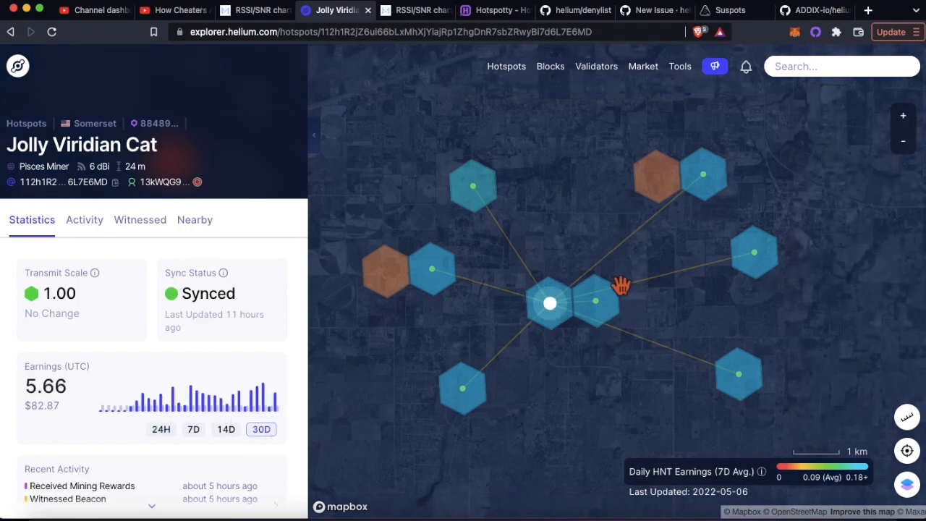
{"action": "mouse_move", "coordinate": [646, 211]}
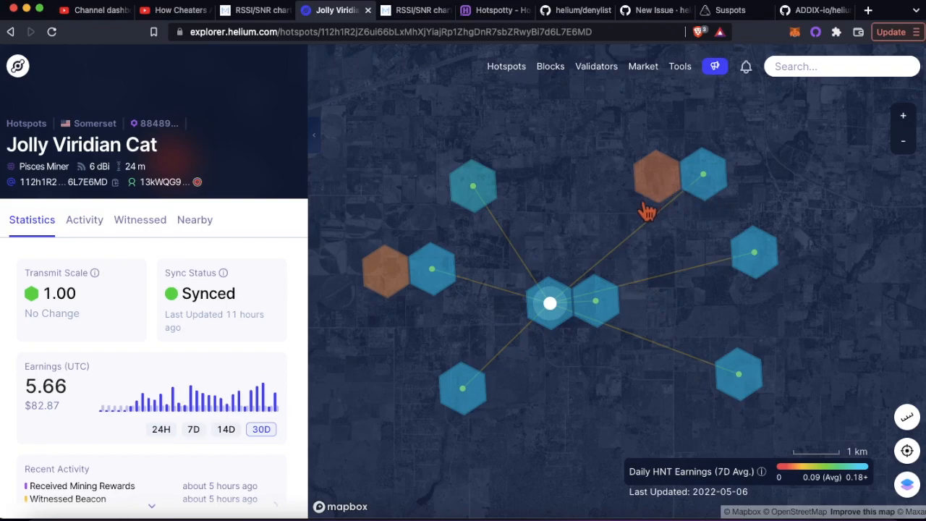
{"action": "mouse_move", "coordinate": [570, 282]}
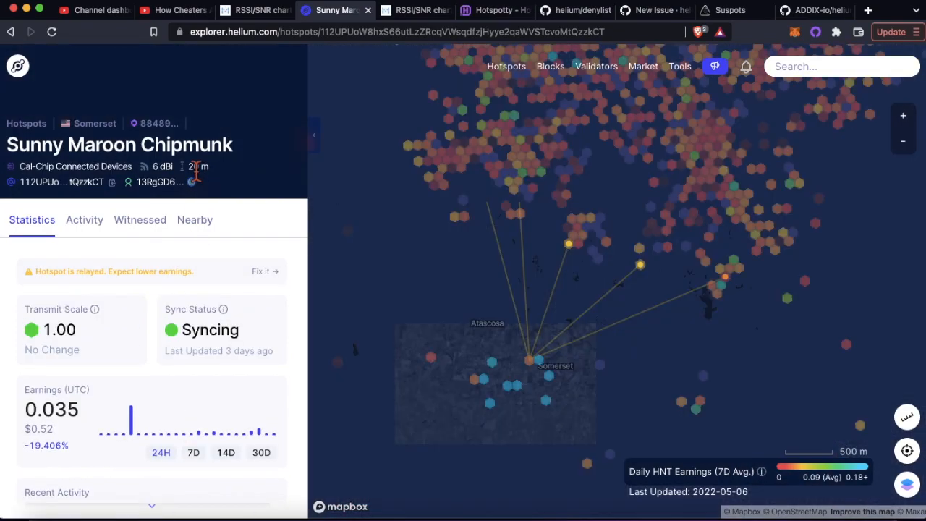
{"action": "scroll", "scroll_direction": "down", "scroll_amount": 3}
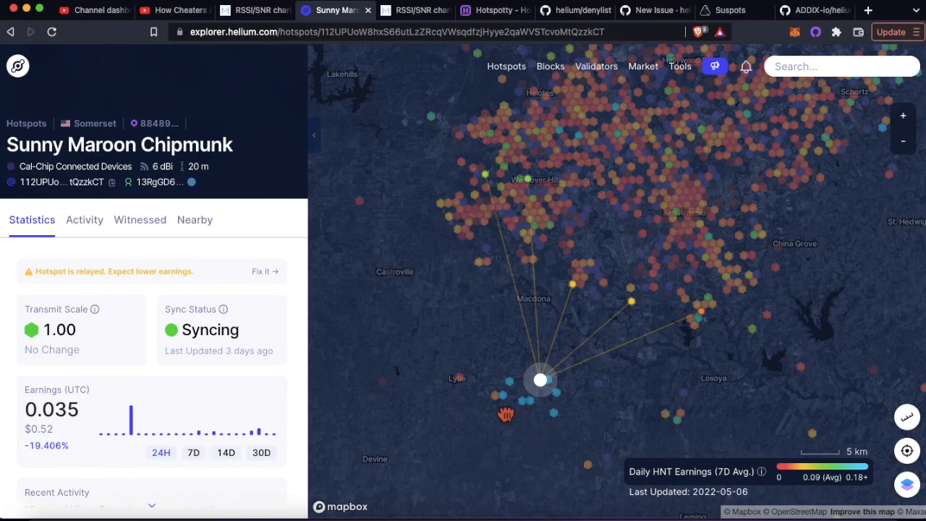
Inspect nearby hotspot Lone Mango Aphid, then return to Virtual Mango Guppy.
{"action": "left_click", "coordinate": [540, 379]}
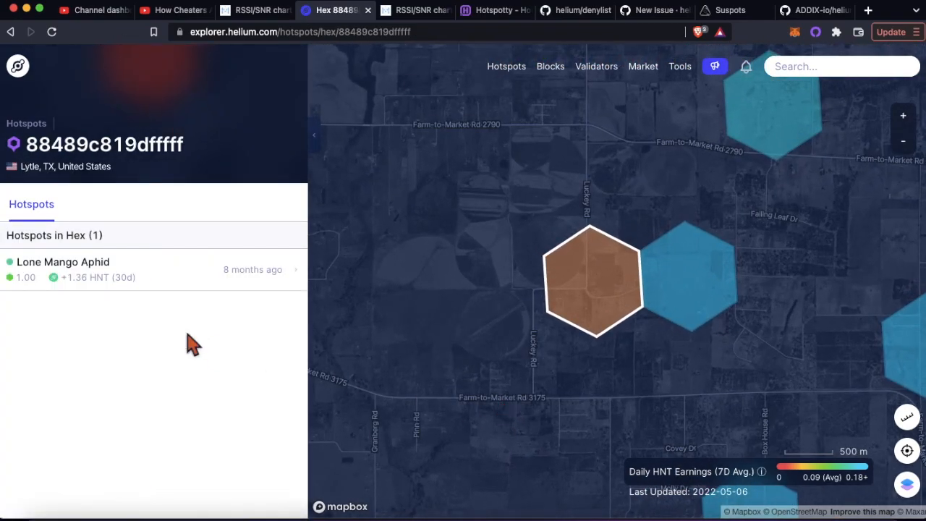
{"action": "left_click", "coordinate": [64, 261]}
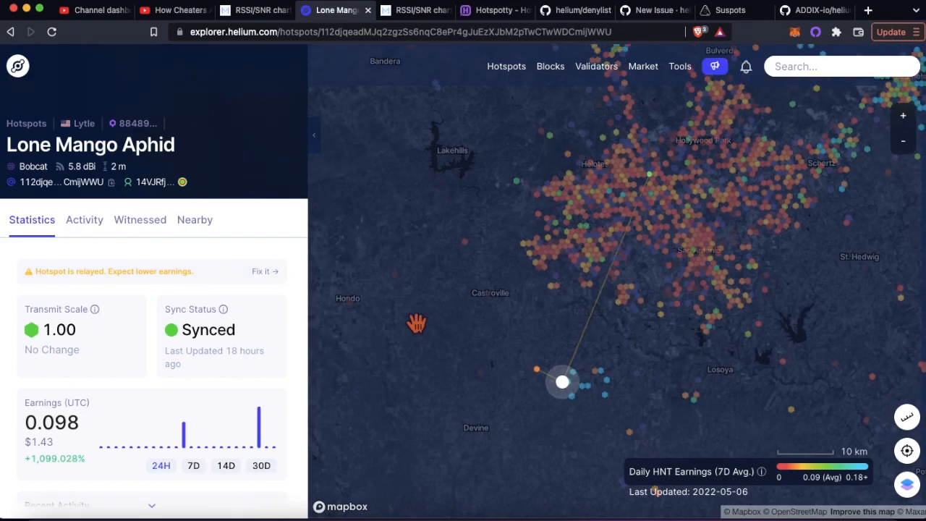
{"action": "mouse_move", "coordinate": [563, 382]}
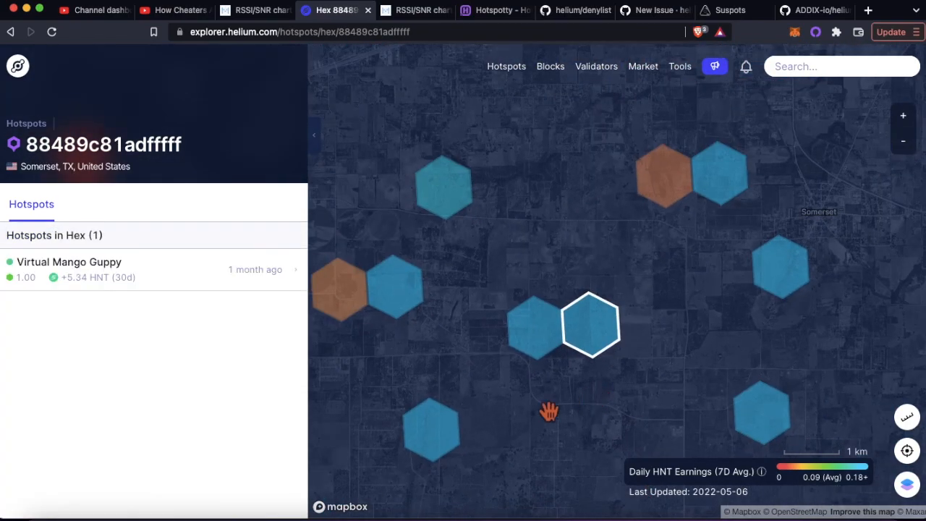
{"action": "mouse_move", "coordinate": [619, 373]}
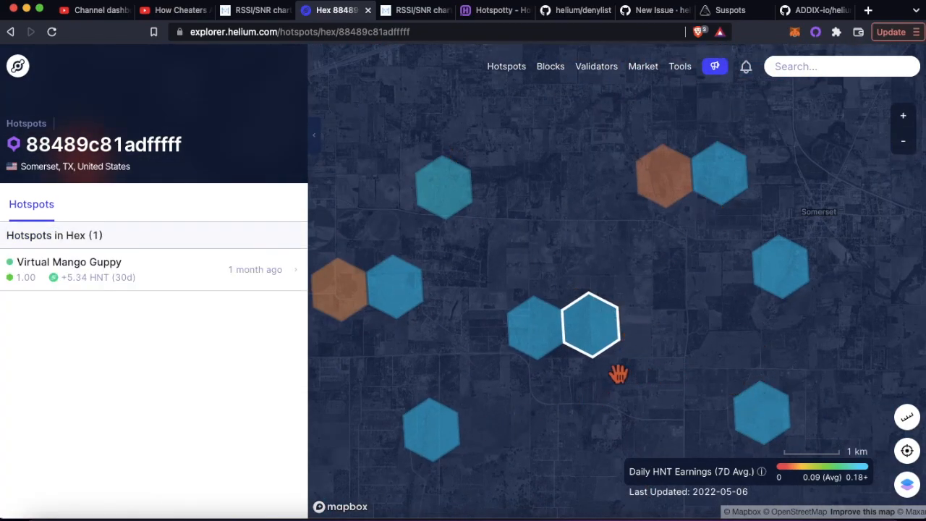
{"action": "left_click", "coordinate": [69, 260]}
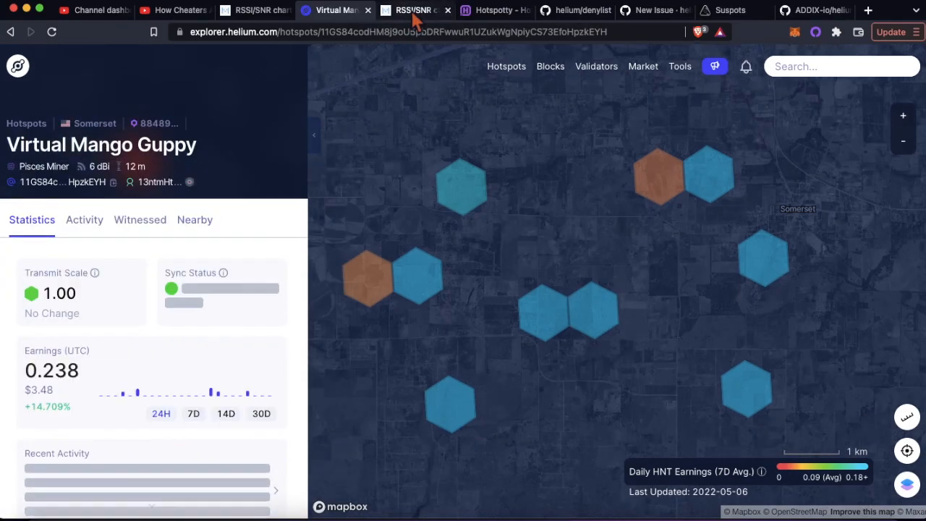
Return to the DeWi ETL RSSI/SNR witness chart covering 90 days back.
{"action": "left_click", "coordinate": [411, 11]}
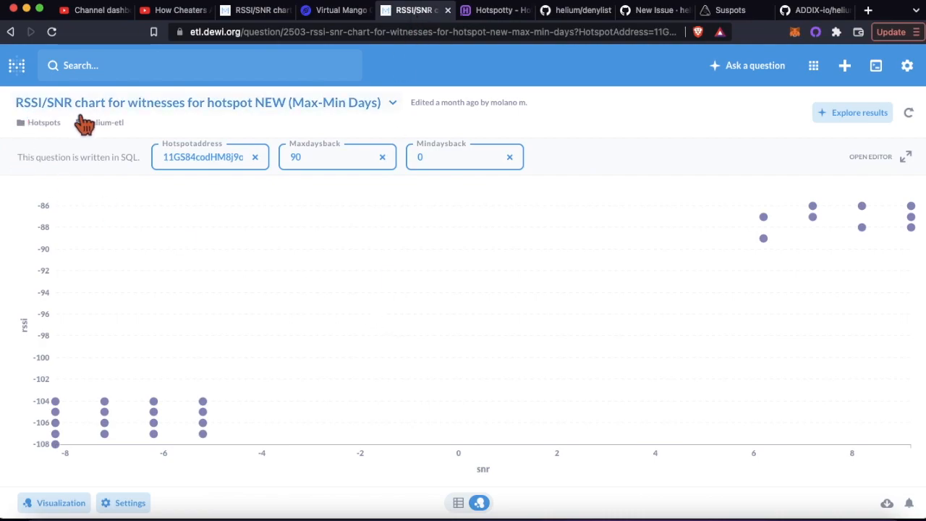
{"action": "mouse_move", "coordinate": [177, 130]}
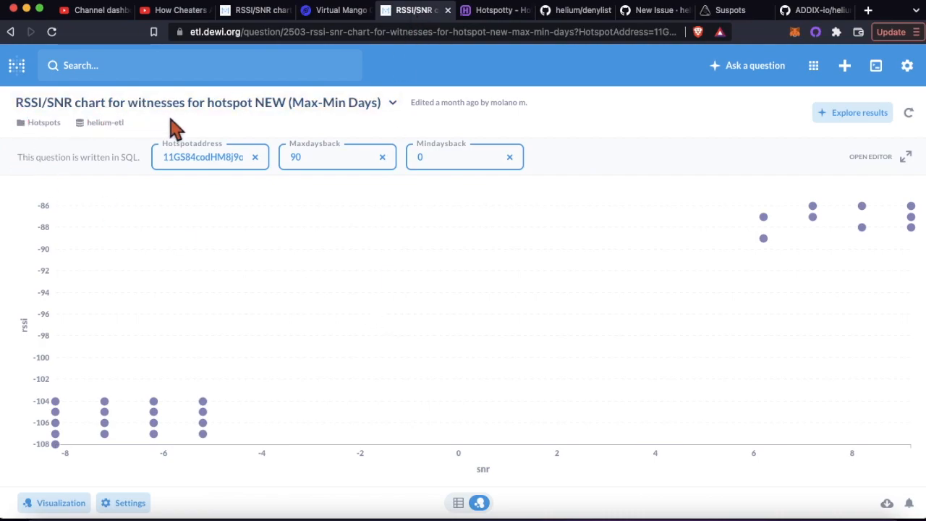
{"action": "mouse_move", "coordinate": [179, 134]}
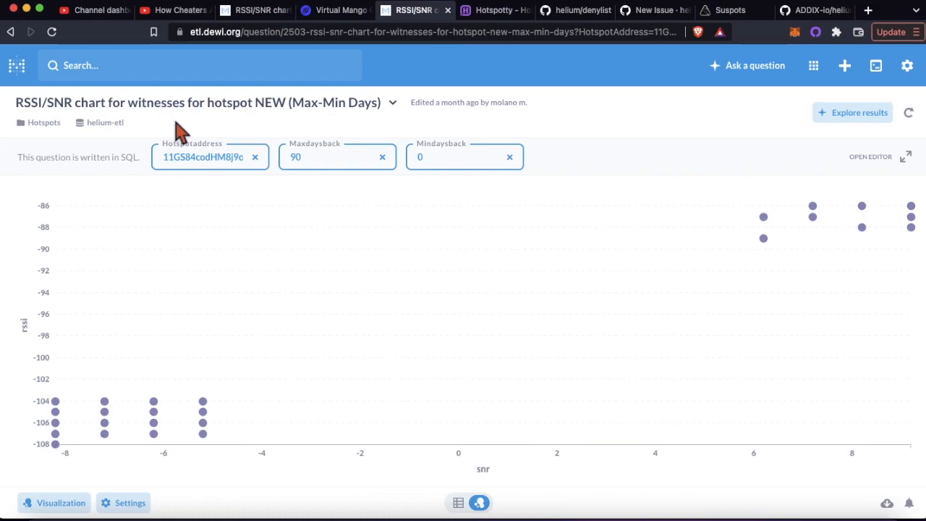
{"action": "mouse_move", "coordinate": [249, 133]}
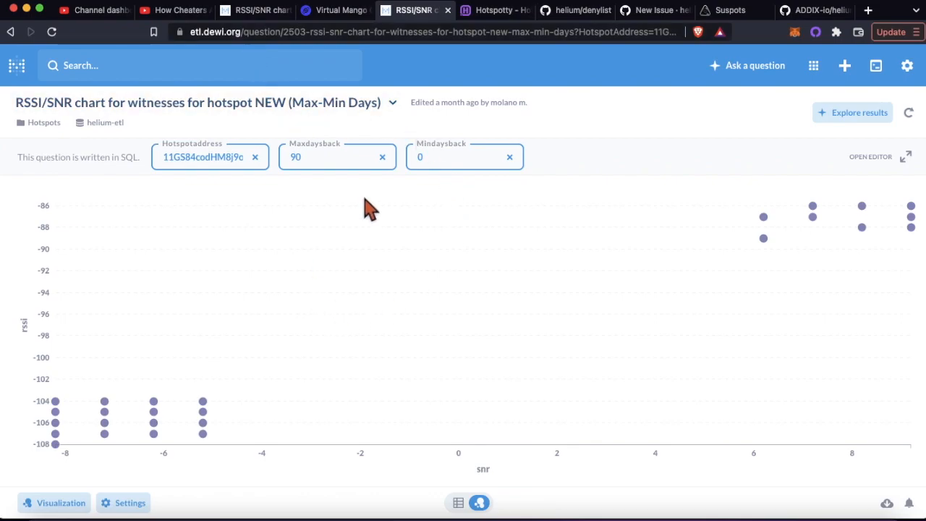
{"action": "mouse_move", "coordinate": [422, 281]}
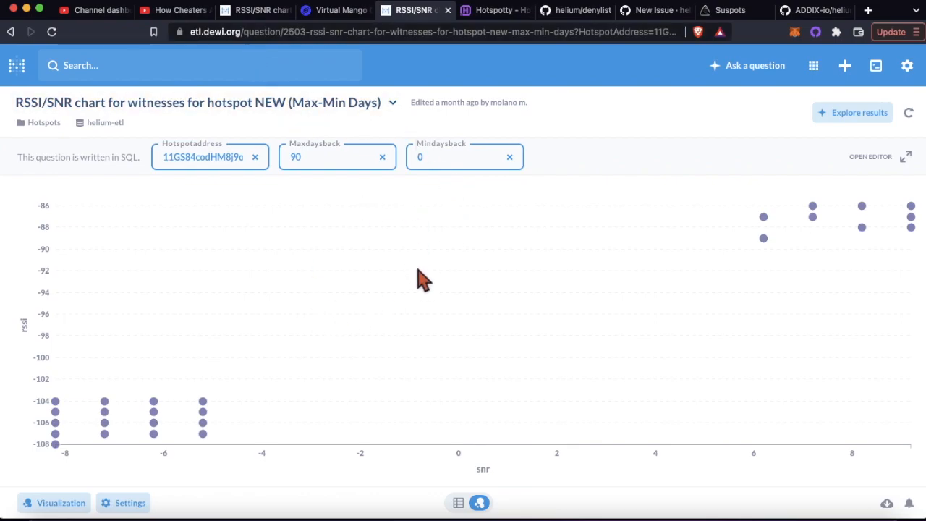
{"action": "mouse_move", "coordinate": [214, 257]}
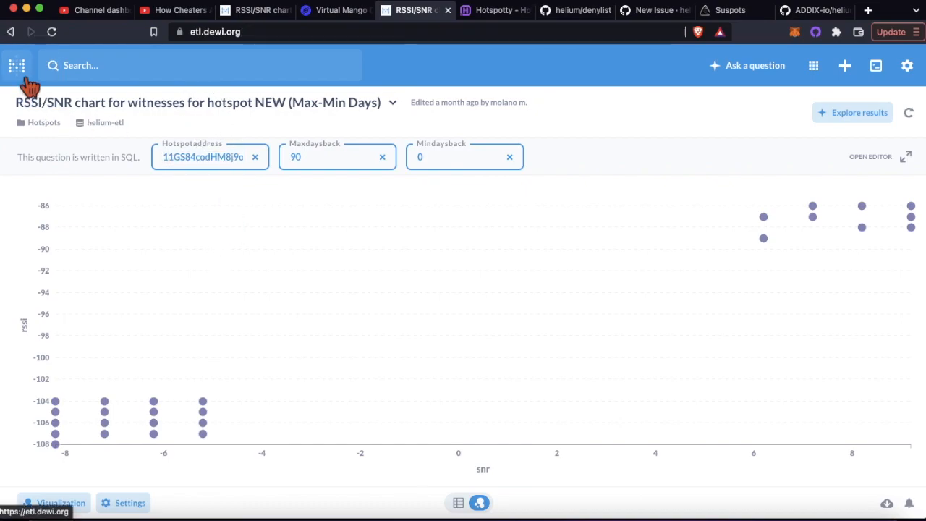
Go to the Metabase home page and sign back in with Google.
{"action": "left_click", "coordinate": [16, 65]}
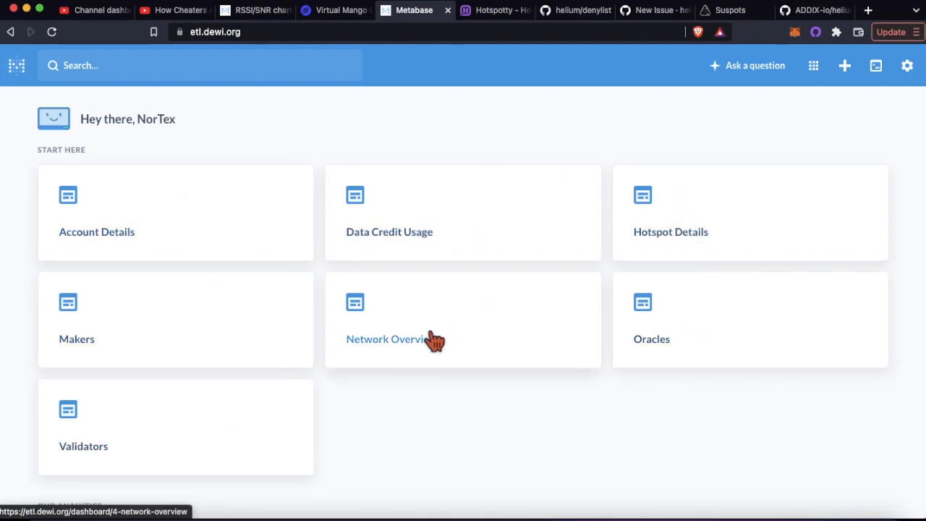
{"action": "mouse_move", "coordinate": [662, 362]}
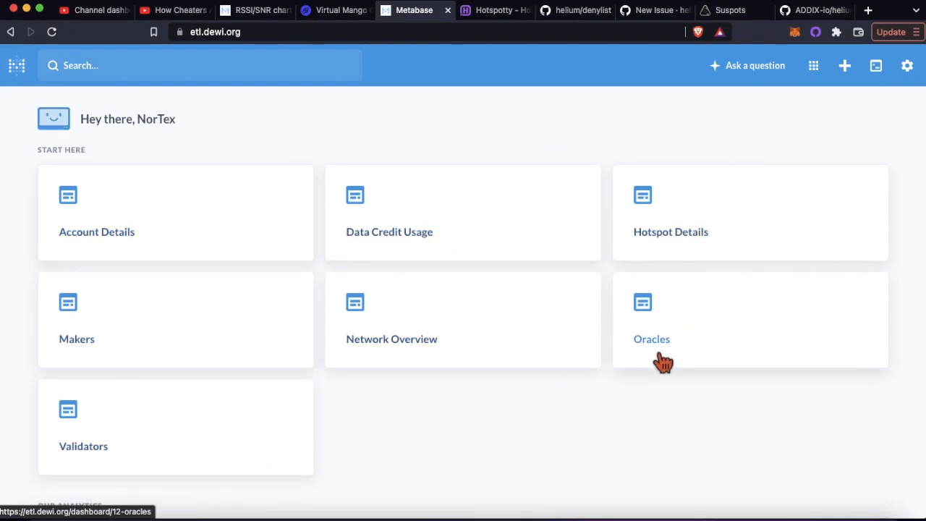
{"action": "mouse_move", "coordinate": [259, 123]}
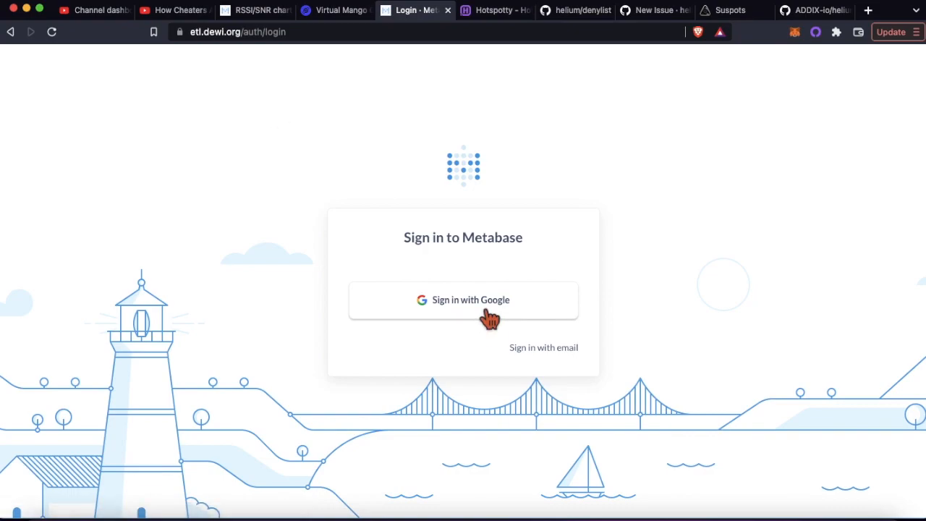
{"action": "mouse_move", "coordinate": [480, 304]}
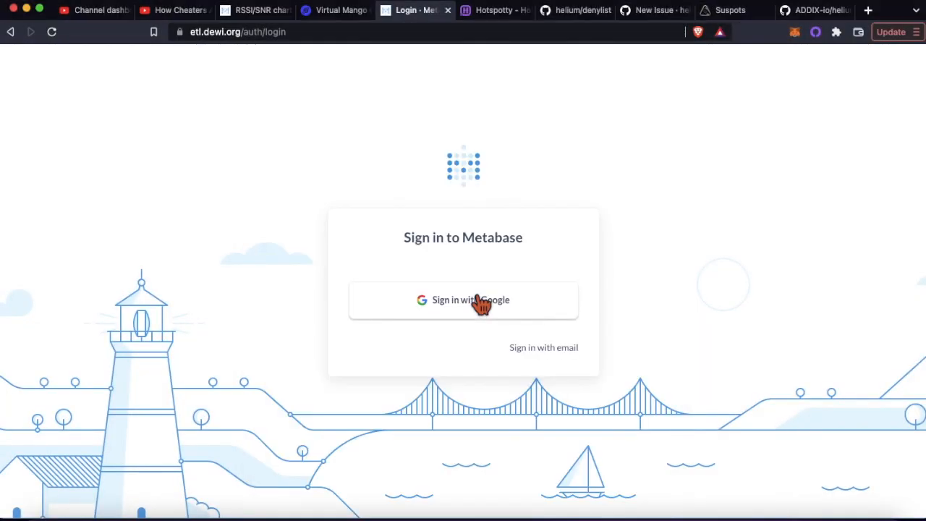
{"action": "left_click", "coordinate": [463, 300]}
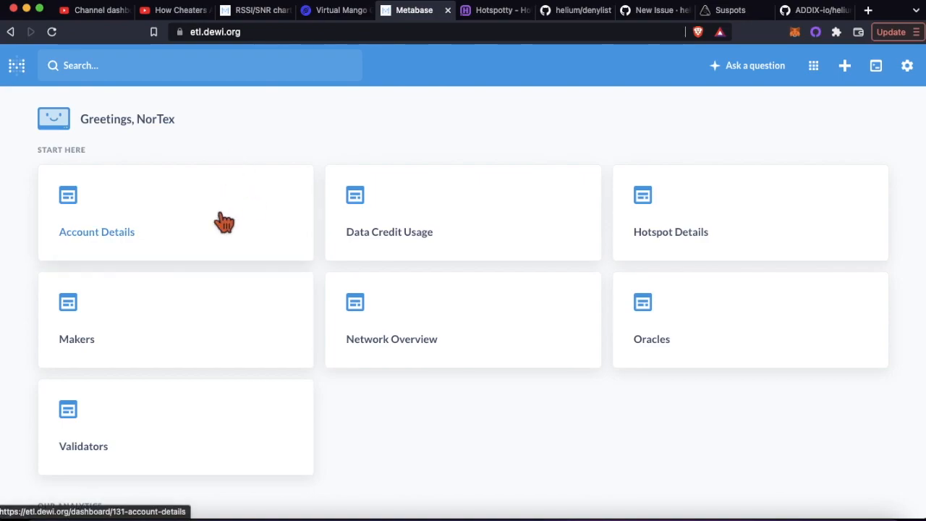
{"action": "mouse_move", "coordinate": [442, 214]}
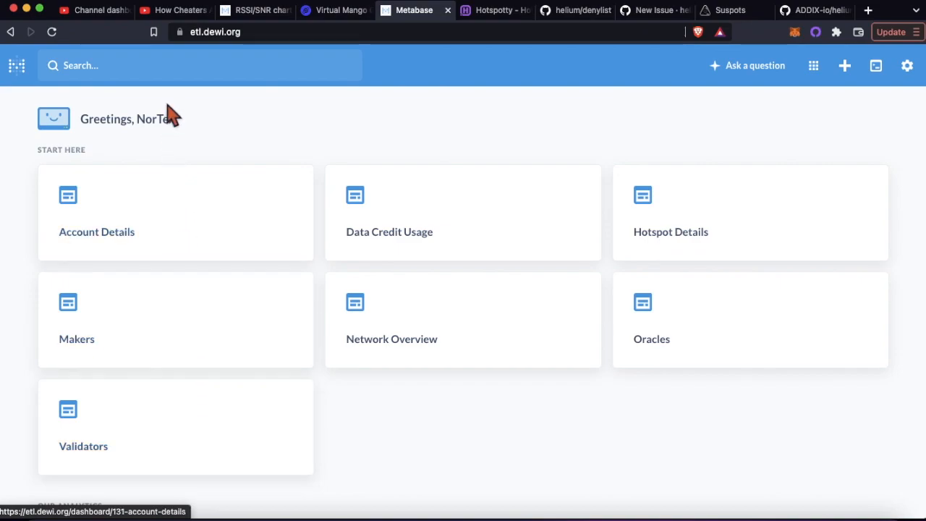
Run the 'RSSI/SNR chart for witnesses for hotspot NEW (Max-Min Days)' question with Maxdaysback 90, Mindaysback 0.
{"action": "left_click", "coordinate": [199, 65]}
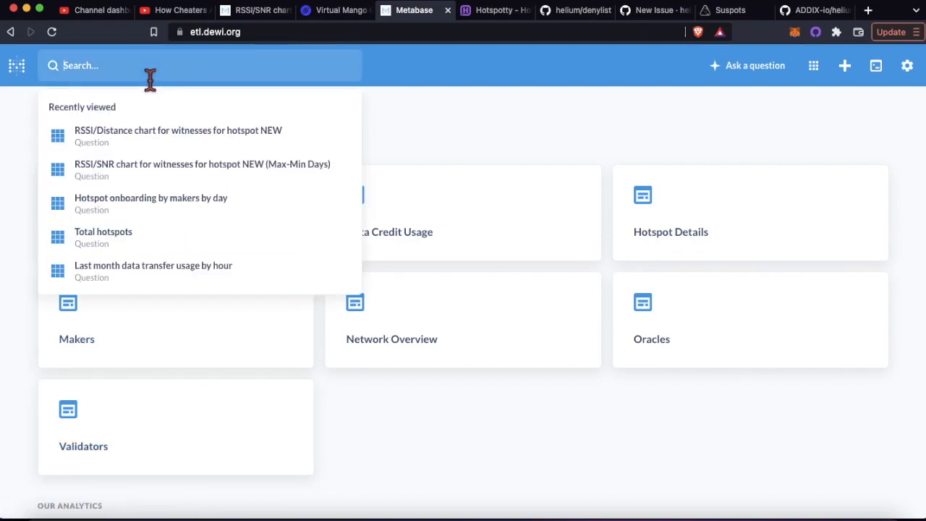
{"action": "type", "text": "rssi"}
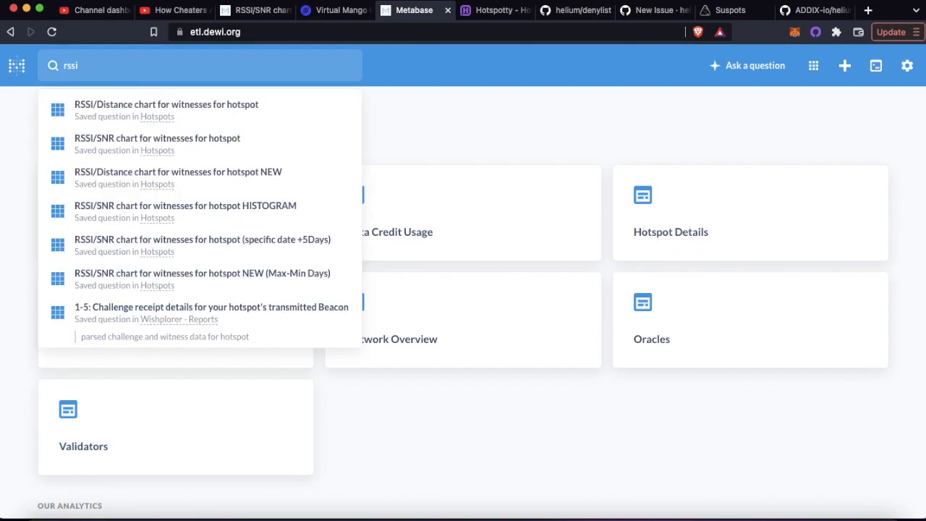
{"action": "mouse_move", "coordinate": [150, 80]}
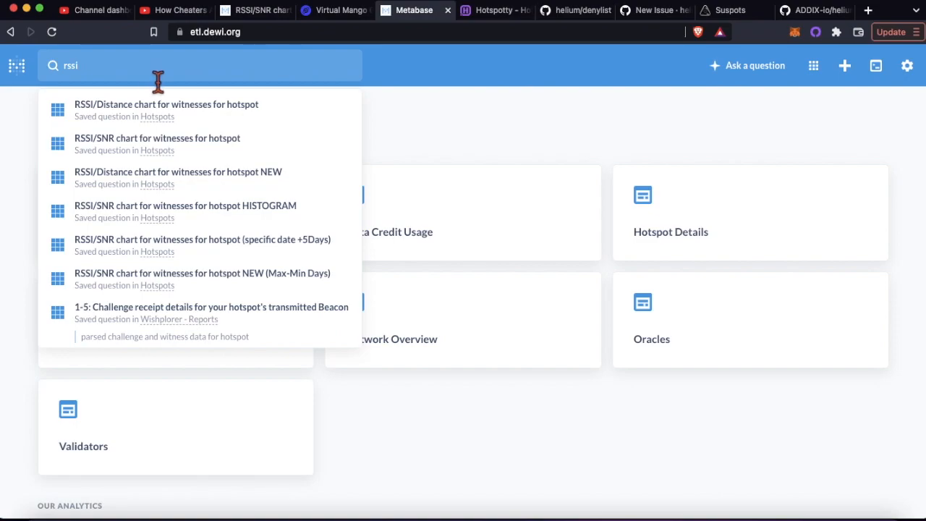
{"action": "mouse_move", "coordinate": [231, 282]}
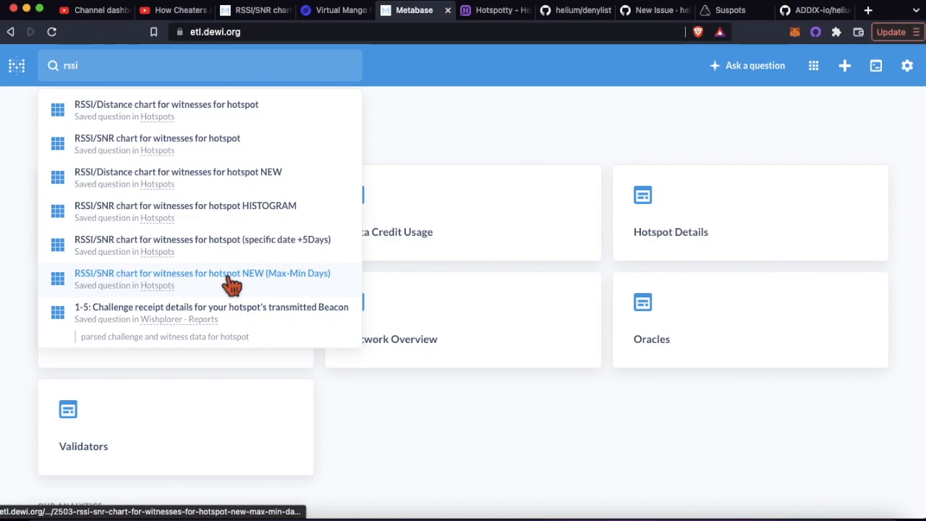
{"action": "left_click", "coordinate": [203, 278]}
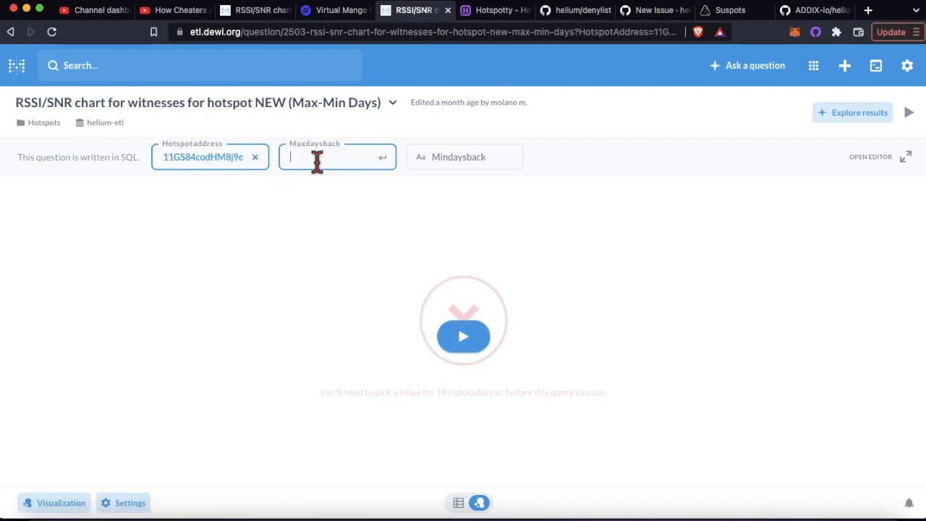
{"action": "type", "text": "90"}
{"action": "left_click", "coordinate": [464, 157]}
{"action": "type", "text": "0"}
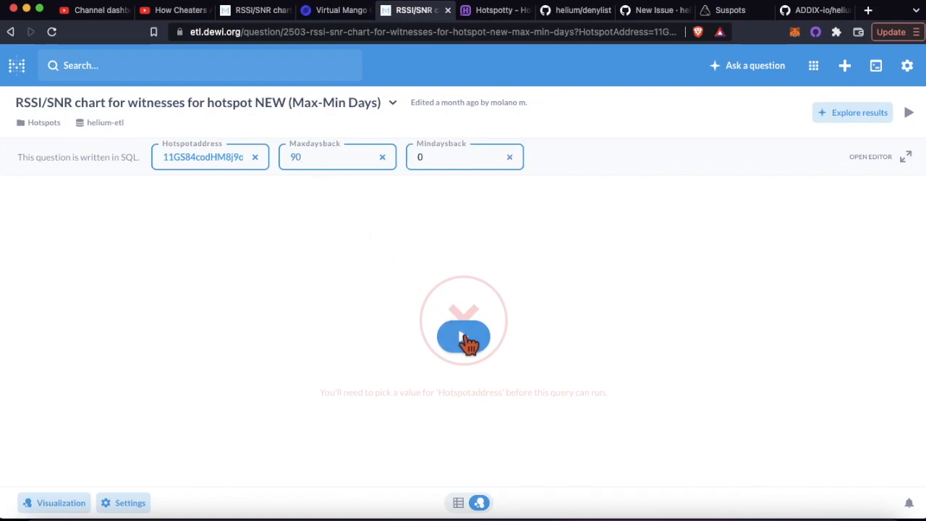
{"action": "left_click", "coordinate": [463, 336]}
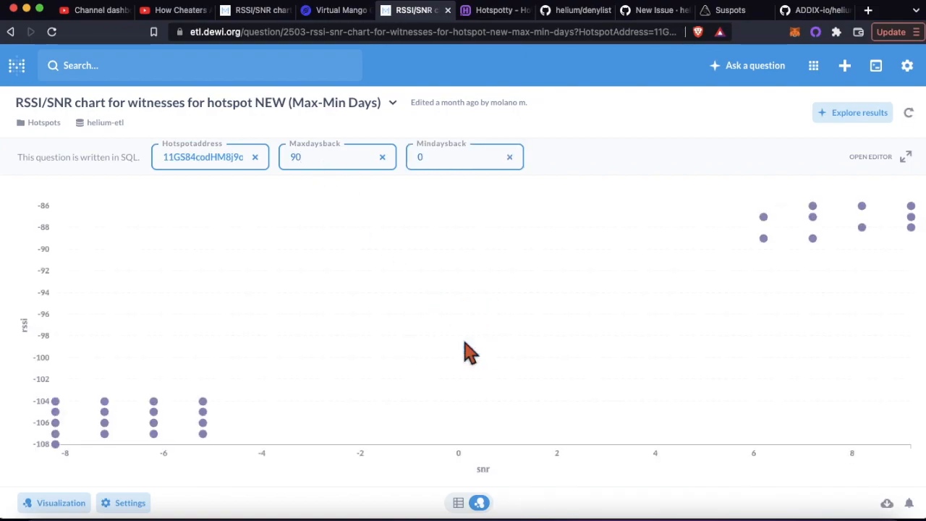
{"action": "mouse_move", "coordinate": [136, 380]}
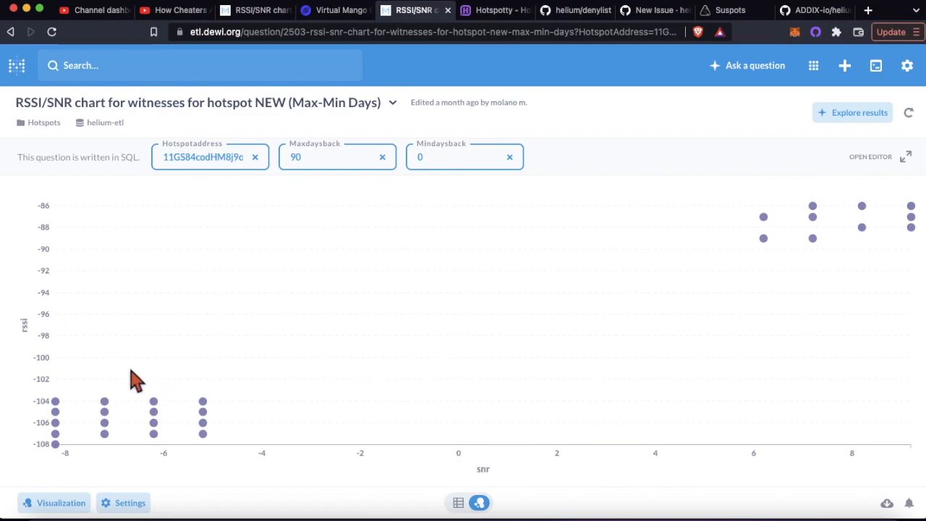
{"action": "mouse_move", "coordinate": [85, 431]}
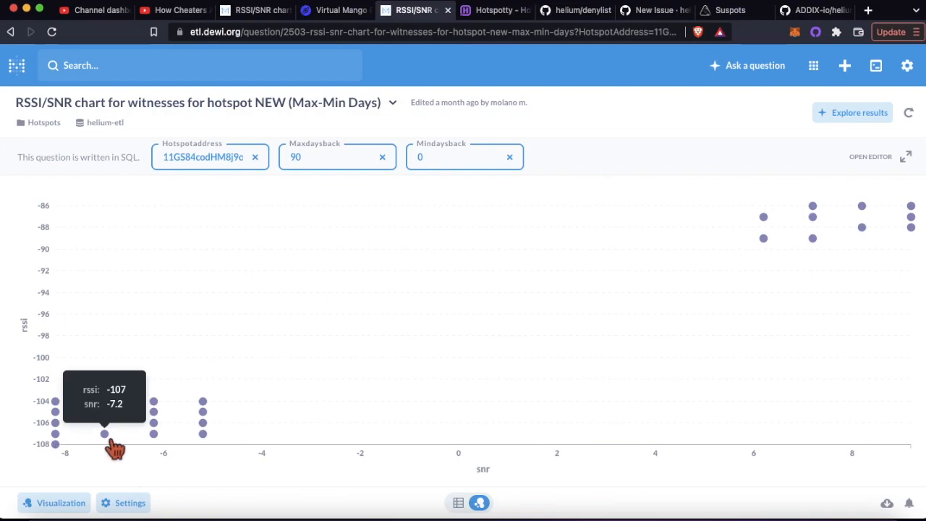
{"action": "mouse_move", "coordinate": [113, 411]}
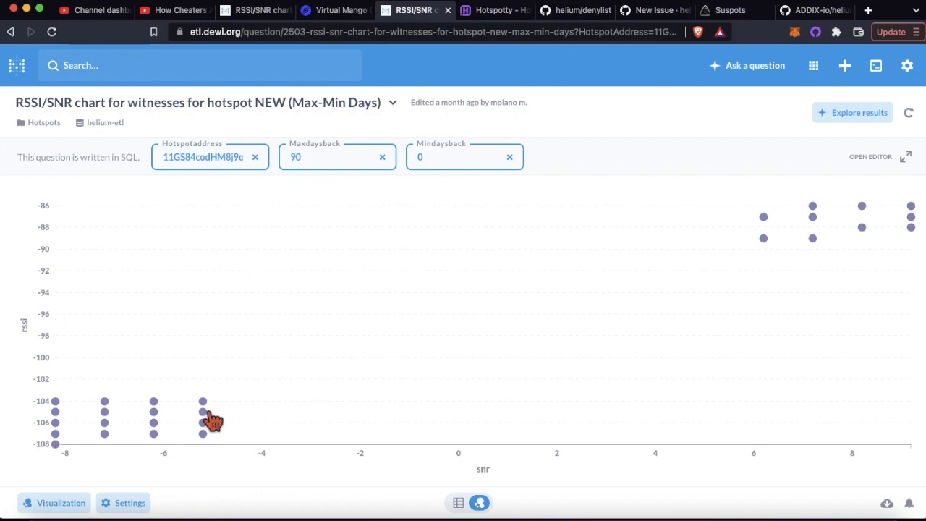
{"action": "mouse_move", "coordinate": [162, 434]}
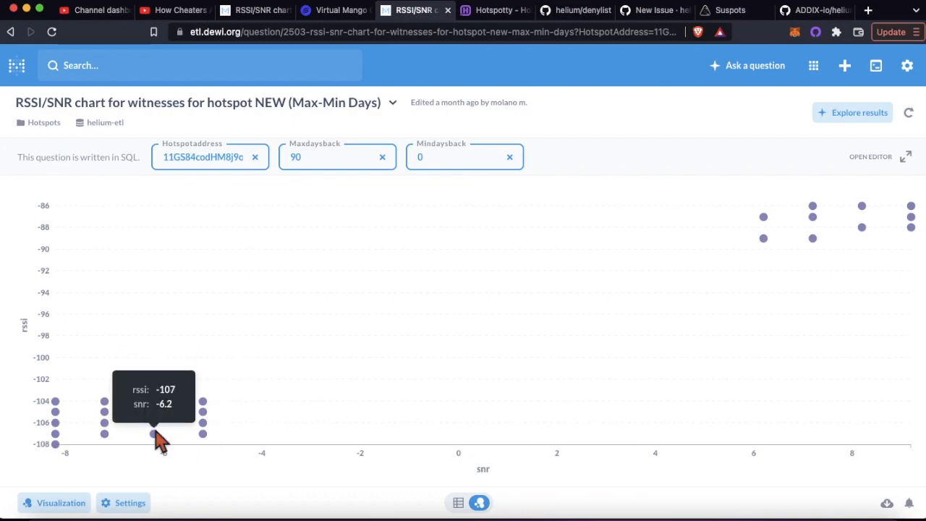
{"action": "mouse_move", "coordinate": [382, 209]}
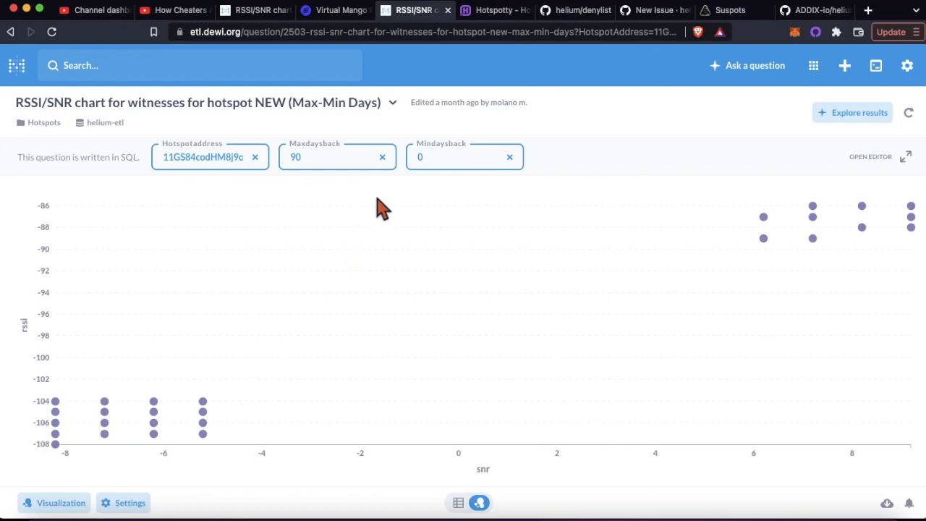
{"action": "mouse_move", "coordinate": [411, 133]}
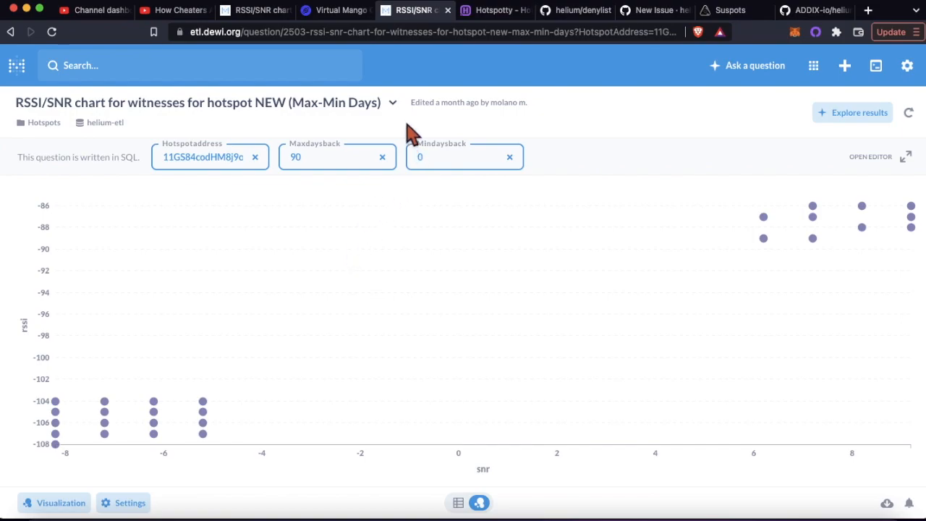
{"action": "mouse_move", "coordinate": [335, 10]}
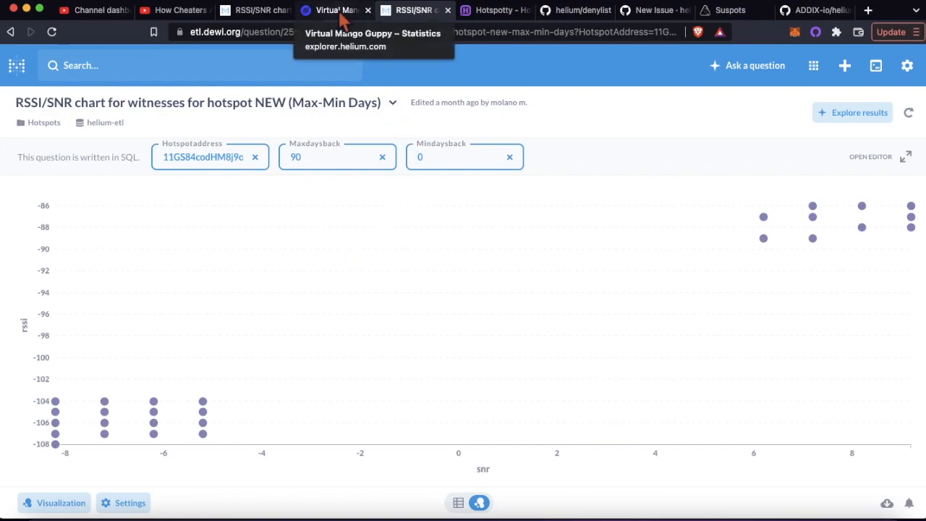
Return to Virtual Mango Guppy's Helium Explorer statistics page.
{"action": "left_click", "coordinate": [336, 10]}
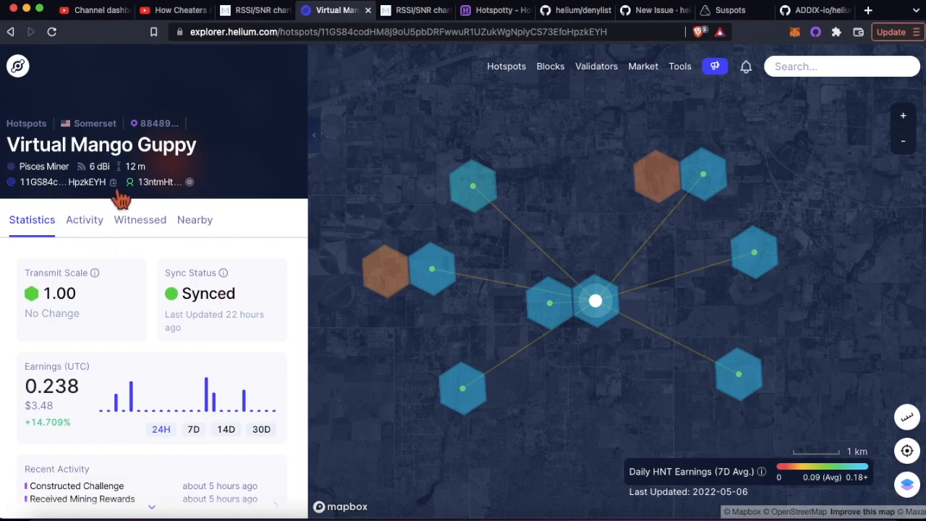
{"action": "mouse_move", "coordinate": [443, 80]}
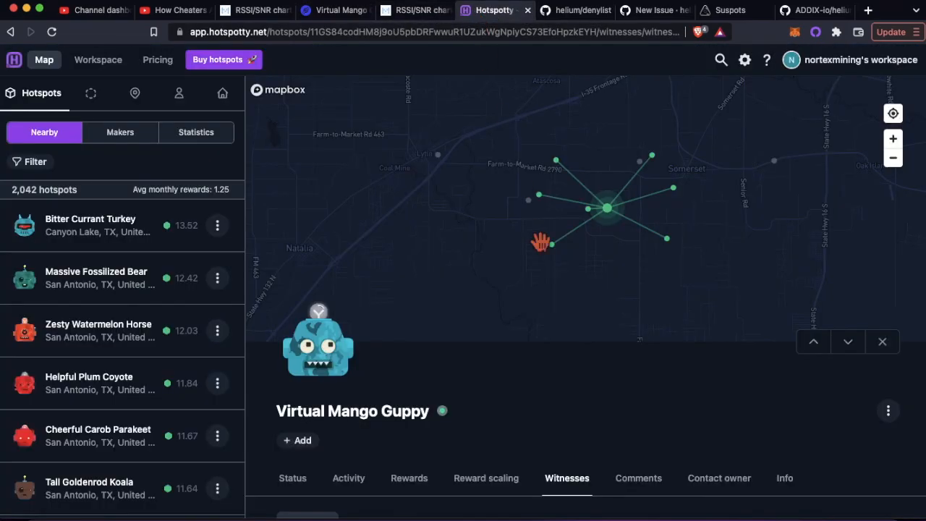
{"action": "mouse_move", "coordinate": [477, 466]}
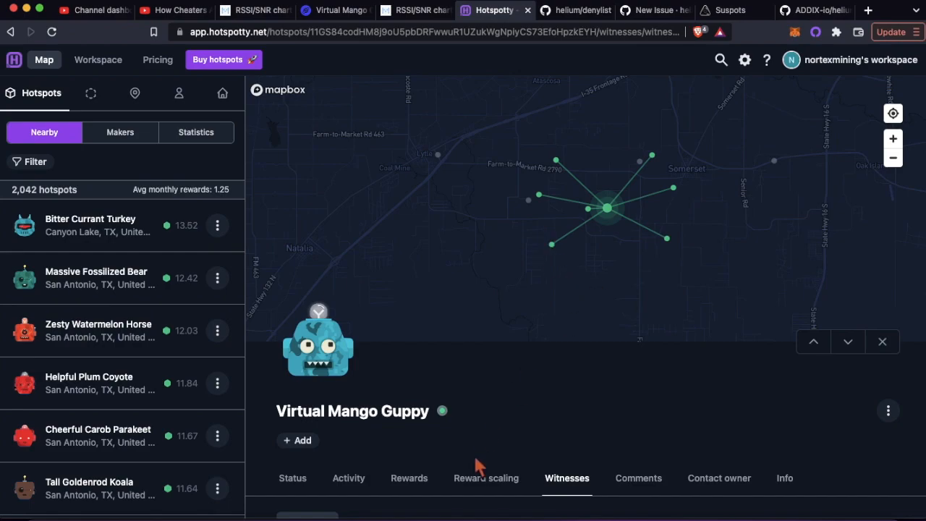
Inspect witnesses Jolly Viridian Cat, Brave Indigo Blackbird, Soaring Bamboo Ladybug and Happy Plum Gazelle.
{"action": "scroll", "scroll_direction": "down", "scroll_amount": 3}
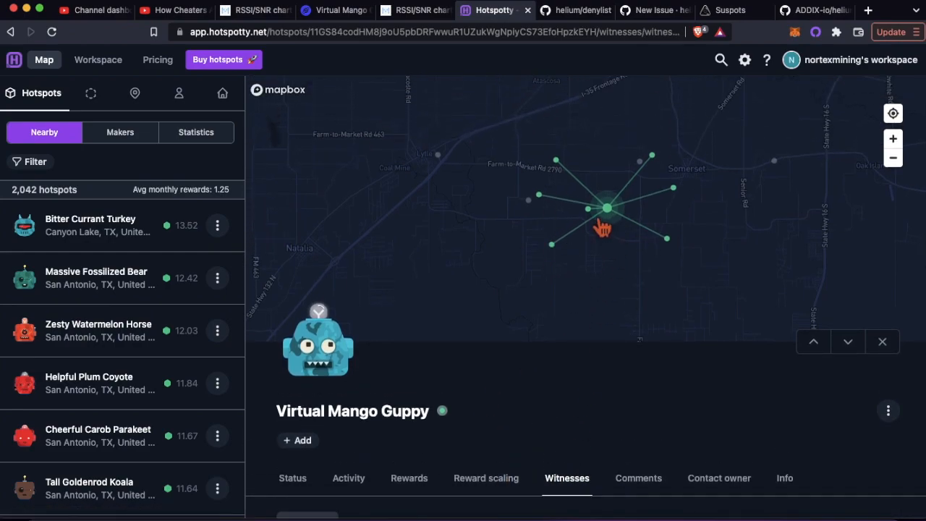
{"action": "left_click", "coordinate": [607, 208]}
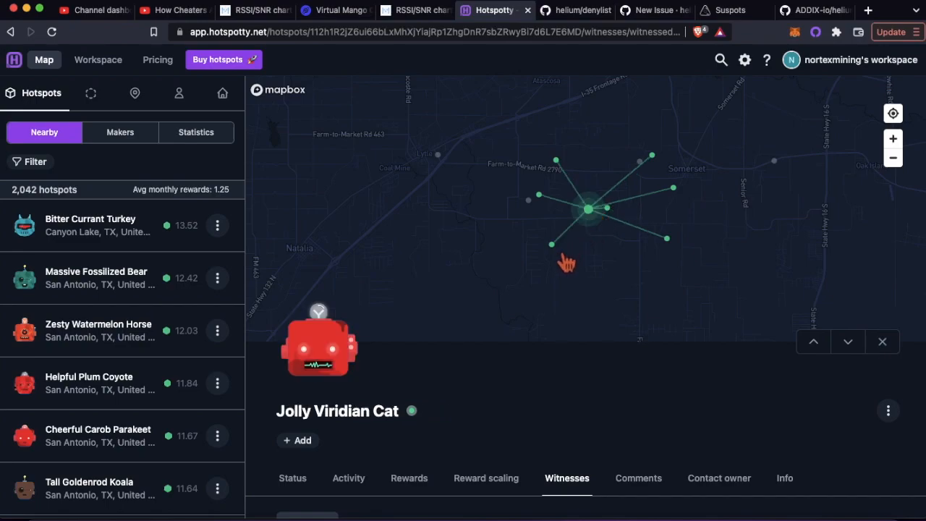
{"action": "left_click", "coordinate": [551, 243]}
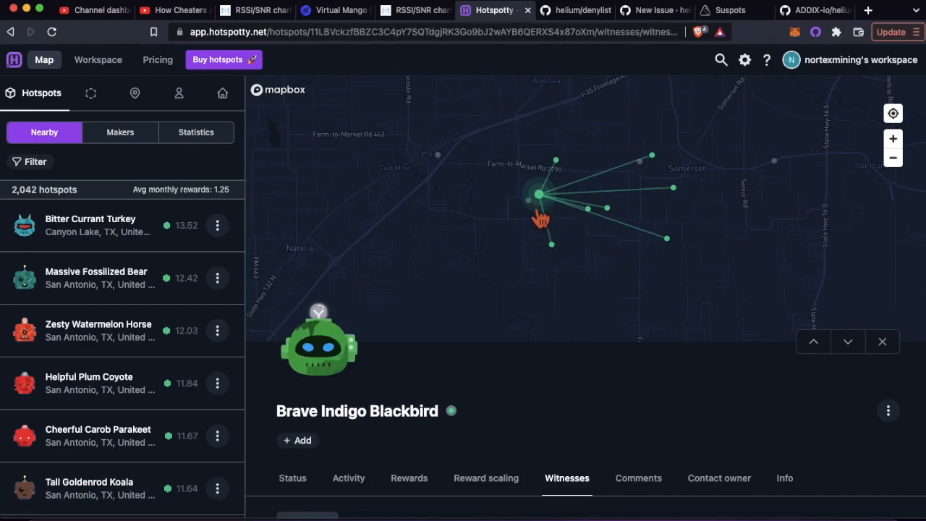
{"action": "mouse_move", "coordinate": [654, 177]}
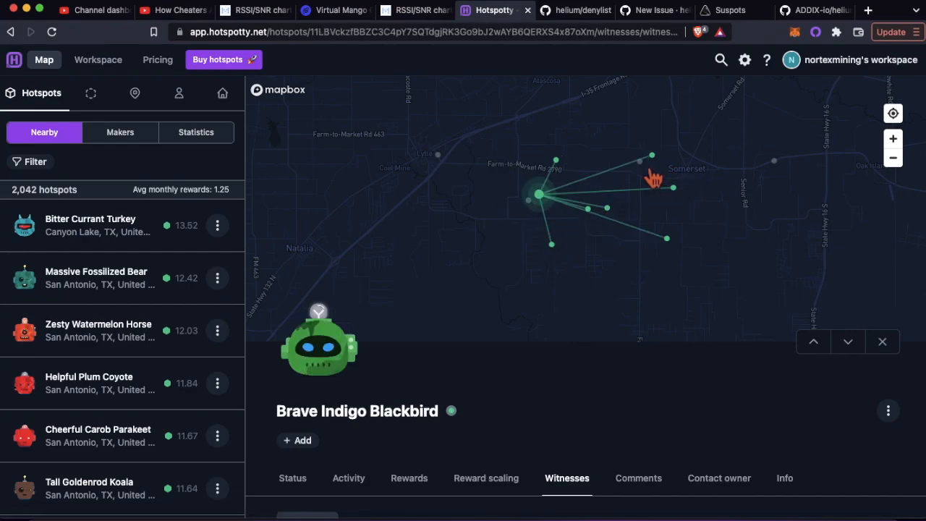
{"action": "left_click", "coordinate": [651, 155]}
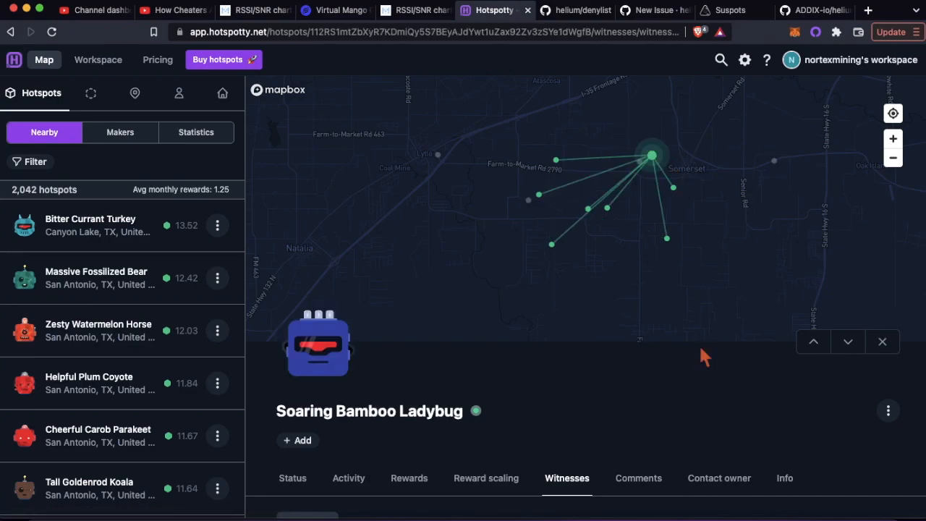
{"action": "left_click", "coordinate": [556, 159]}
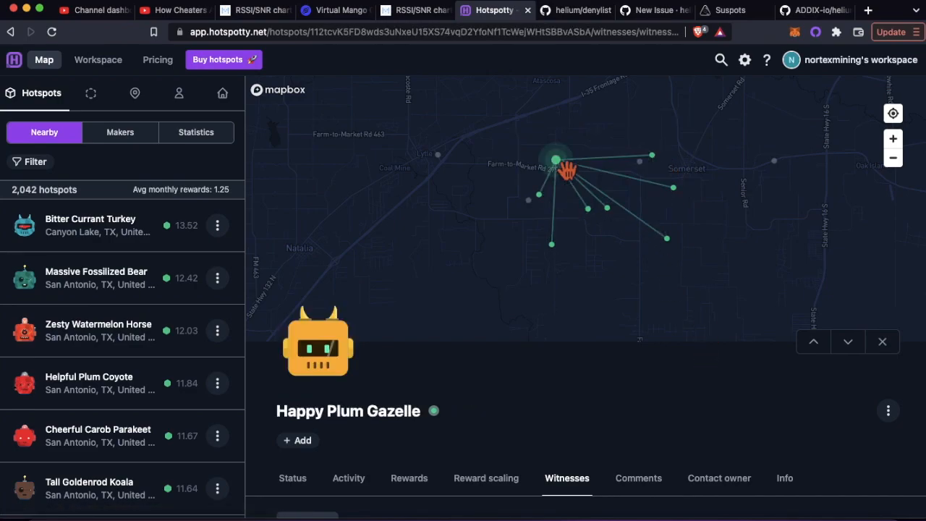
Inspect witnesses Plain Ocean Pigeon and Future Honey Alpaca, then move to the helium/denylist repository.
{"action": "left_click", "coordinate": [666, 239]}
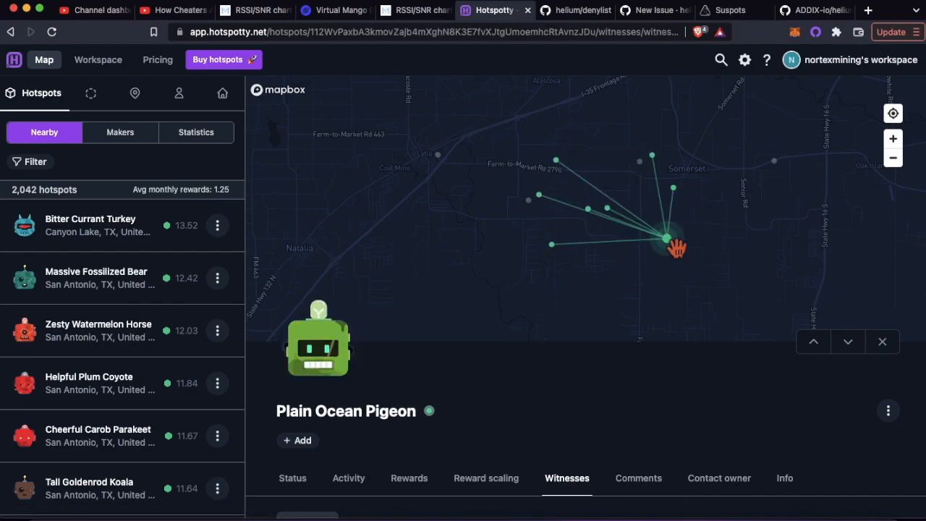
{"action": "left_click", "coordinate": [673, 188]}
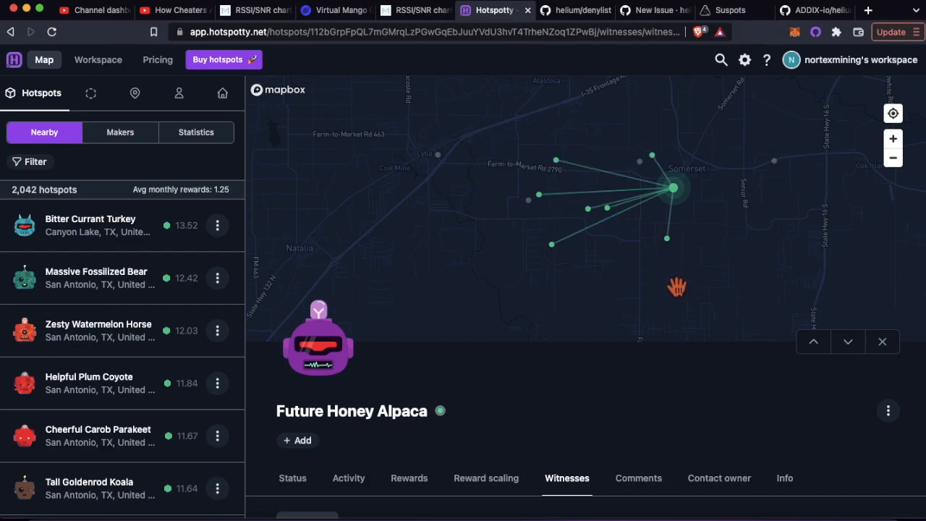
{"action": "mouse_move", "coordinate": [606, 370]}
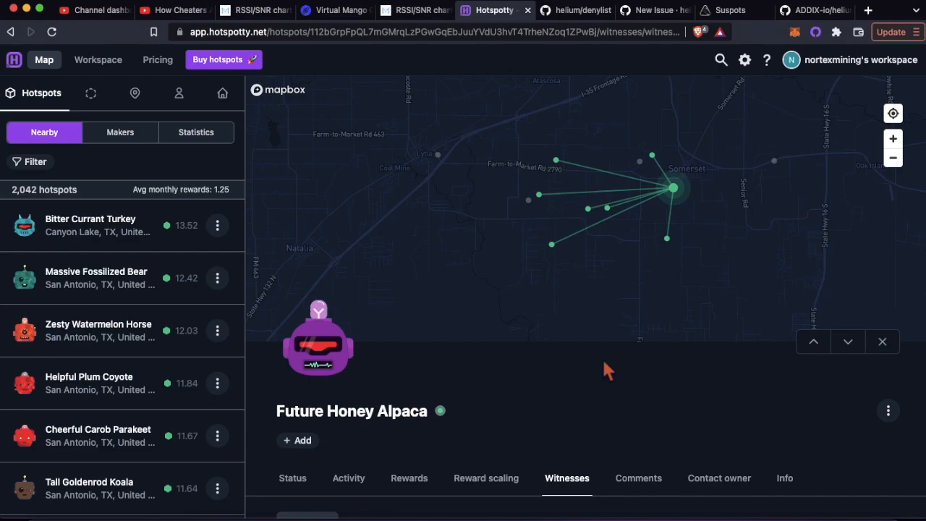
{"action": "left_click", "coordinate": [573, 10]}
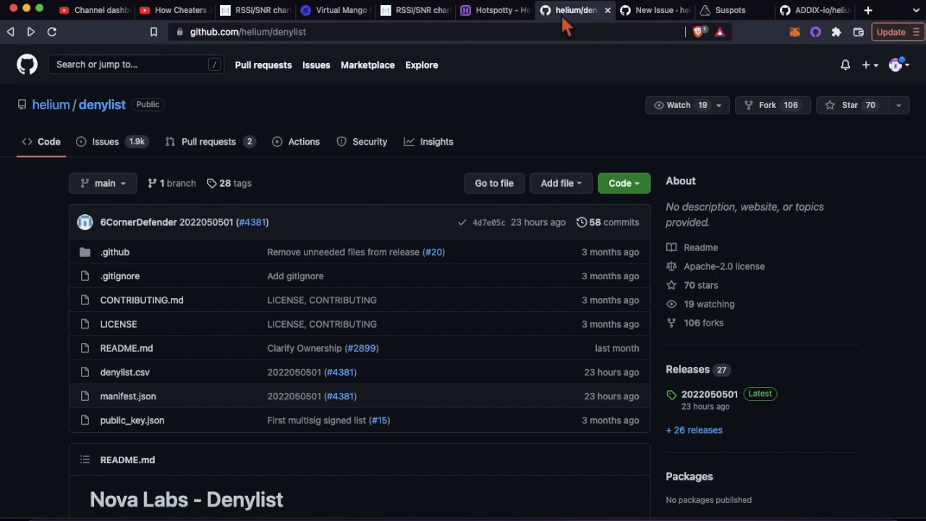
{"action": "mouse_move", "coordinate": [664, 201]}
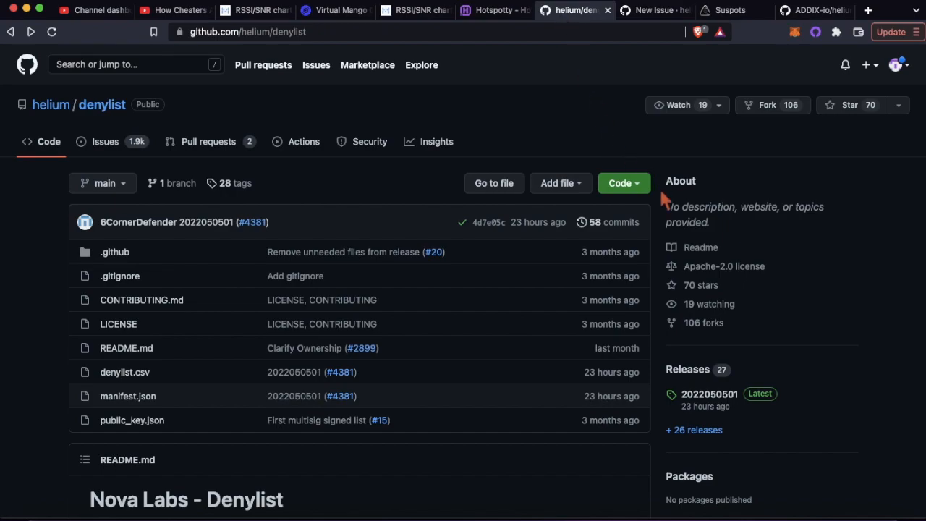
{"action": "mouse_move", "coordinate": [663, 210]}
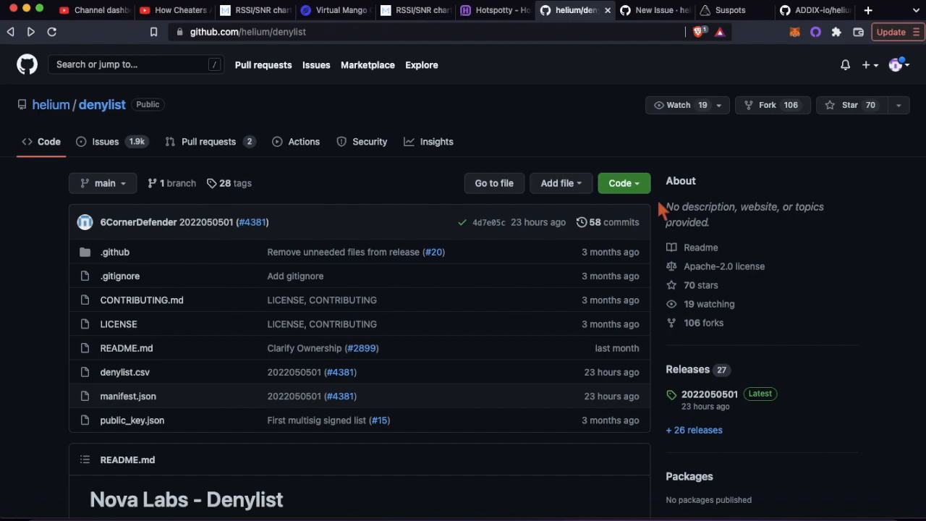
Start a new issue in the helium/denylist repository's issues list.
{"action": "scroll", "scroll_direction": "down", "scroll_amount": 3}
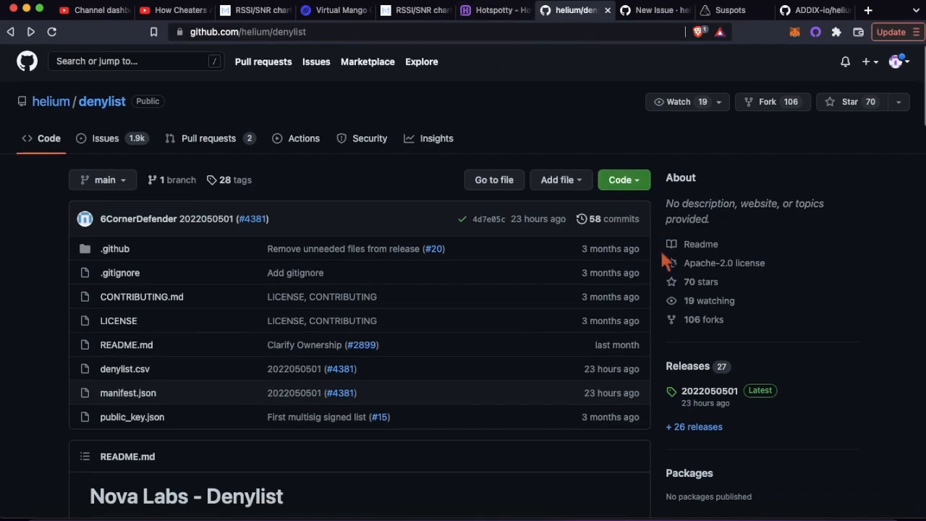
{"action": "scroll", "scroll_direction": "down", "scroll_amount": 3}
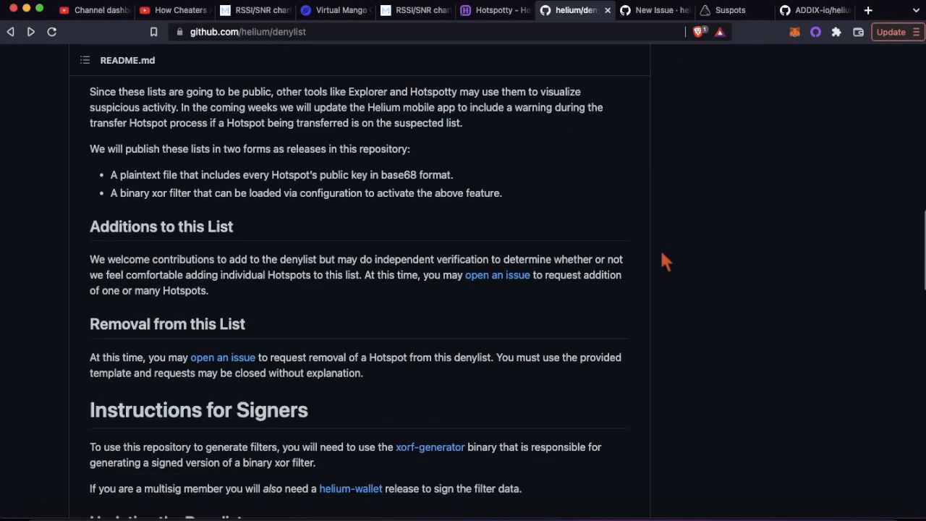
{"action": "left_click", "coordinate": [498, 225]}
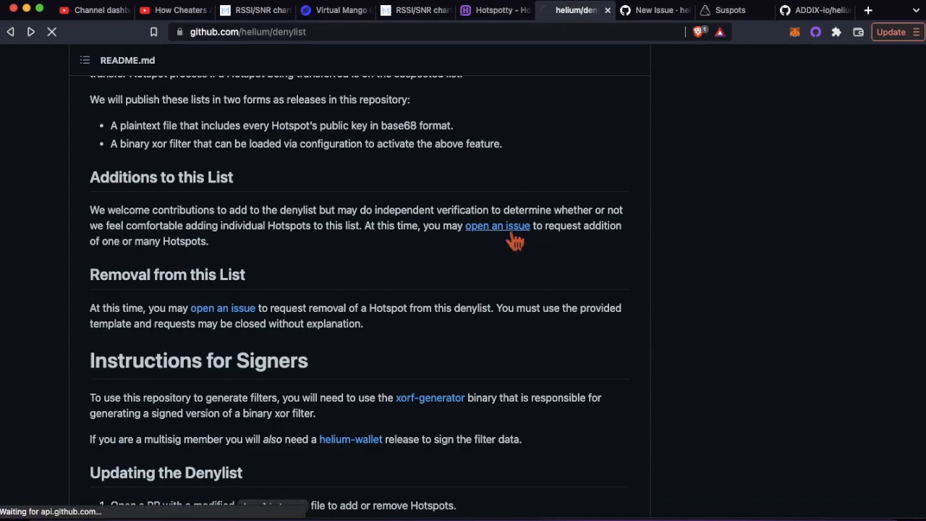
{"action": "left_click", "coordinate": [497, 226]}
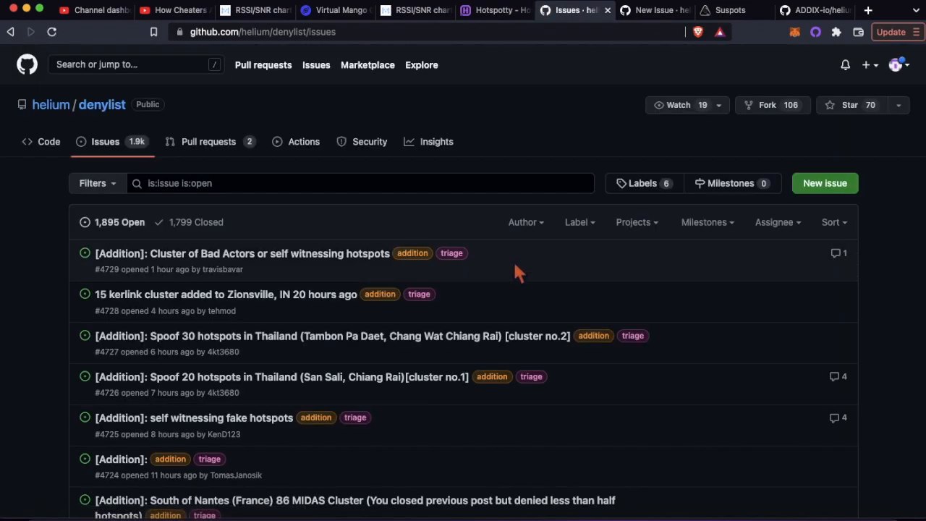
{"action": "mouse_move", "coordinate": [656, 289]}
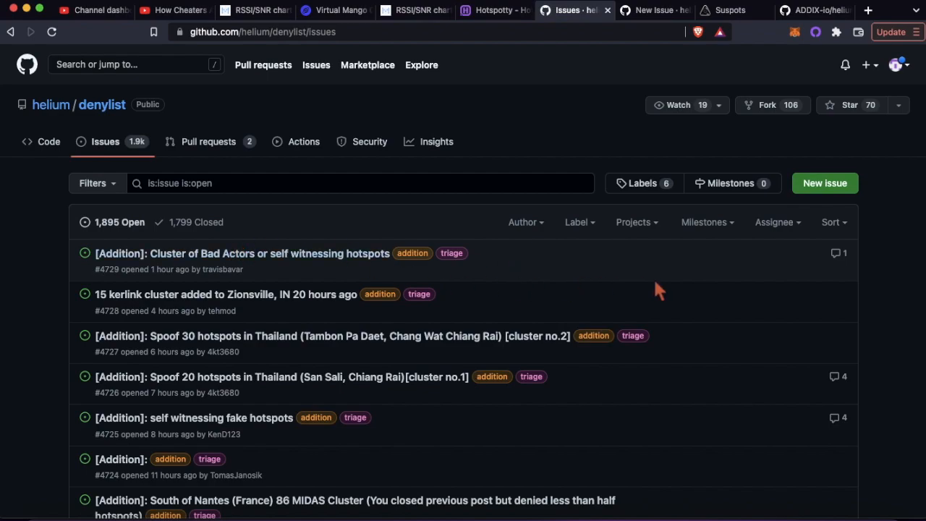
{"action": "left_click", "coordinate": [825, 183]}
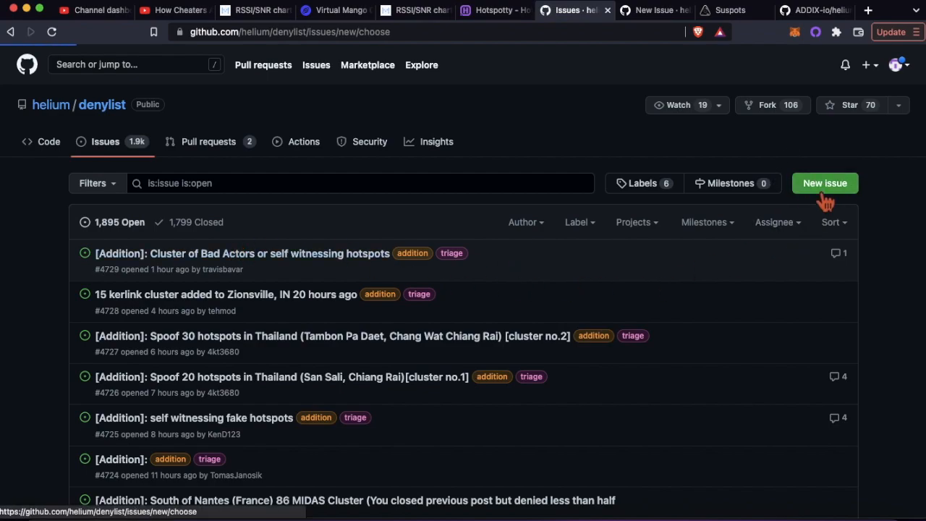
Start the 'Request Addition to Denylist' issue form, pre-titled '[Addition]:'.
{"action": "left_click", "coordinate": [825, 183]}
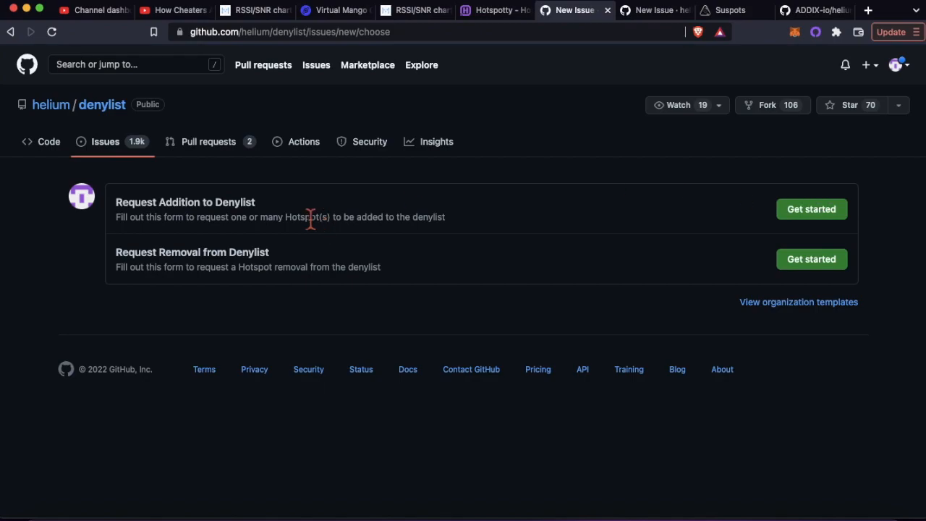
{"action": "mouse_move", "coordinate": [506, 254]}
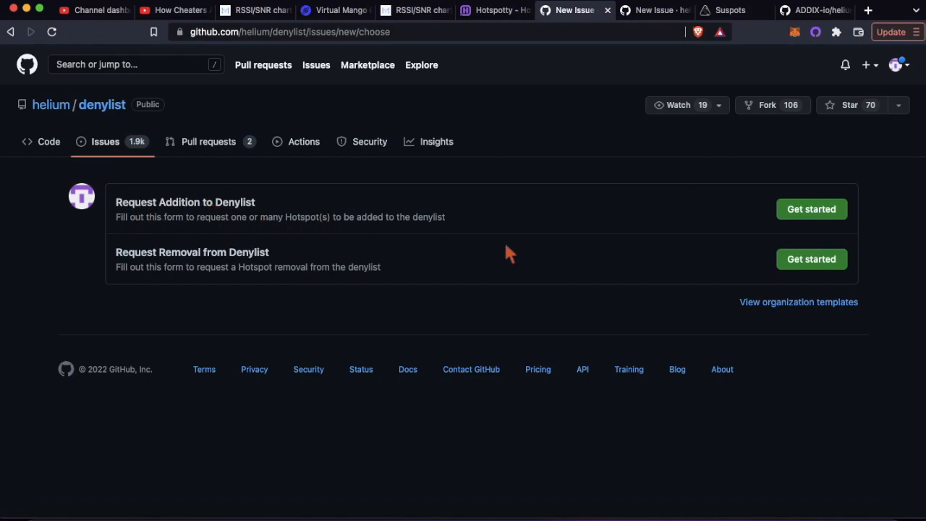
{"action": "mouse_move", "coordinate": [667, 229]}
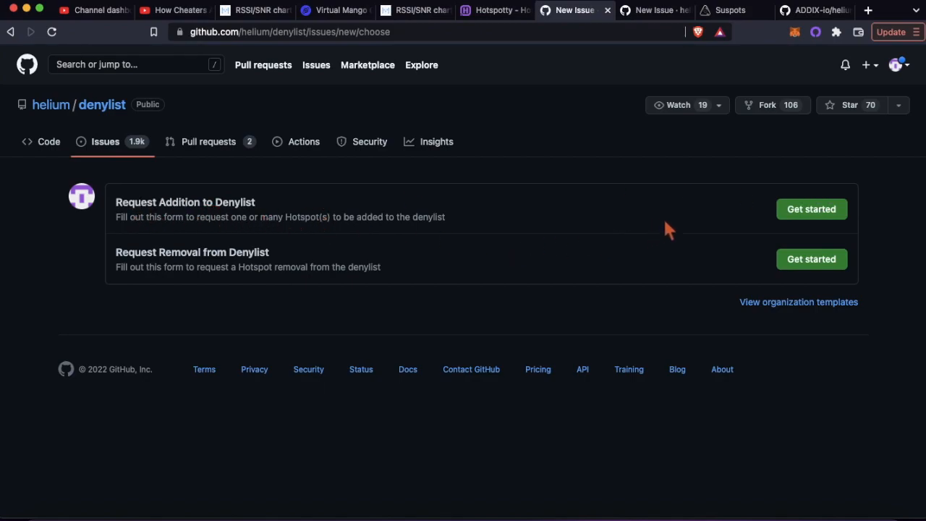
{"action": "mouse_move", "coordinate": [766, 218]}
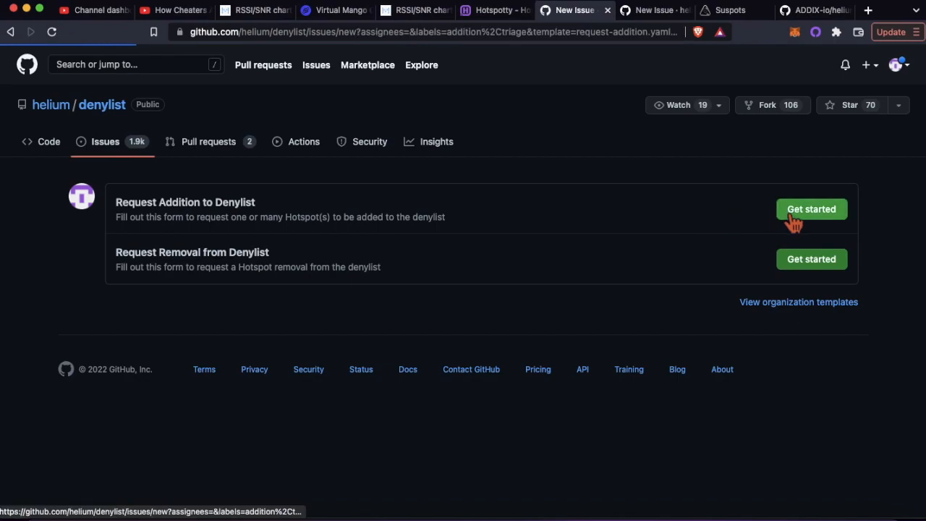
{"action": "left_click", "coordinate": [810, 209]}
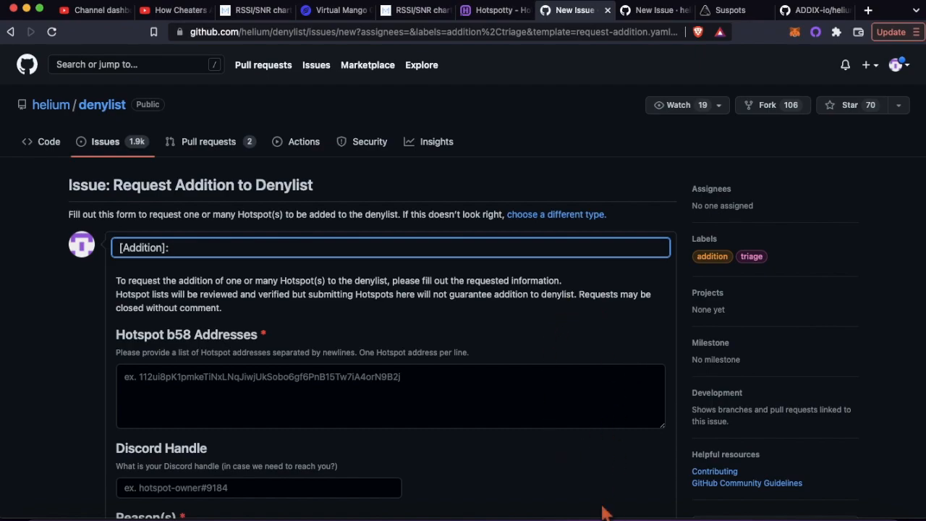
{"action": "mouse_move", "coordinate": [652, 17]}
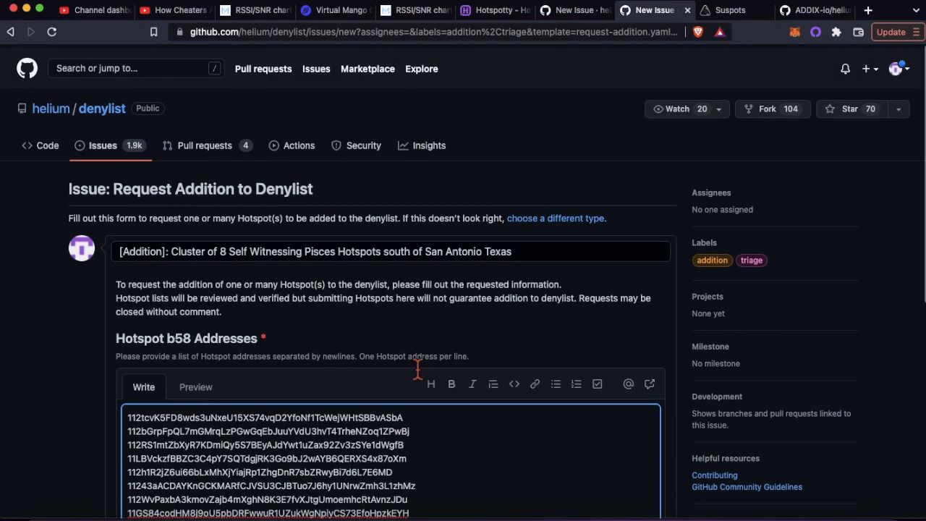
Enter the hotspot b58 addresses for the 8 self-witnessing Pisces hotspots near San Antonio.
{"action": "scroll", "scroll_direction": "down", "scroll_amount": 3}
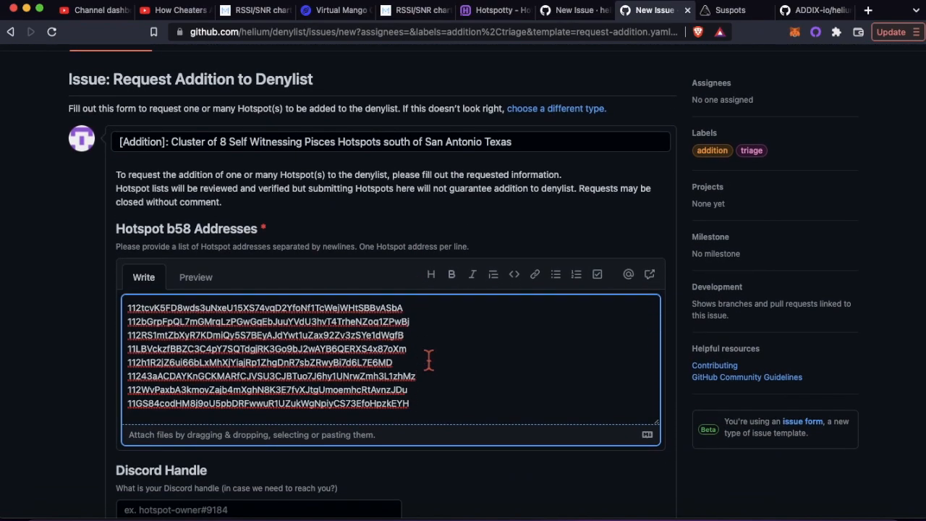
{"action": "left_click", "coordinate": [261, 356]}
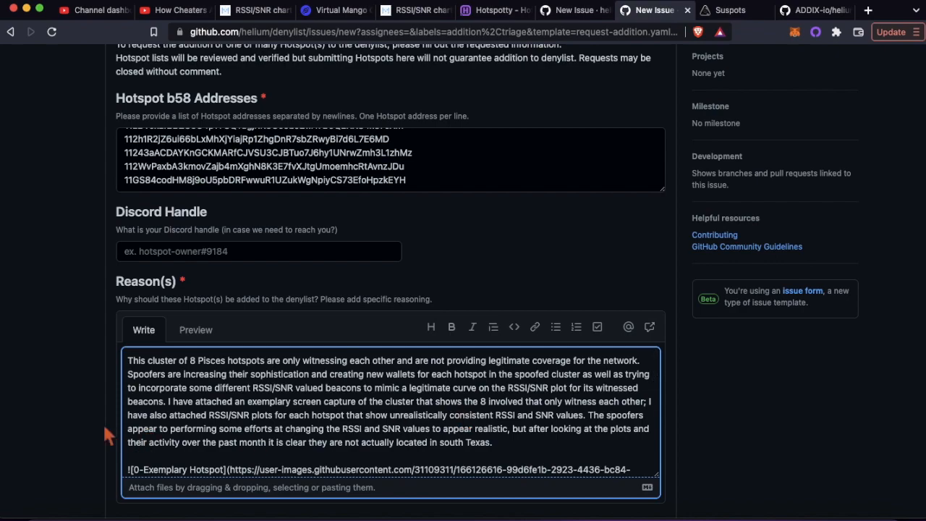
{"action": "scroll", "scroll_direction": "down", "scroll_amount": 3}
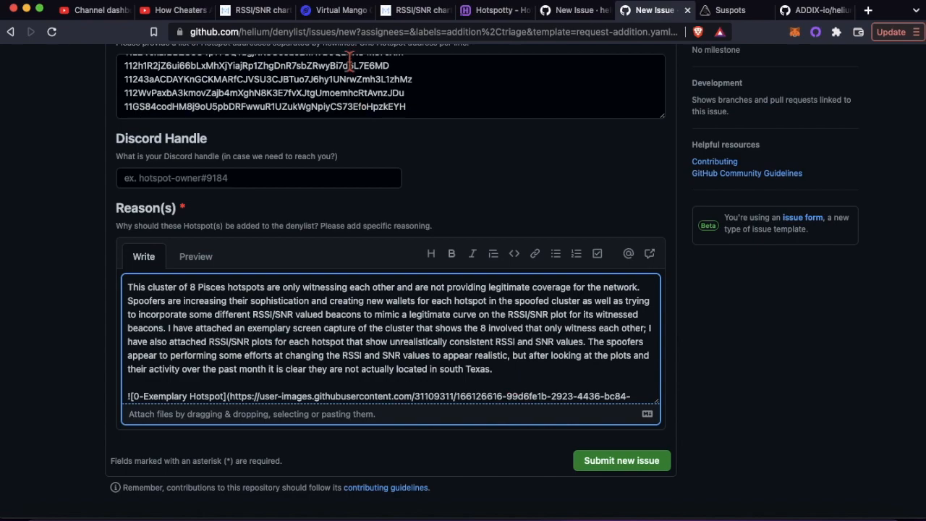
View Virtual Mango Guppy's witness map in Helium Explorer and grab its web address.
{"action": "left_click", "coordinate": [334, 10]}
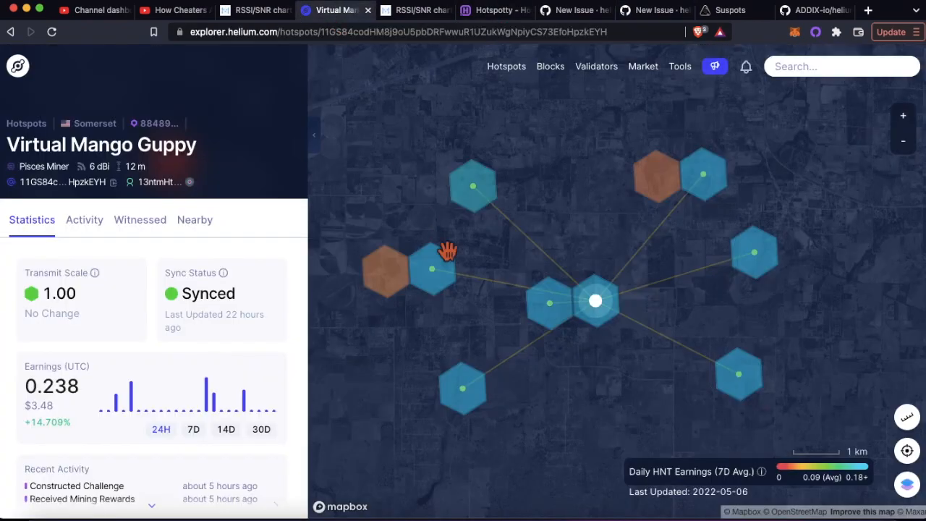
{"action": "mouse_move", "coordinate": [394, 280]}
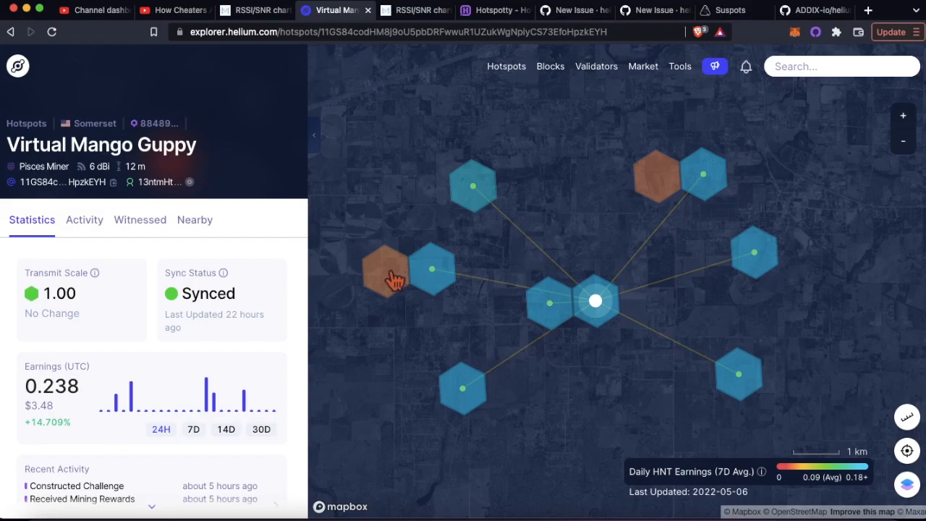
{"action": "mouse_move", "coordinate": [735, 263]}
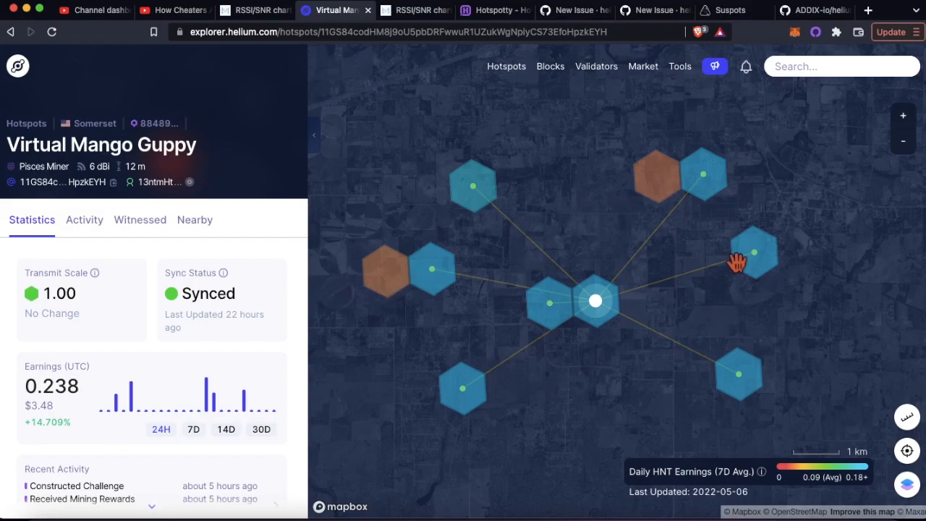
{"action": "mouse_move", "coordinate": [532, 345]}
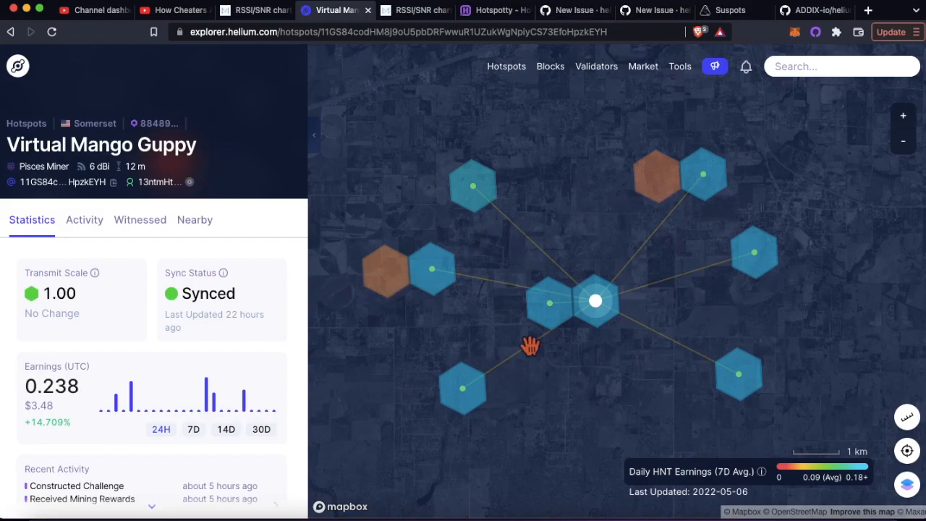
{"action": "mouse_move", "coordinate": [534, 365]}
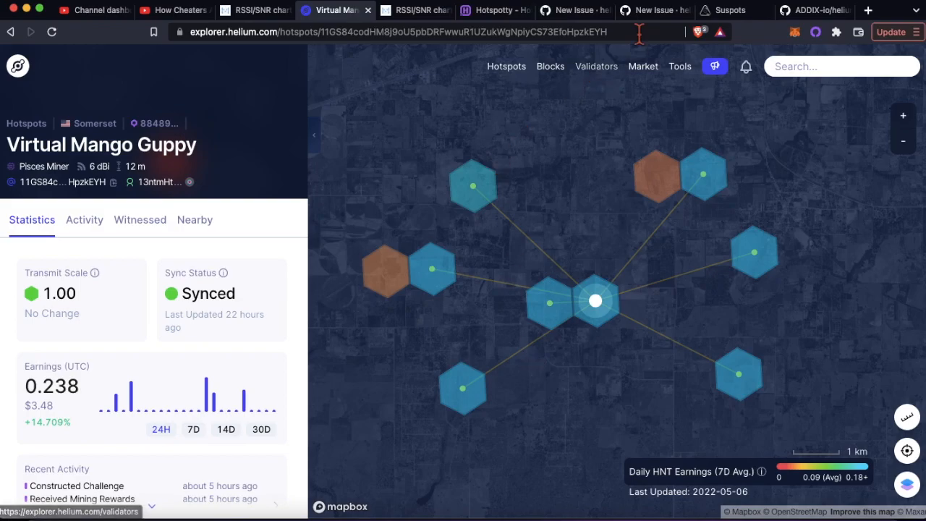
{"action": "left_click", "coordinate": [648, 11]}
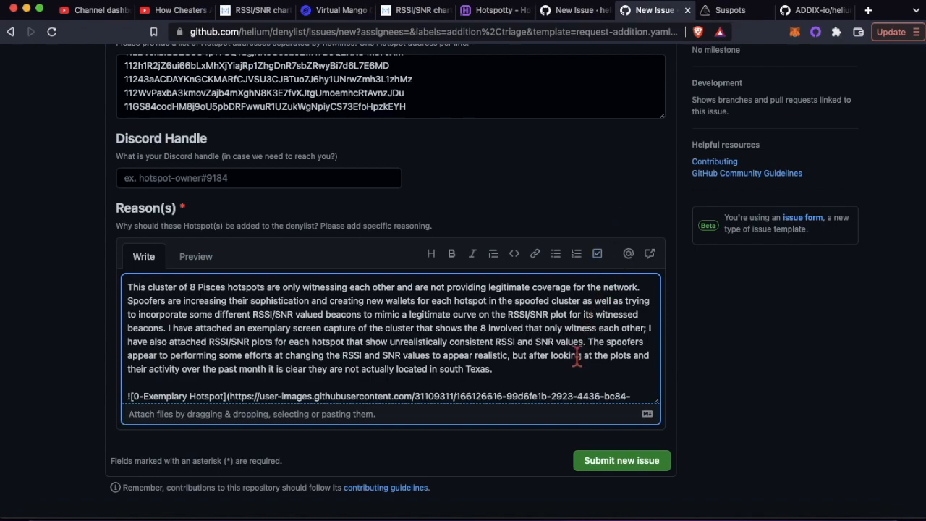
{"action": "mouse_move", "coordinate": [564, 379]}
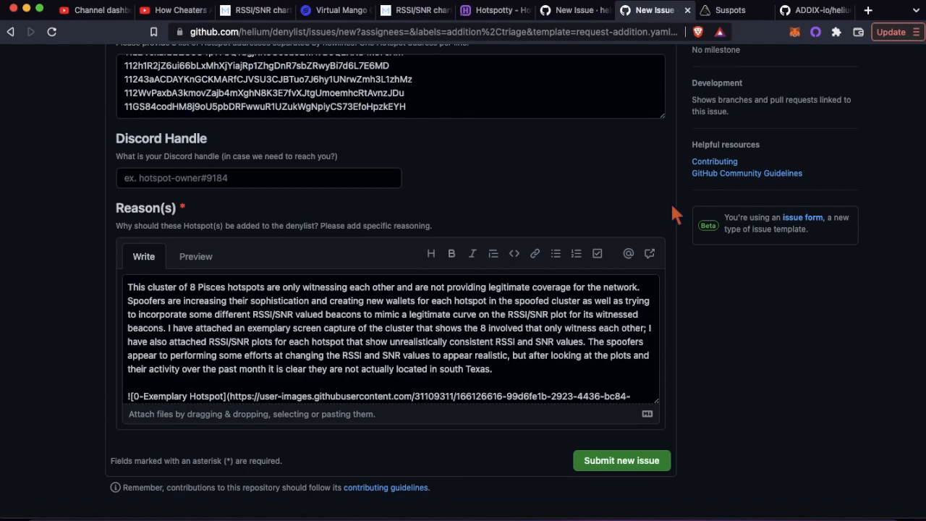
{"action": "mouse_move", "coordinate": [687, 148]}
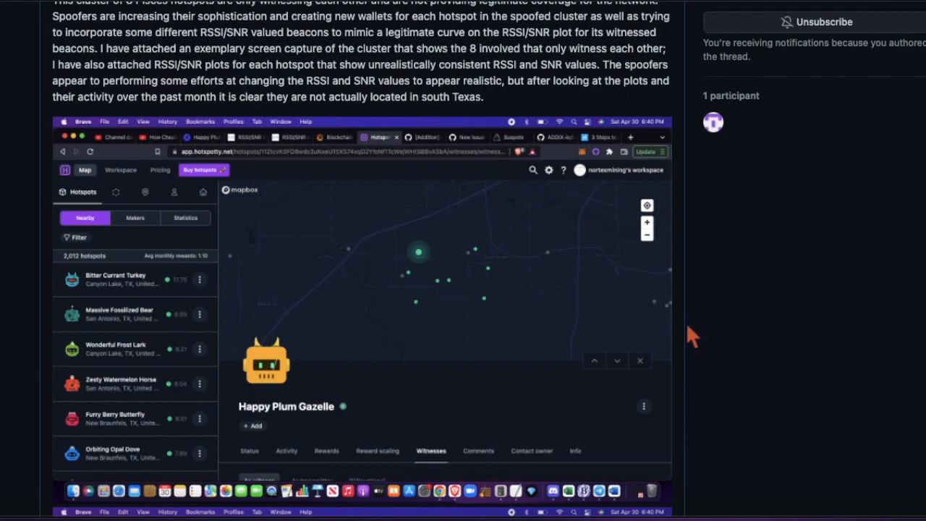
Review the posted issue's embedded screenshots down to the DeWi ETL RSSI/SNR witness chart.
{"action": "scroll", "scroll_direction": "down", "scroll_amount": 3}
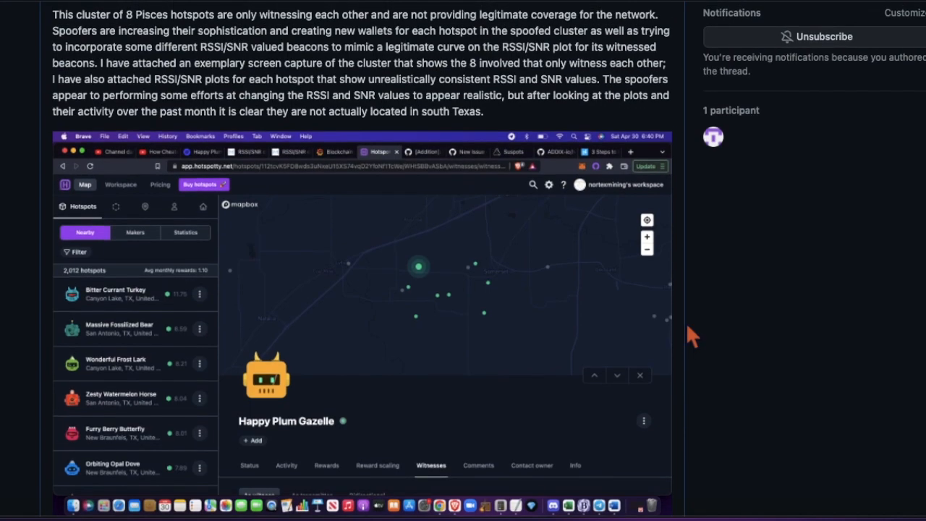
{"action": "mouse_move", "coordinate": [611, 335]}
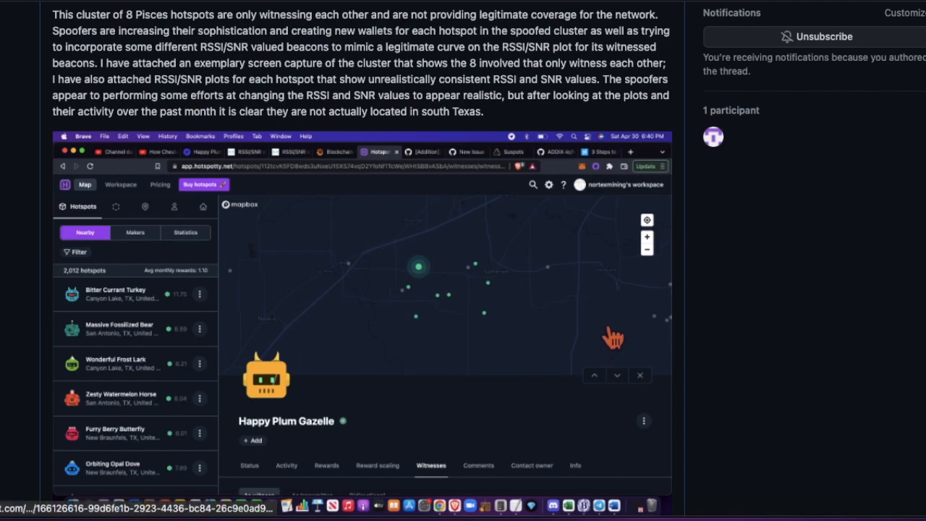
{"action": "mouse_move", "coordinate": [431, 335]}
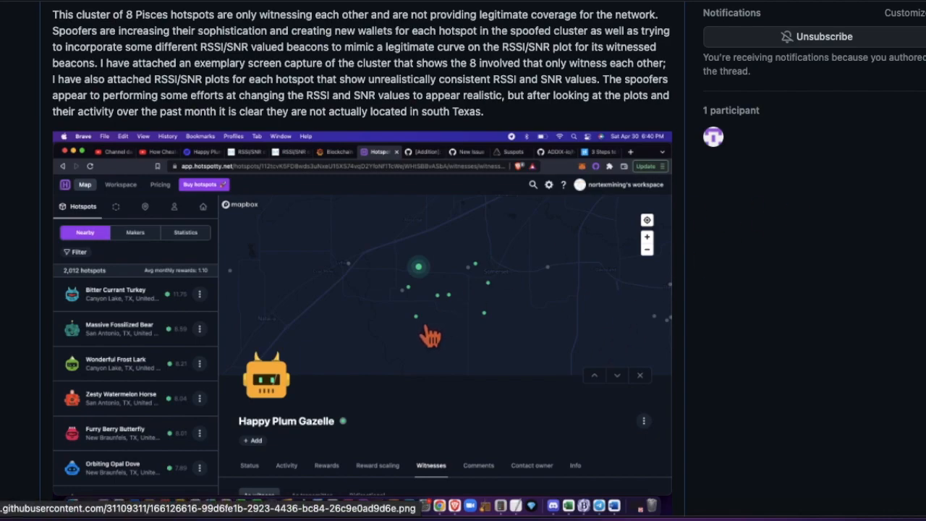
{"action": "mouse_move", "coordinate": [466, 283]}
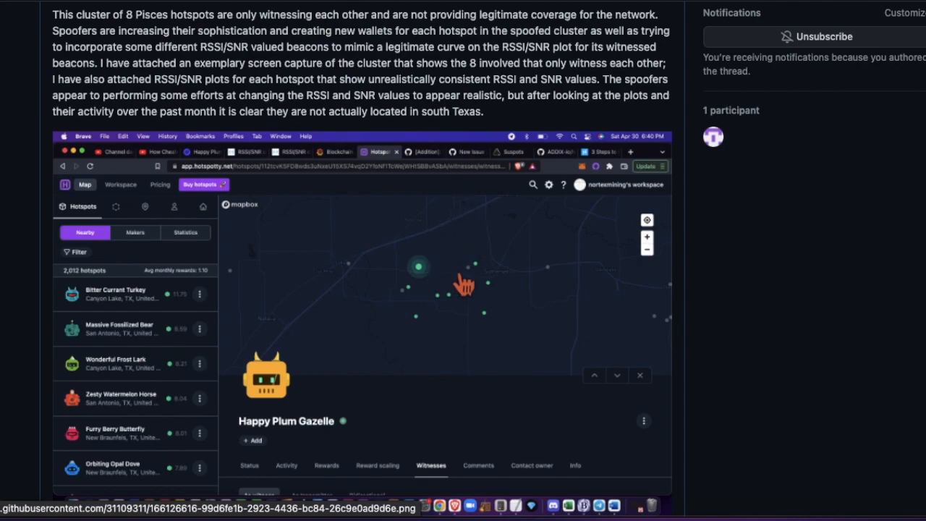
{"action": "mouse_move", "coordinate": [519, 92]}
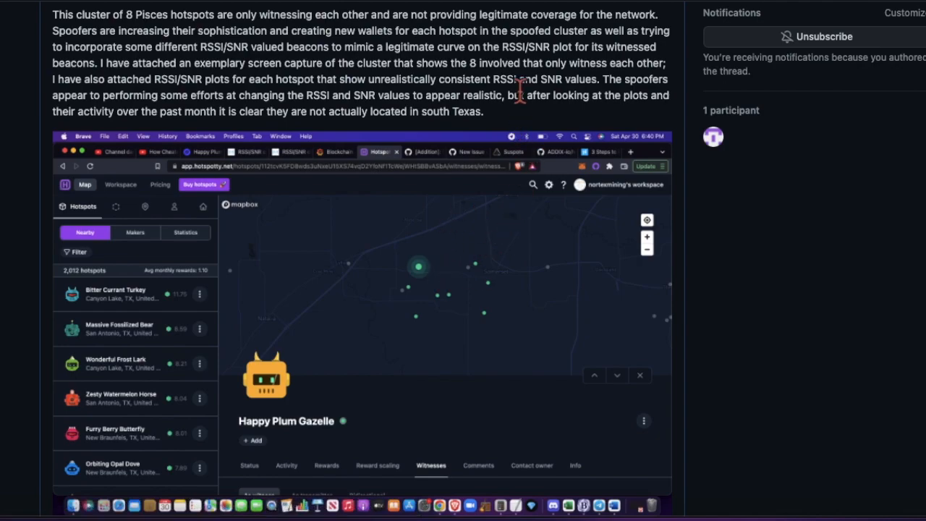
{"action": "mouse_move", "coordinate": [504, 127]}
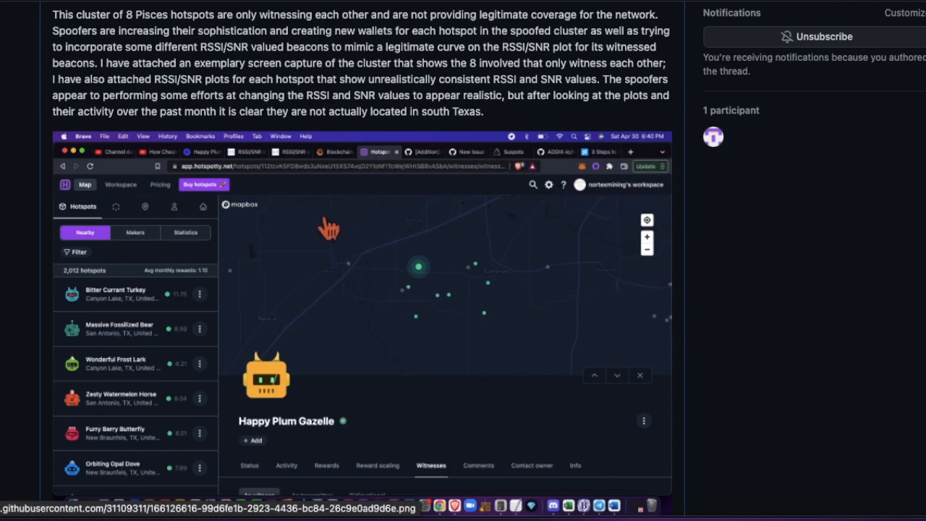
{"action": "scroll", "scroll_direction": "down", "scroll_amount": 3}
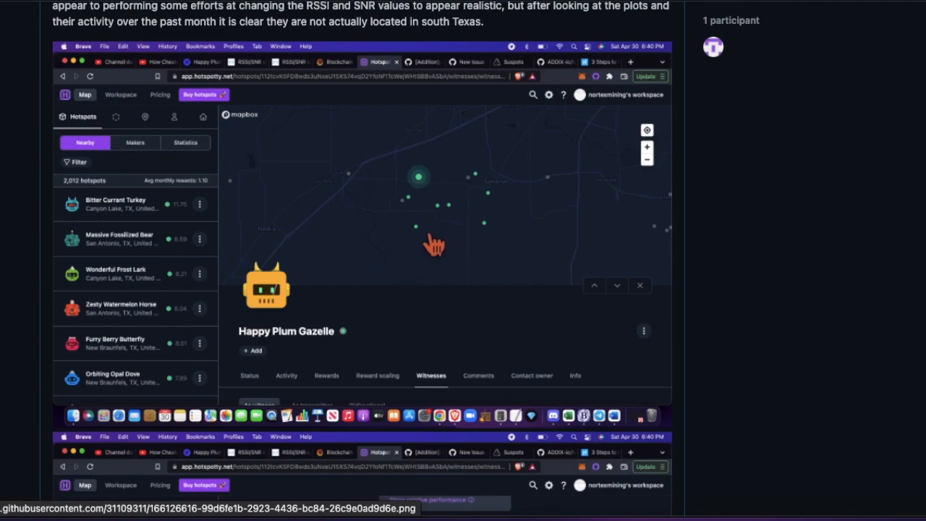
{"action": "scroll", "scroll_direction": "down", "scroll_amount": 3}
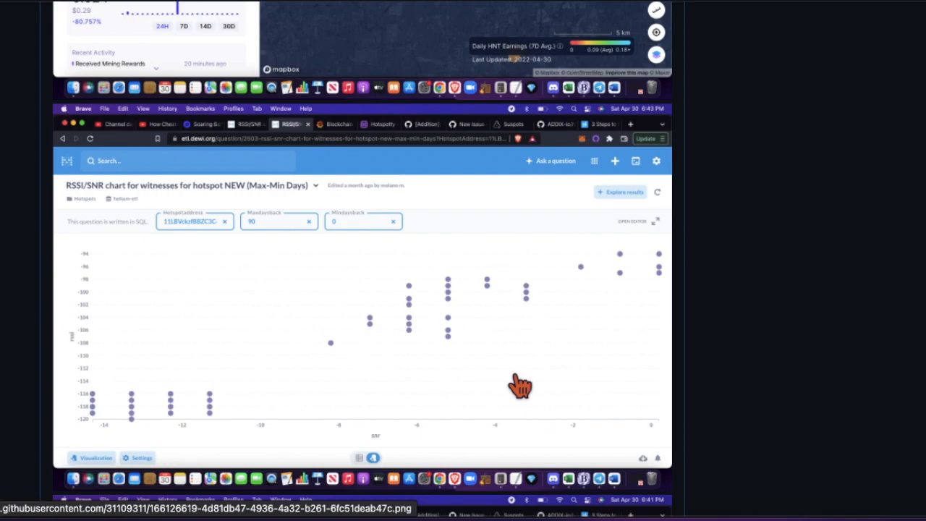
{"action": "mouse_move", "coordinate": [709, 324]}
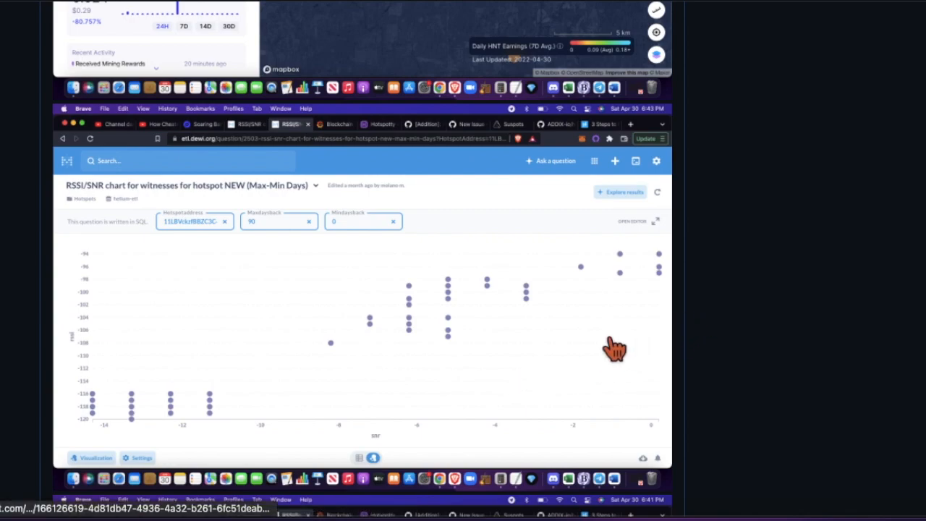
{"action": "mouse_move", "coordinate": [712, 304]}
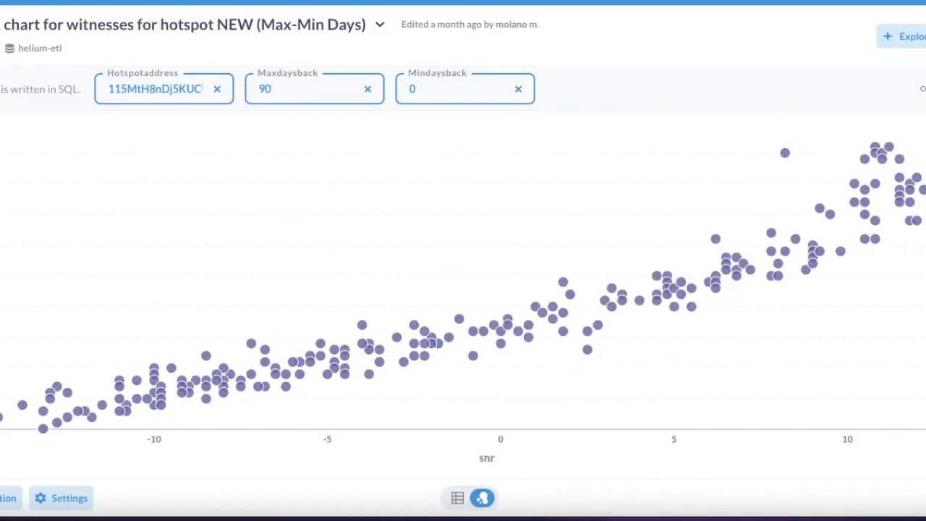
{"action": "mouse_move", "coordinate": [795, 223]}
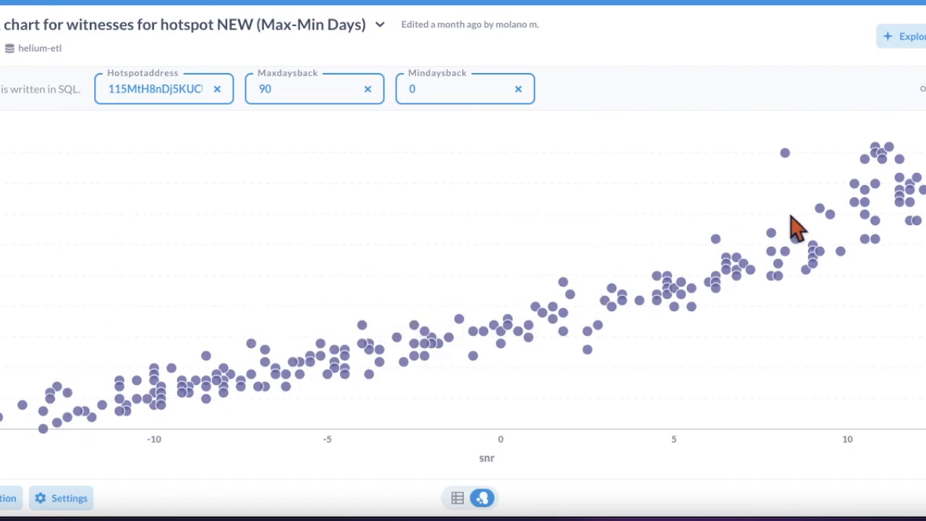
{"action": "mouse_move", "coordinate": [177, 404]}
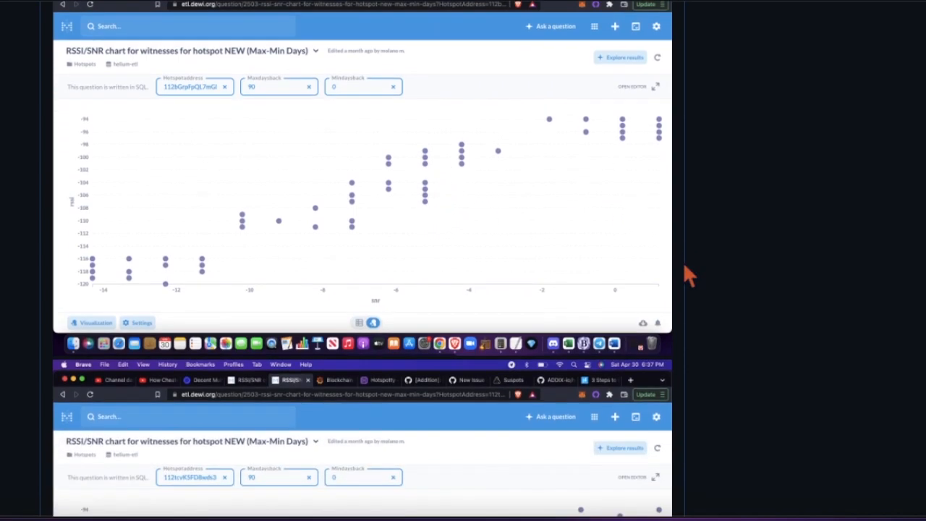
{"action": "scroll", "scroll_direction": "down", "scroll_amount": 3}
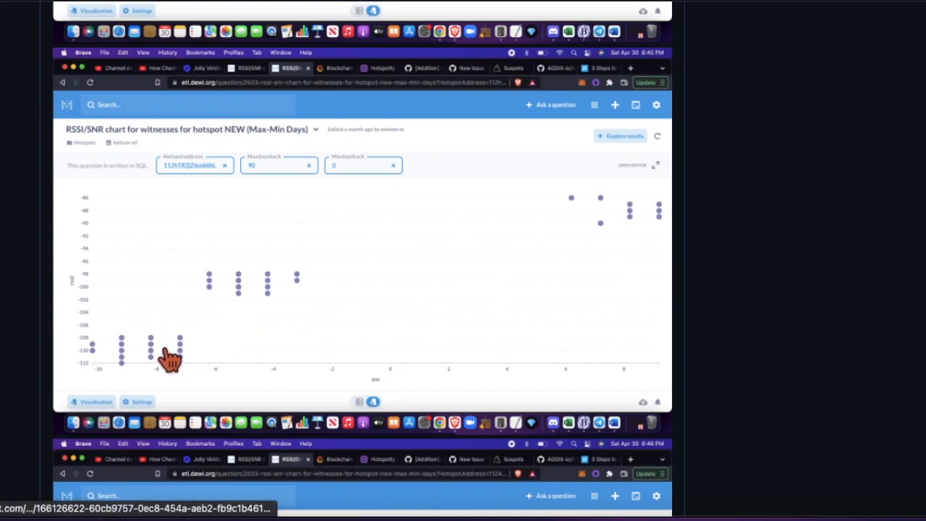
{"action": "mouse_move", "coordinate": [12, 380]}
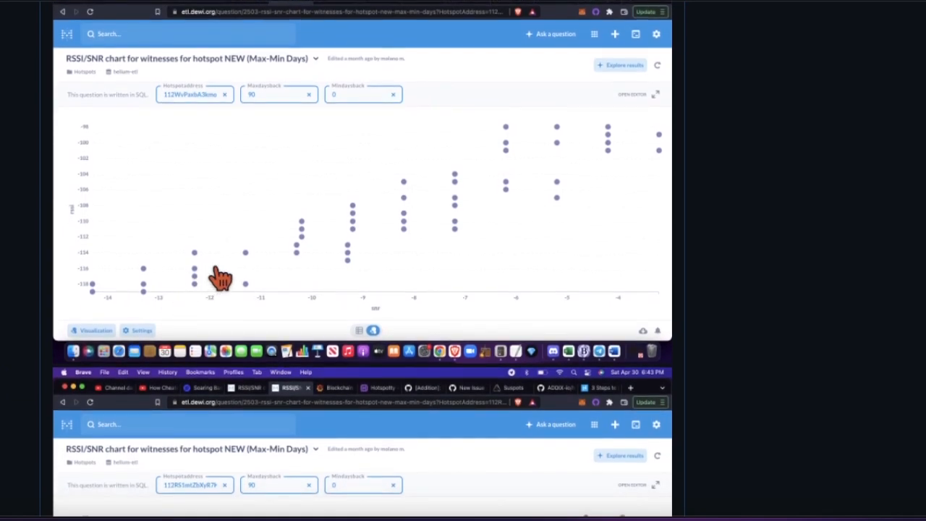
{"action": "scroll", "scroll_direction": "down", "scroll_amount": 3}
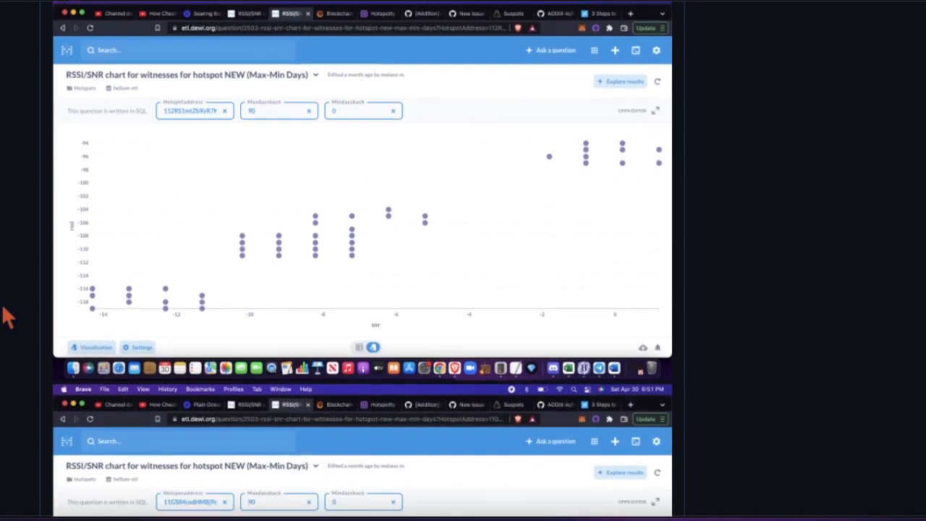
{"action": "scroll", "scroll_direction": "down", "scroll_amount": 3}
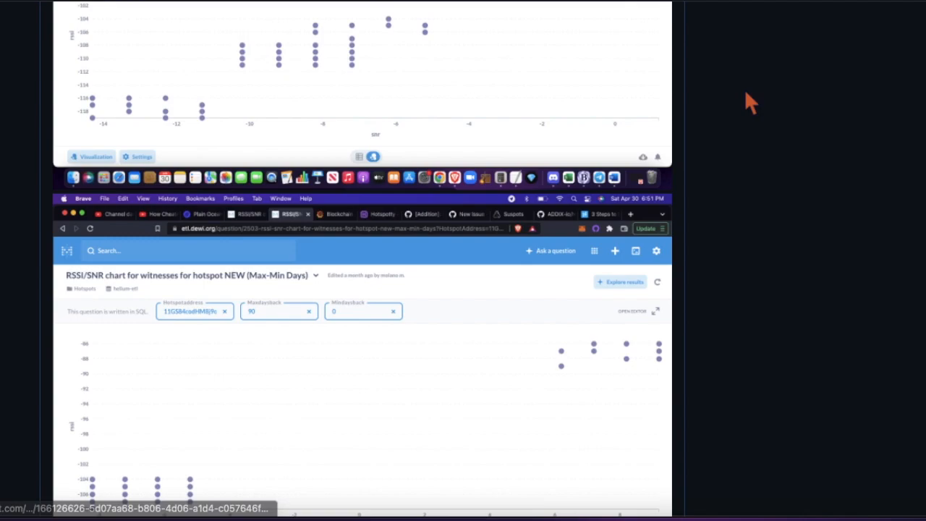
{"action": "mouse_move", "coordinate": [767, 94]}
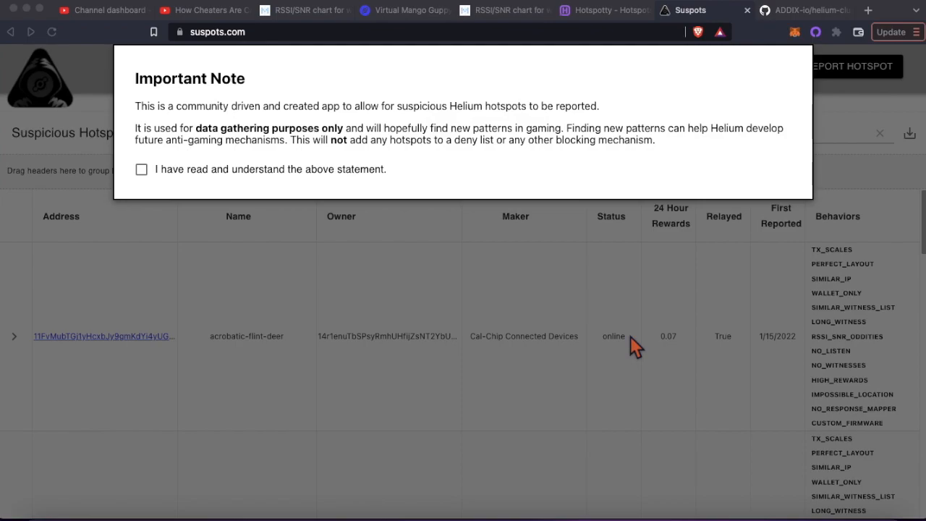
{"action": "mouse_move", "coordinate": [625, 46]}
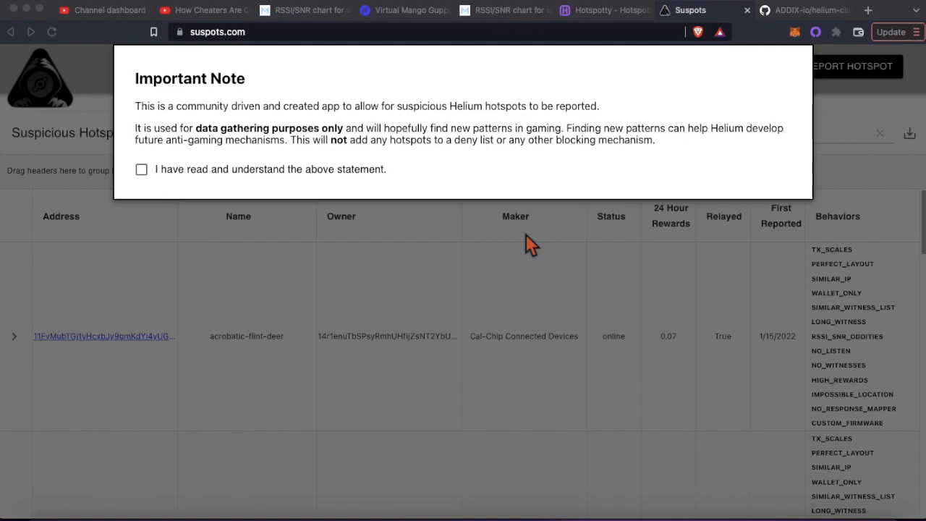
{"action": "mouse_move", "coordinate": [448, 72]}
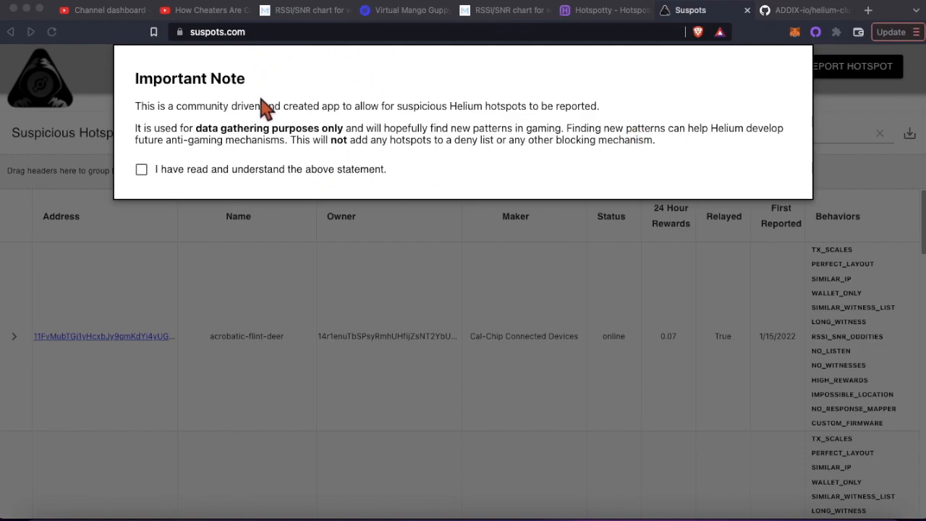
{"action": "mouse_move", "coordinate": [316, 289]}
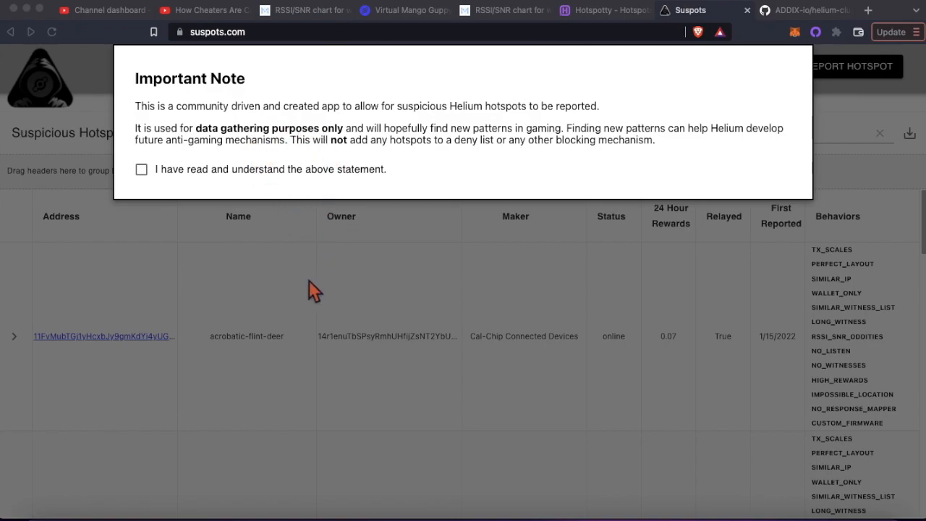
{"action": "mouse_move", "coordinate": [419, 333]}
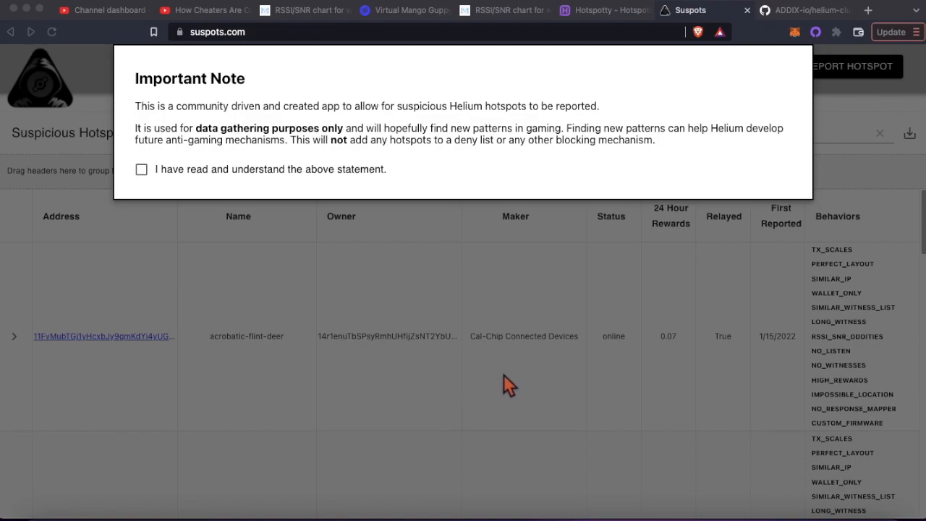
{"action": "mouse_move", "coordinate": [847, 321]}
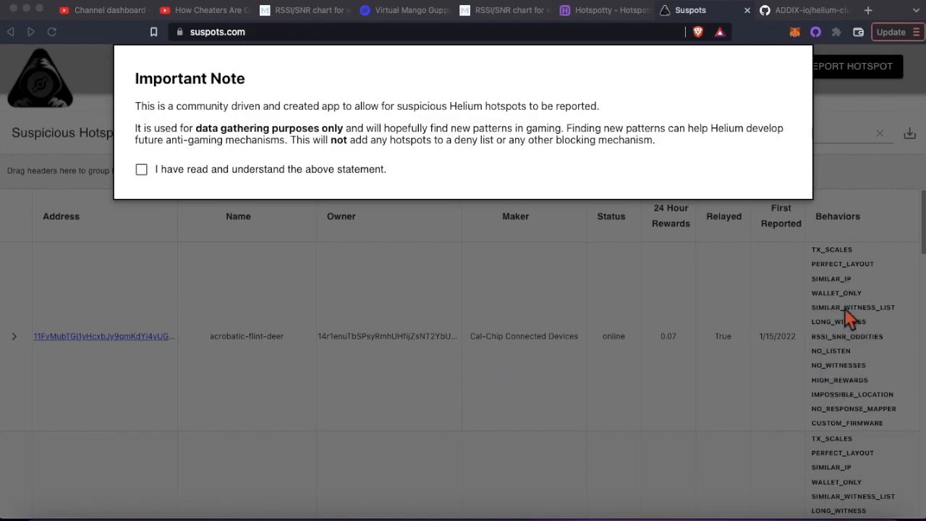
{"action": "mouse_move", "coordinate": [564, 224]}
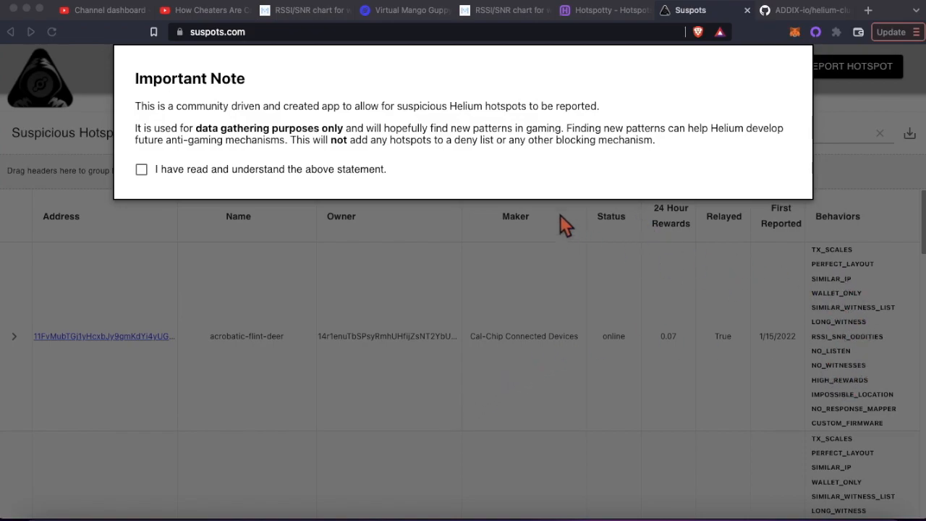
{"action": "mouse_move", "coordinate": [333, 138]}
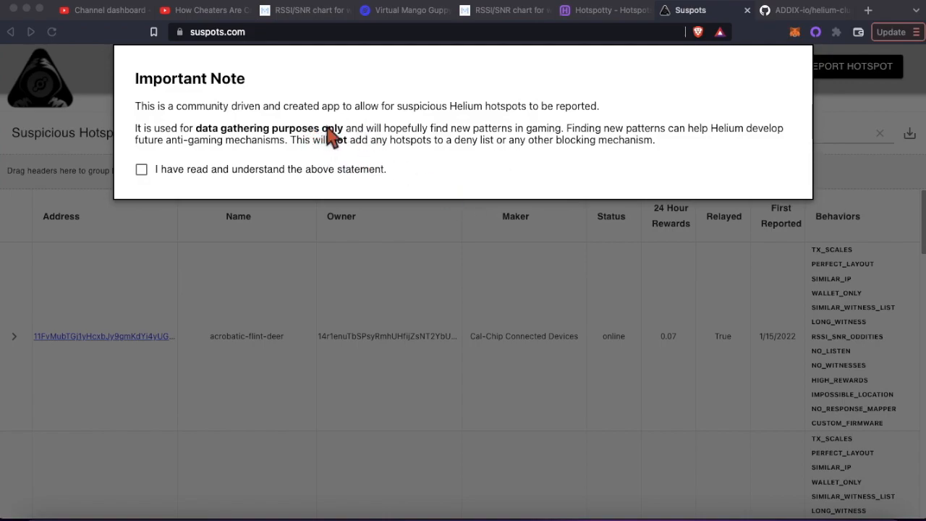
{"action": "mouse_move", "coordinate": [270, 200]}
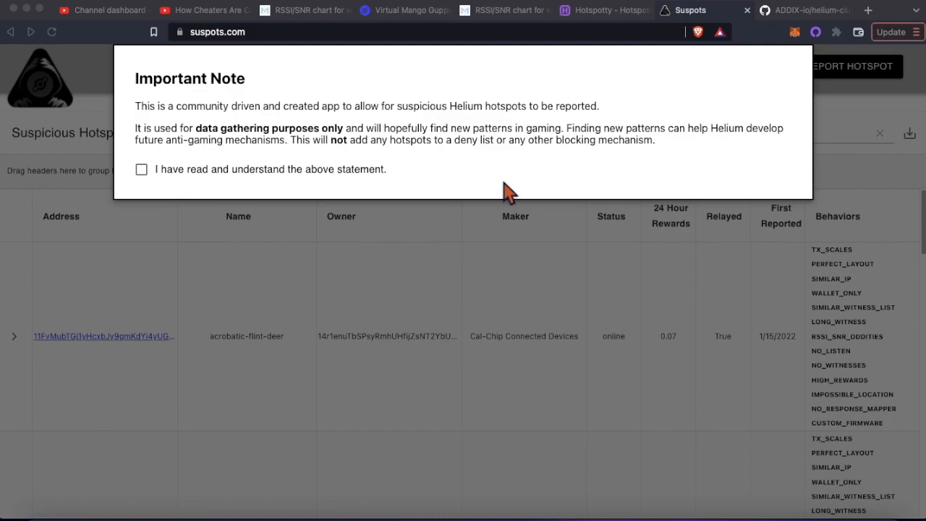
{"action": "mouse_move", "coordinate": [621, 156]}
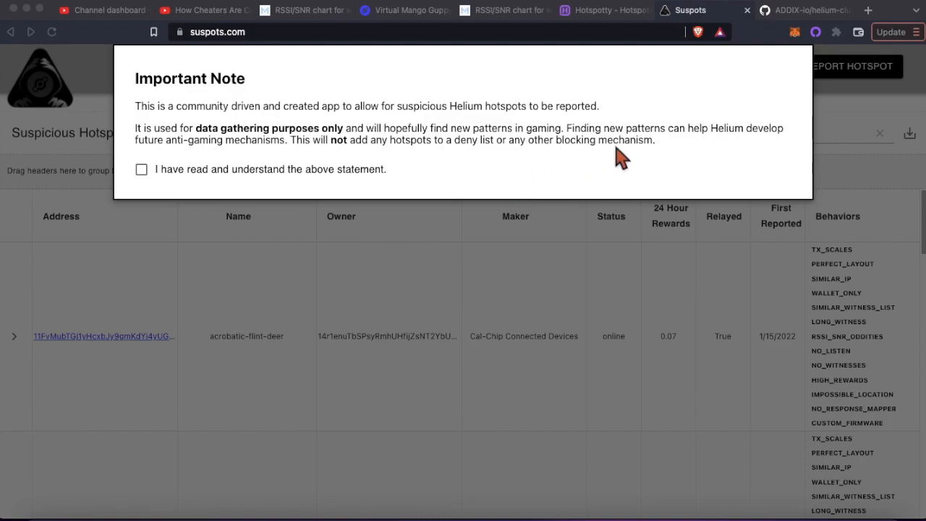
{"action": "mouse_move", "coordinate": [750, 98]}
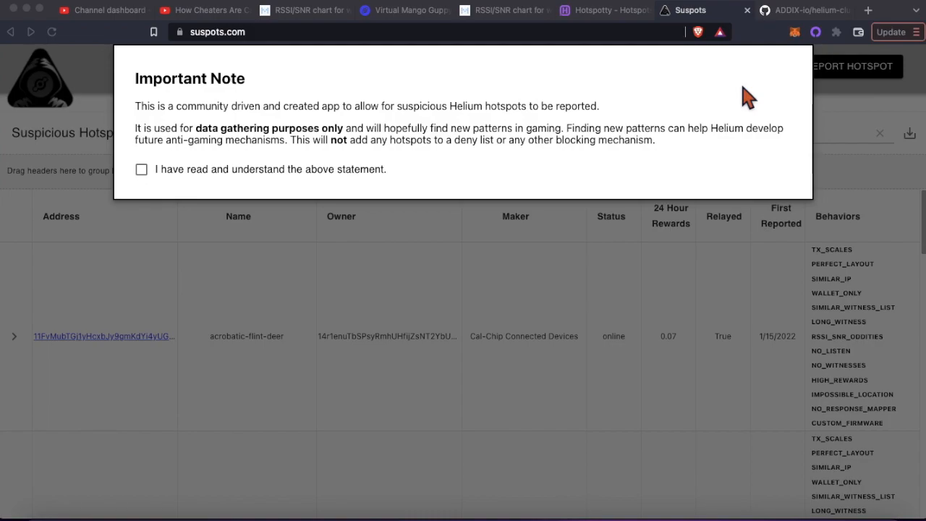
{"action": "mouse_move", "coordinate": [791, 55]}
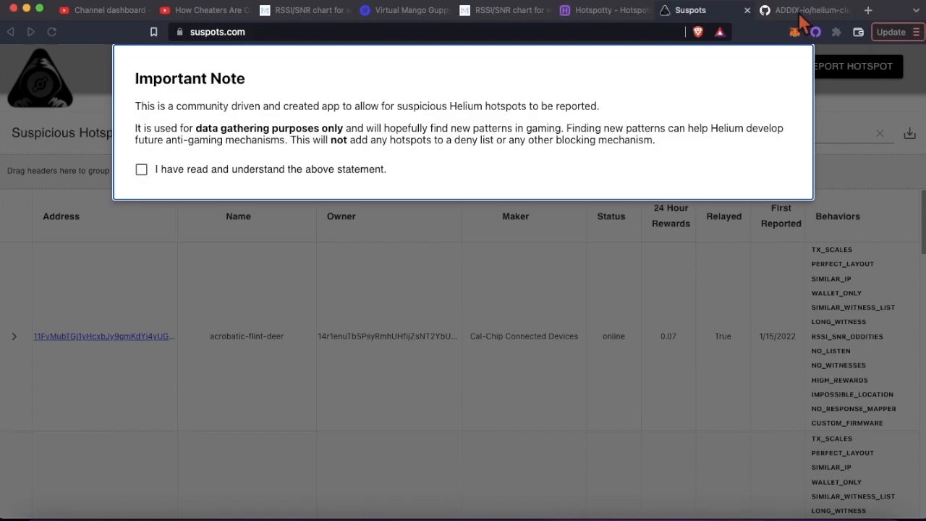
Read through the helium-clustertool README's cluster-finding steps and return to the top.
{"action": "left_click", "coordinate": [803, 11]}
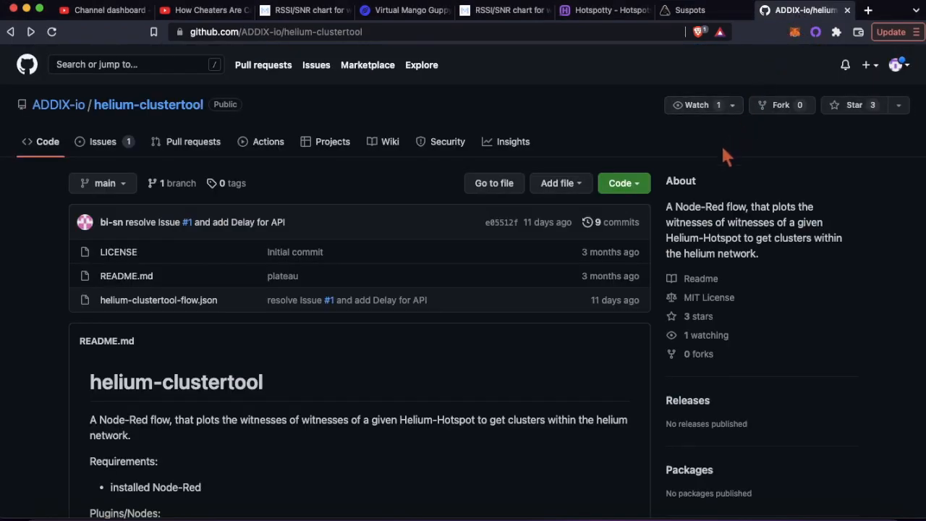
{"action": "scroll", "scroll_direction": "down", "scroll_amount": 3}
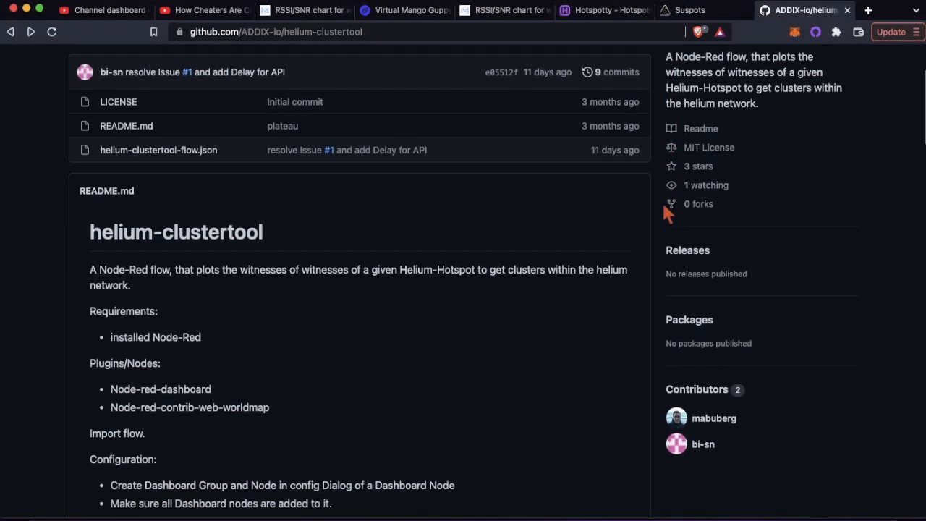
{"action": "scroll", "scroll_direction": "down", "scroll_amount": 3}
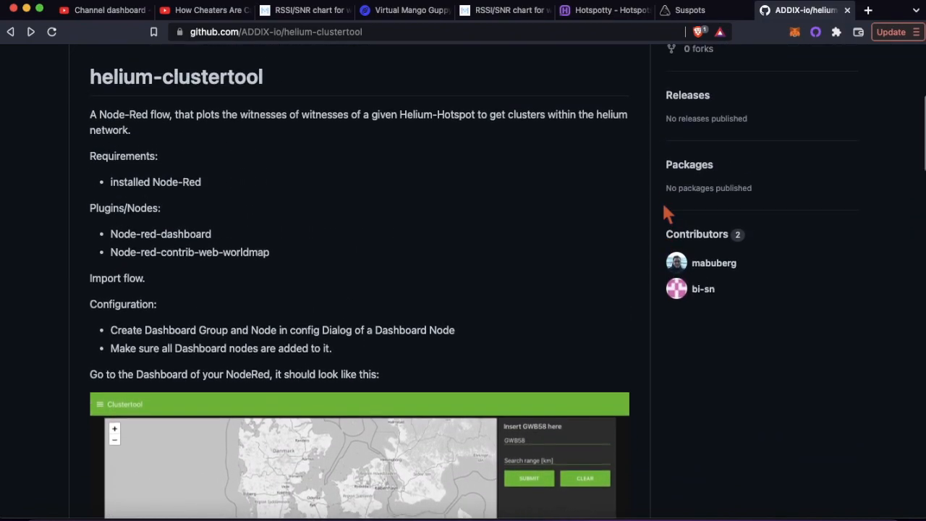
{"action": "scroll", "scroll_direction": "down", "scroll_amount": 3}
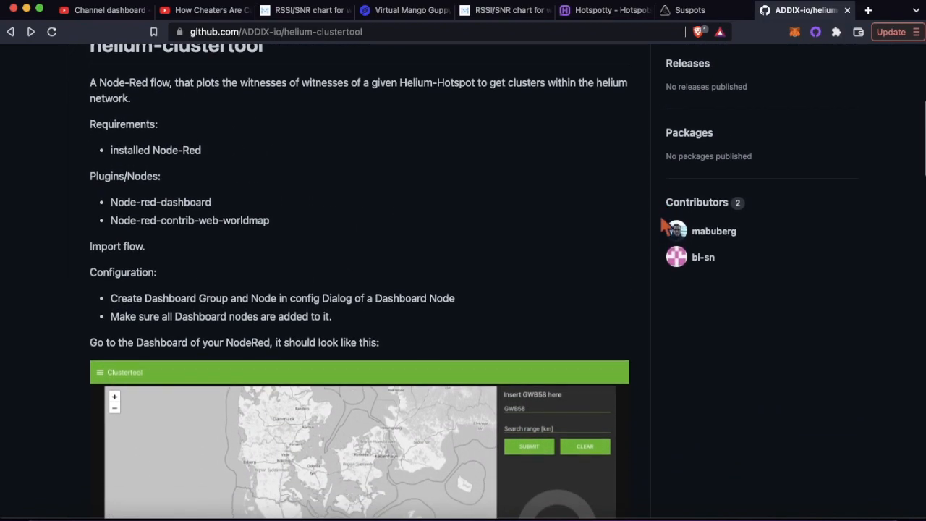
{"action": "scroll", "scroll_direction": "down", "scroll_amount": 3}
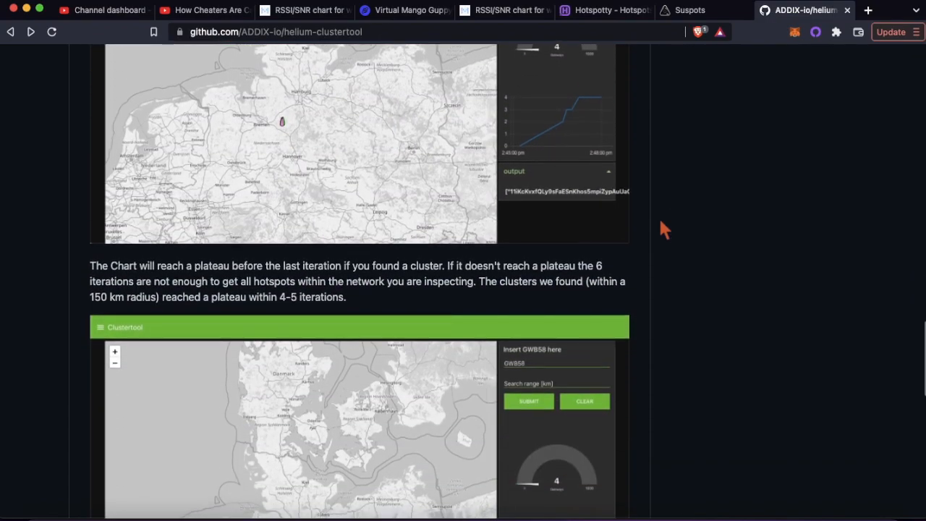
{"action": "scroll", "scroll_direction": "down", "scroll_amount": 3}
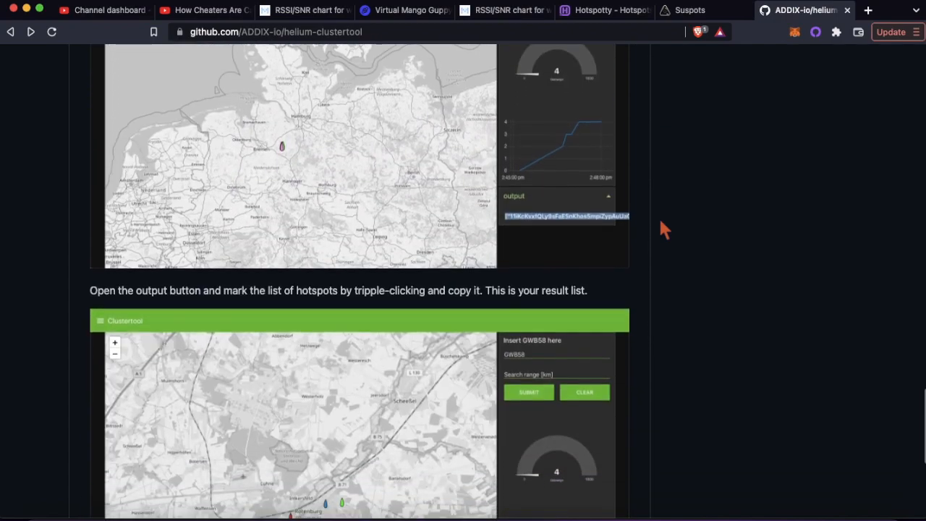
{"action": "scroll", "scroll_direction": "down", "scroll_amount": 3}
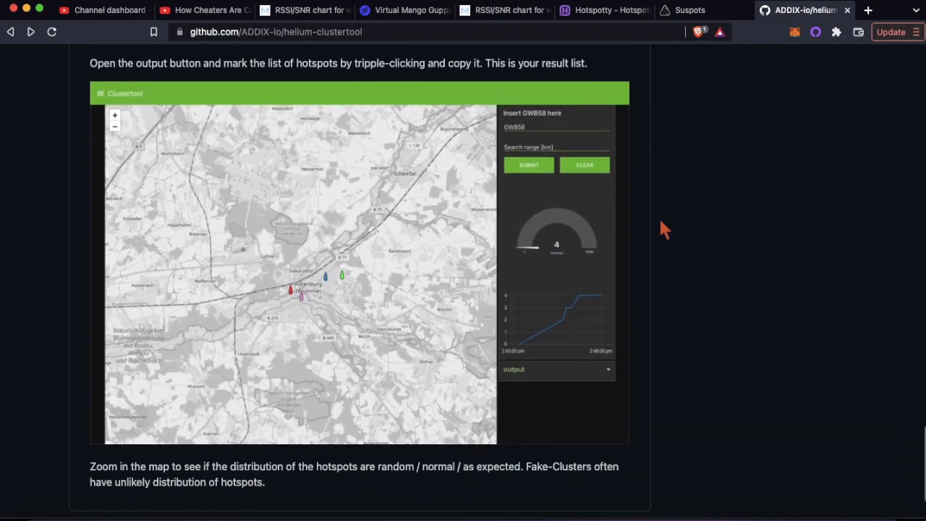
{"action": "scroll", "scroll_direction": "down", "scroll_amount": 3}
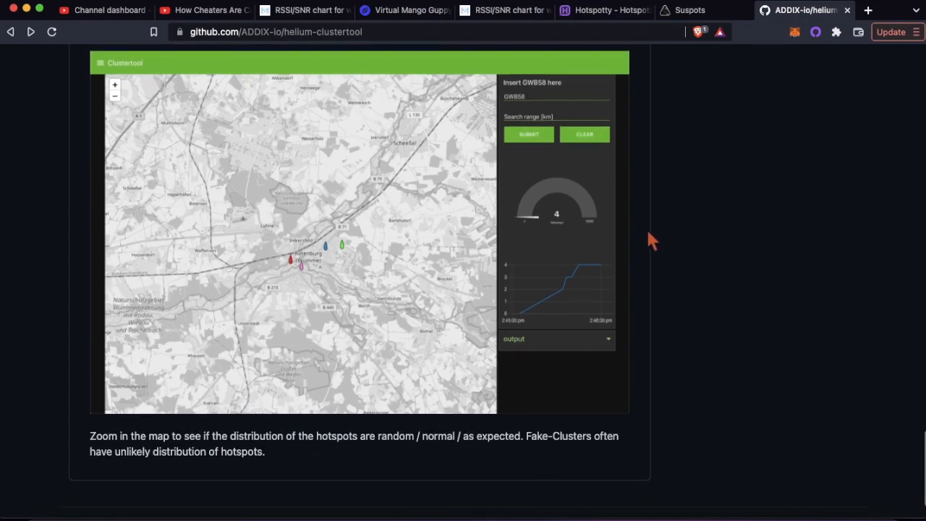
{"action": "scroll", "scroll_direction": "down", "scroll_amount": 3}
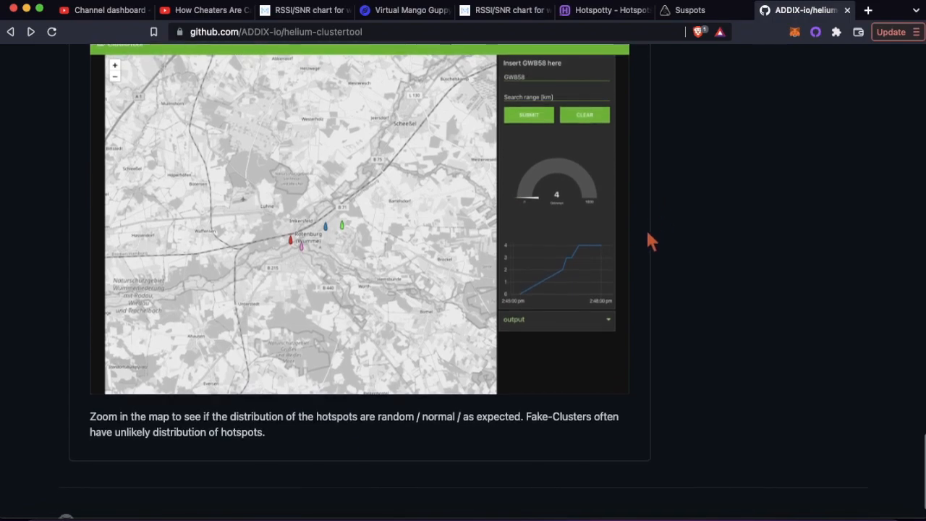
{"action": "scroll", "scroll_direction": "down", "scroll_amount": 3}
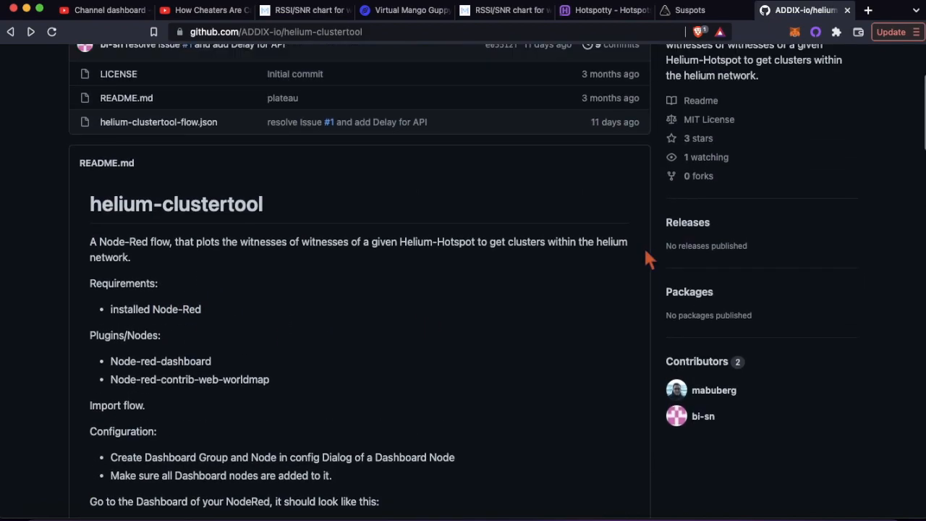
{"action": "mouse_move", "coordinate": [664, 258]}
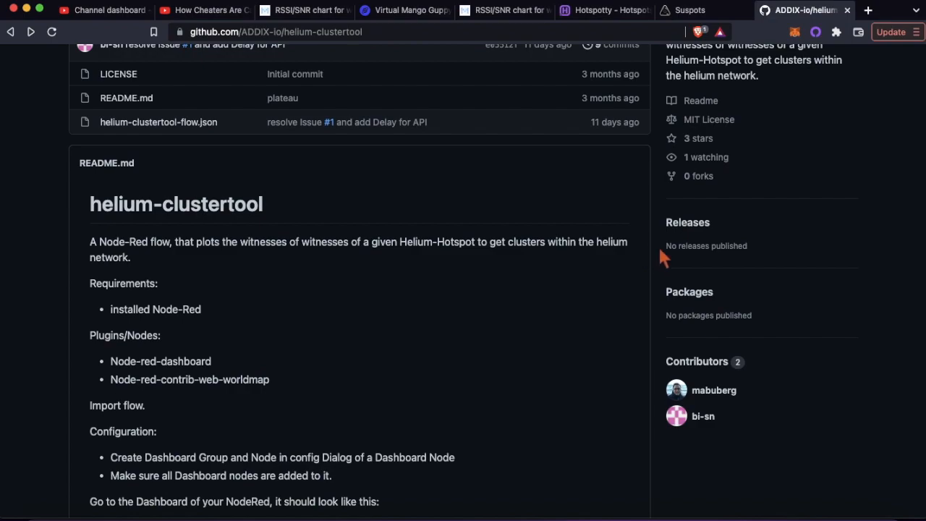
{"action": "scroll", "scroll_direction": "up", "scroll_amount": 3}
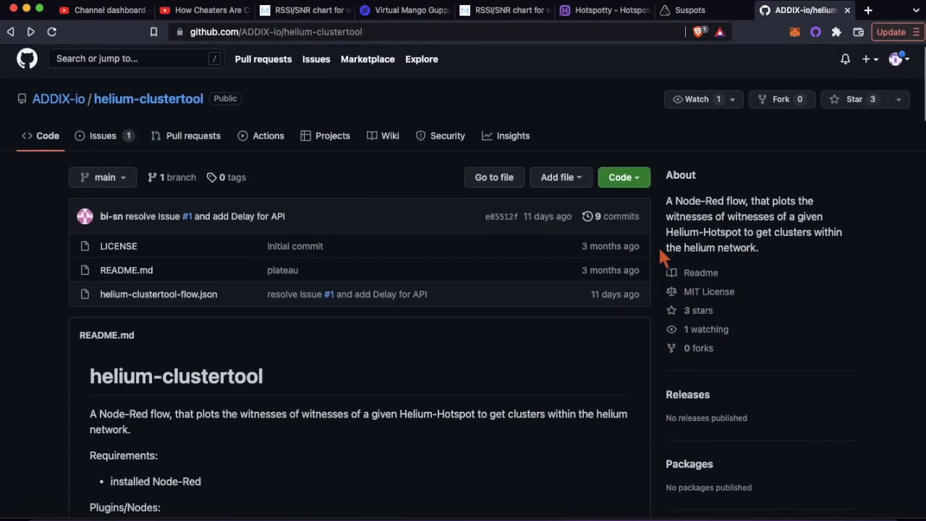